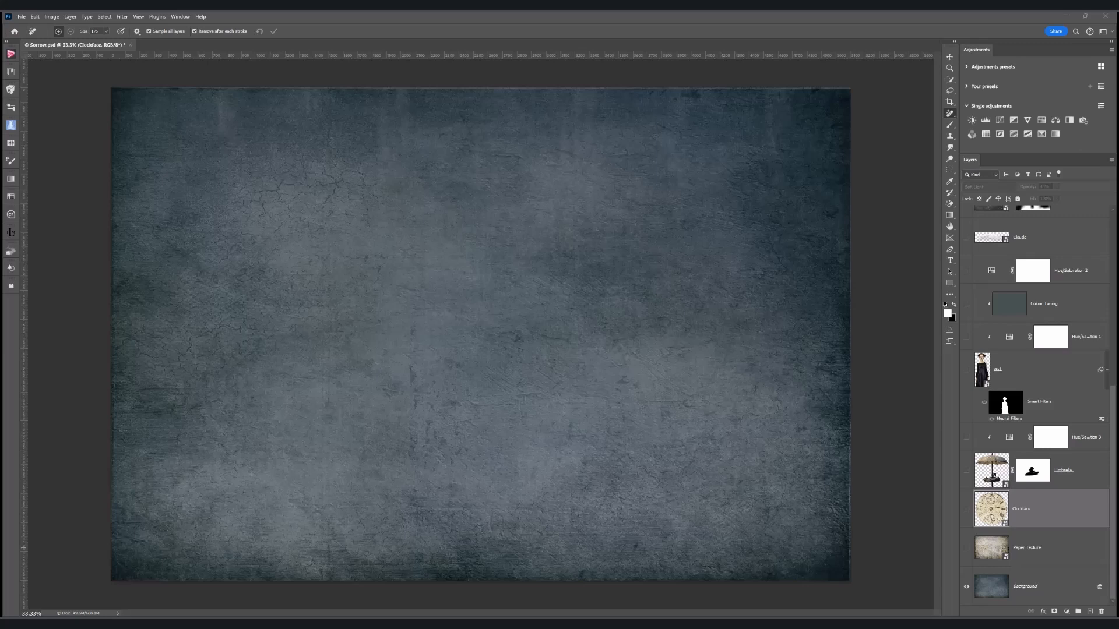
pyautogui.moveTo(1037, 559)
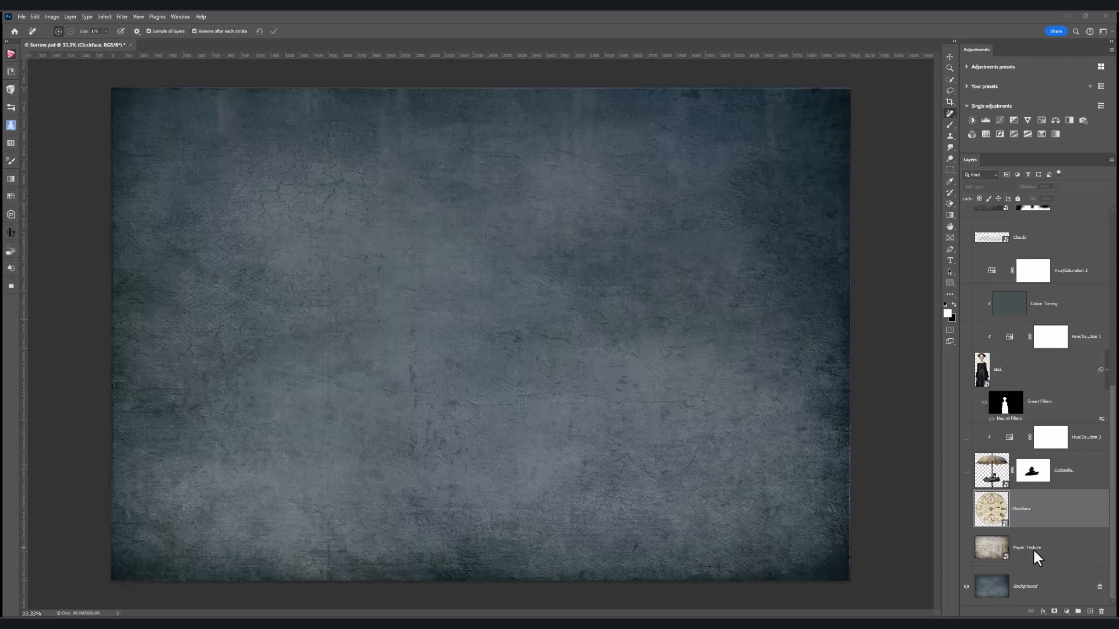
pyautogui.moveTo(972, 558)
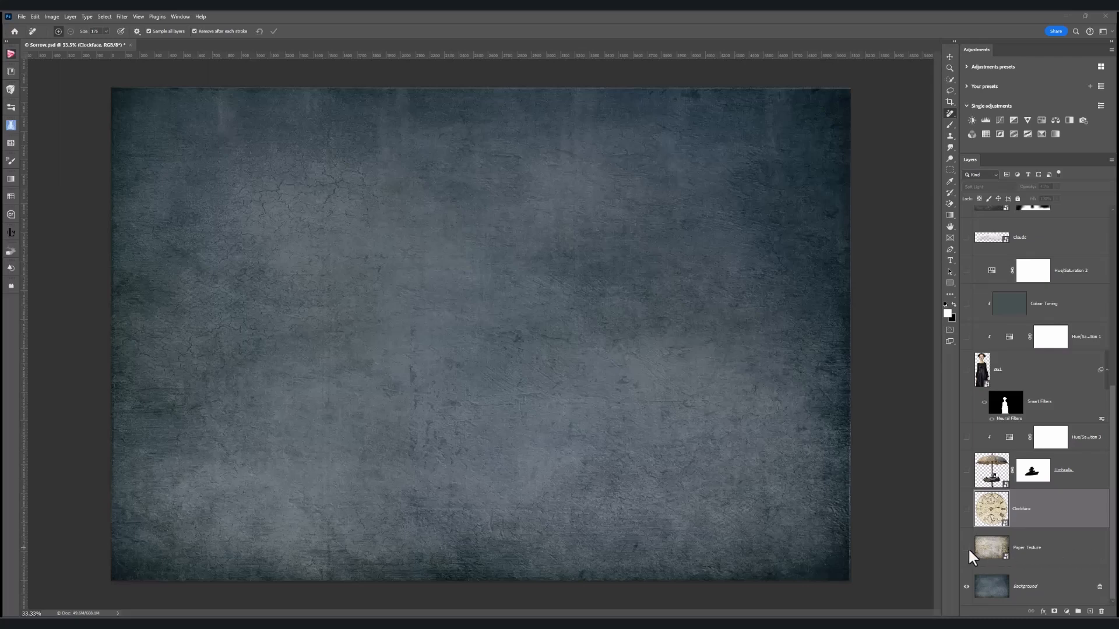
# Show the Paper Texture layer and blend it over the background with Soft Light
pyautogui.click(967, 547)
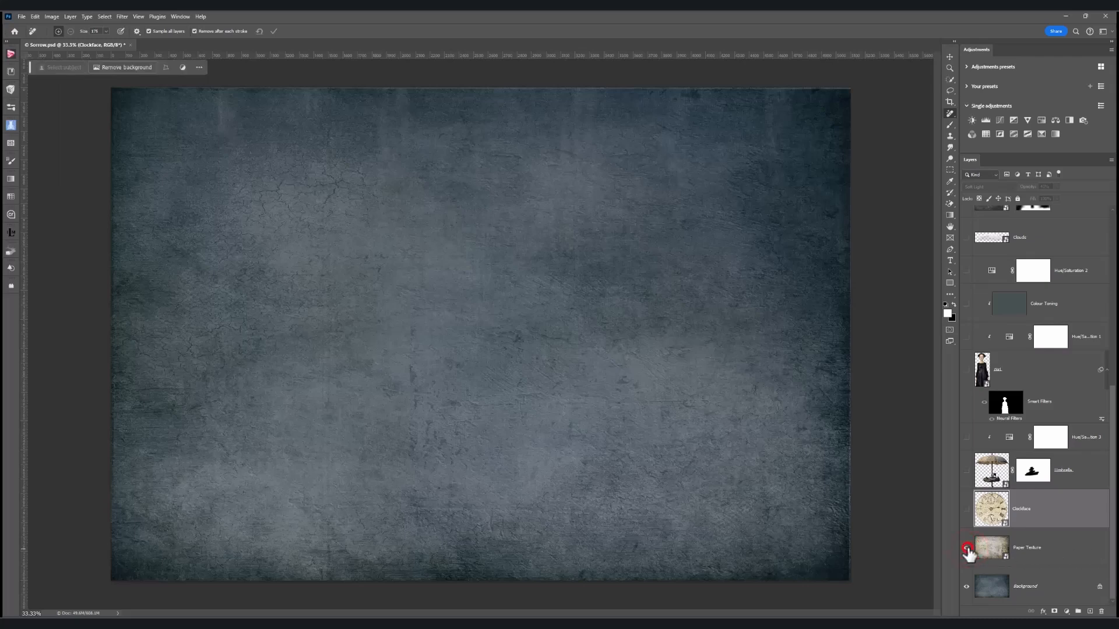
pyautogui.click(967, 548)
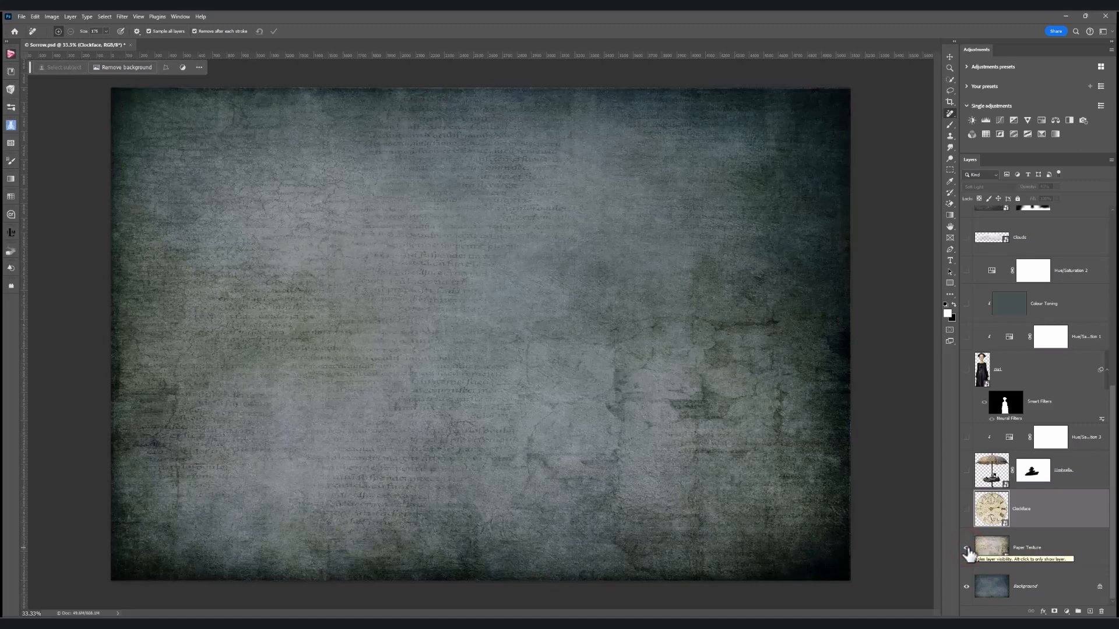
pyautogui.click(990, 547)
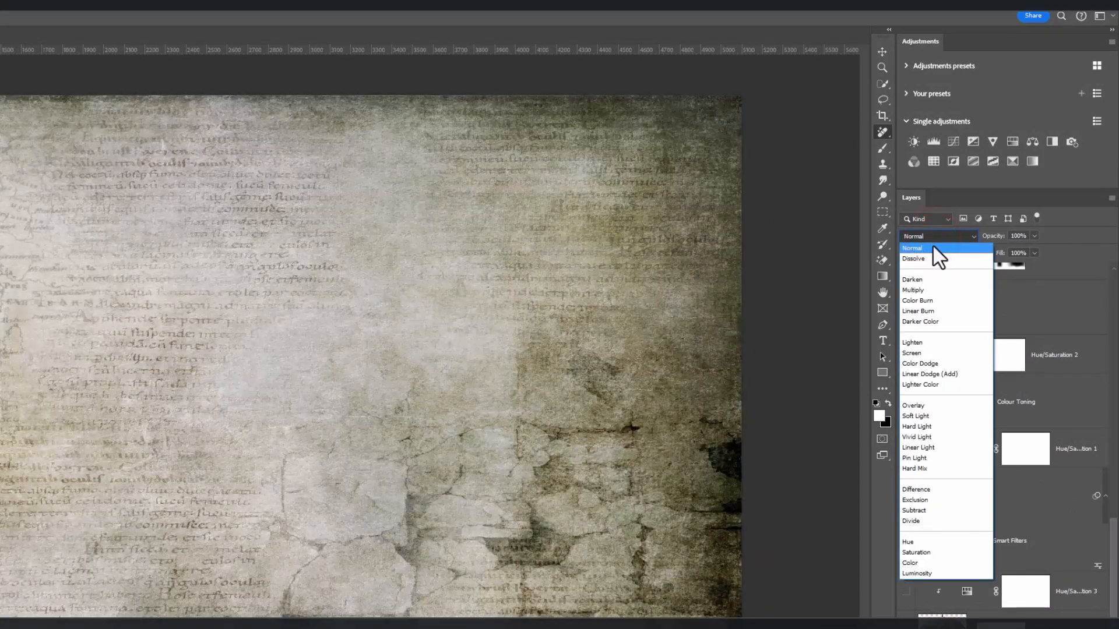
pyautogui.click(912, 247)
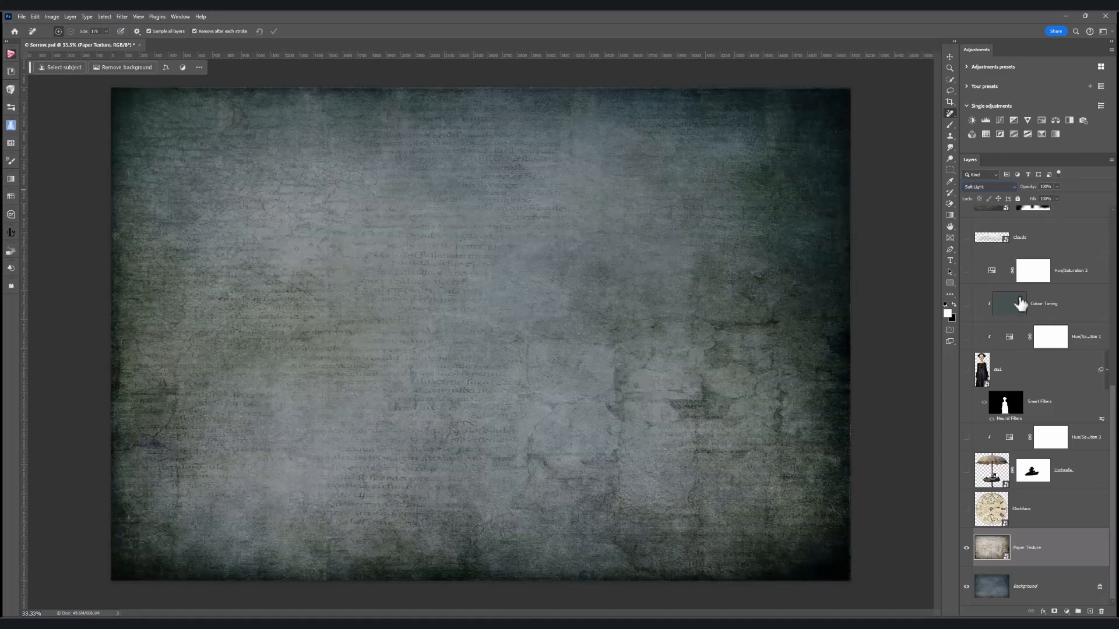
pyautogui.click(968, 370)
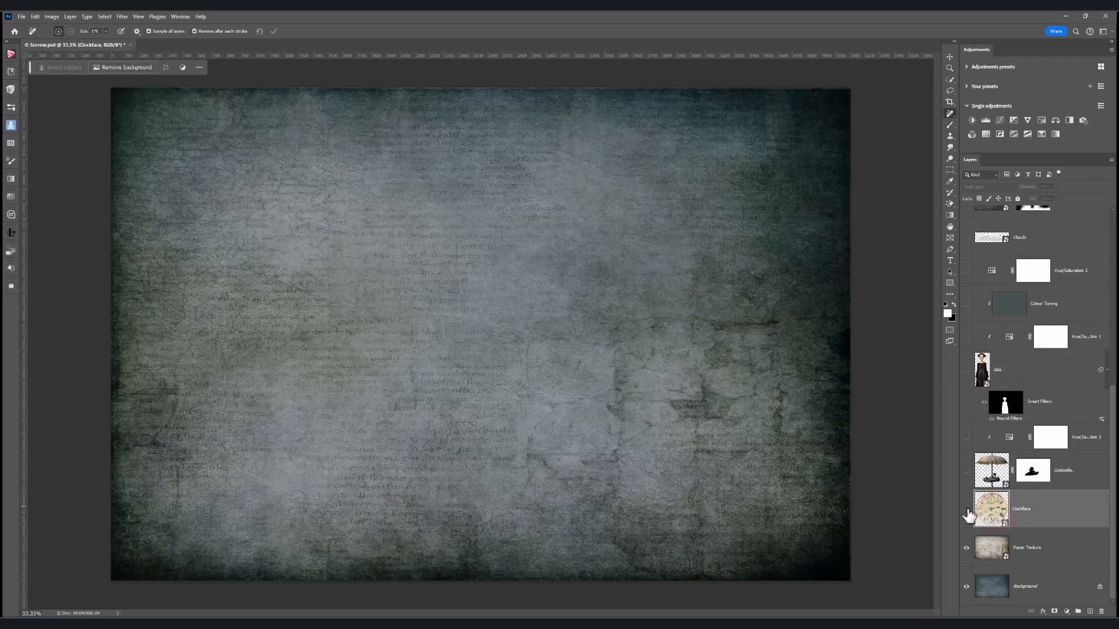
# Show the Clockface layer and fade it into the texture at about 40% opacity
pyautogui.click(967, 510)
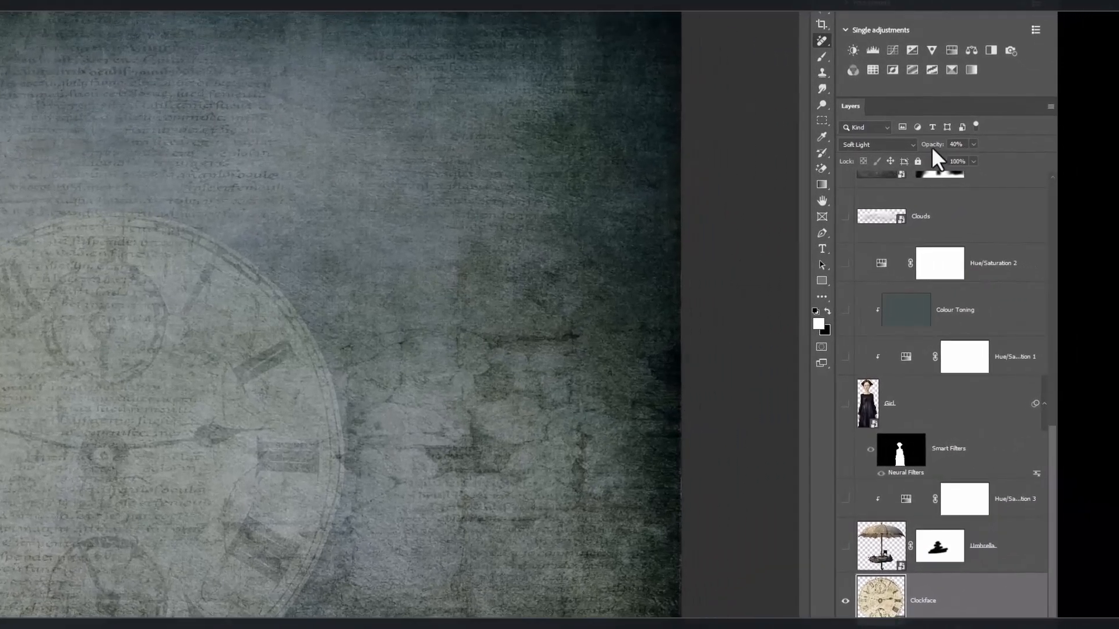
pyautogui.click(876, 144)
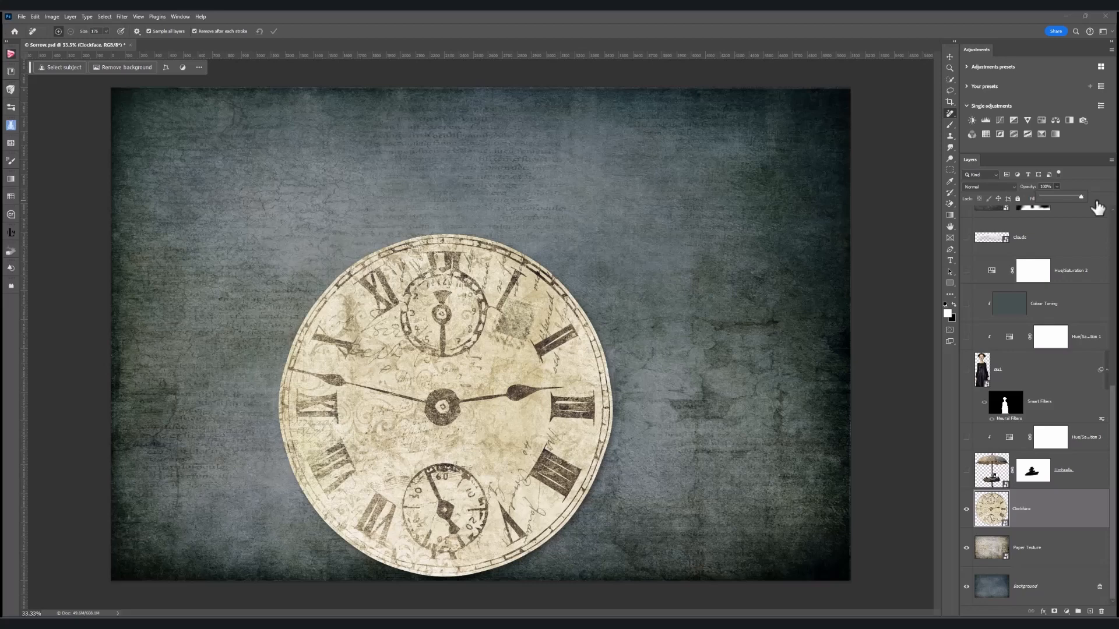
pyautogui.moveTo(1068, 352)
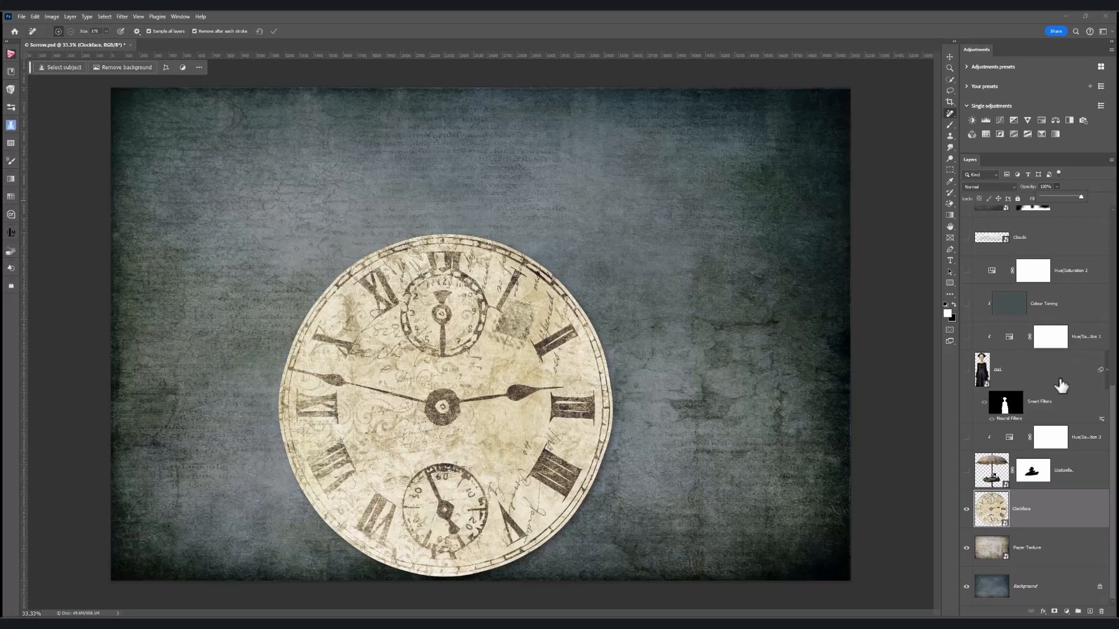
pyautogui.click(1046, 186)
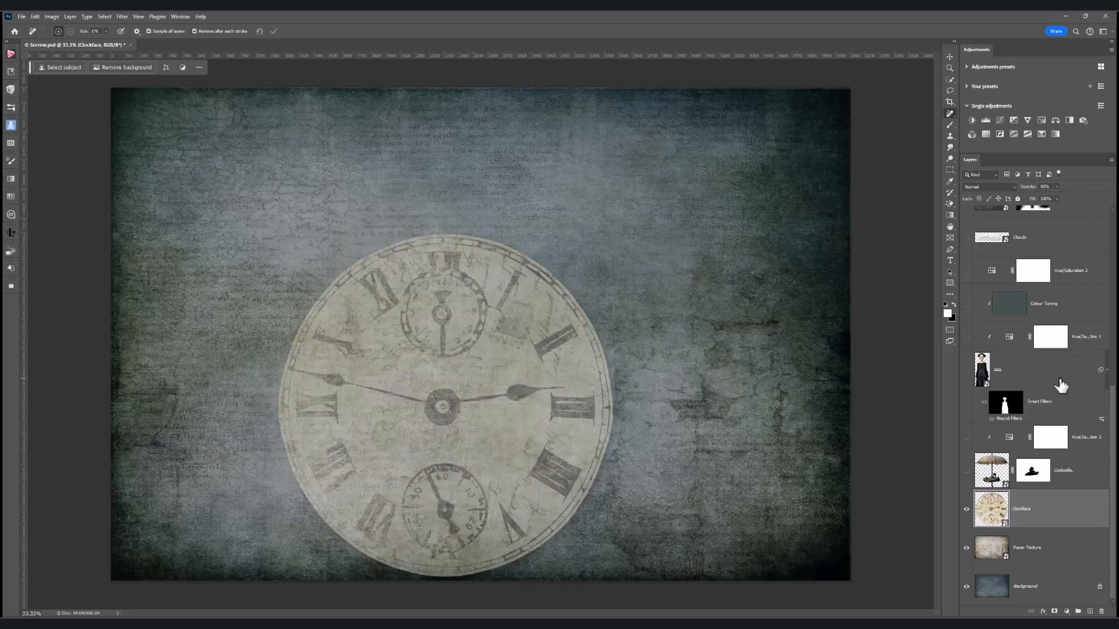
pyautogui.click(989, 186)
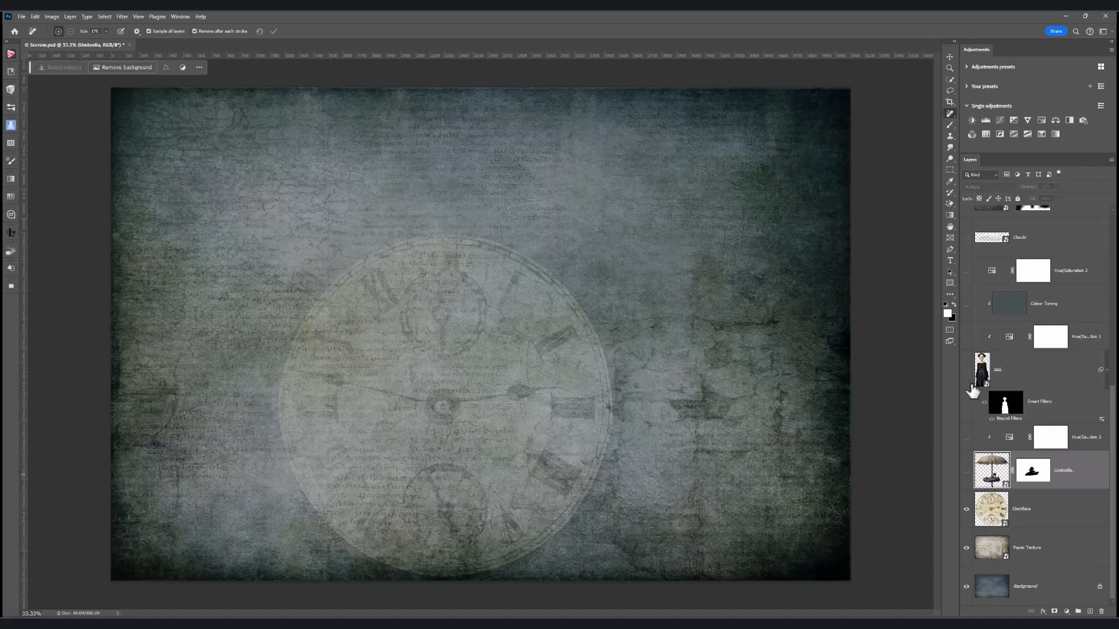
pyautogui.click(967, 370)
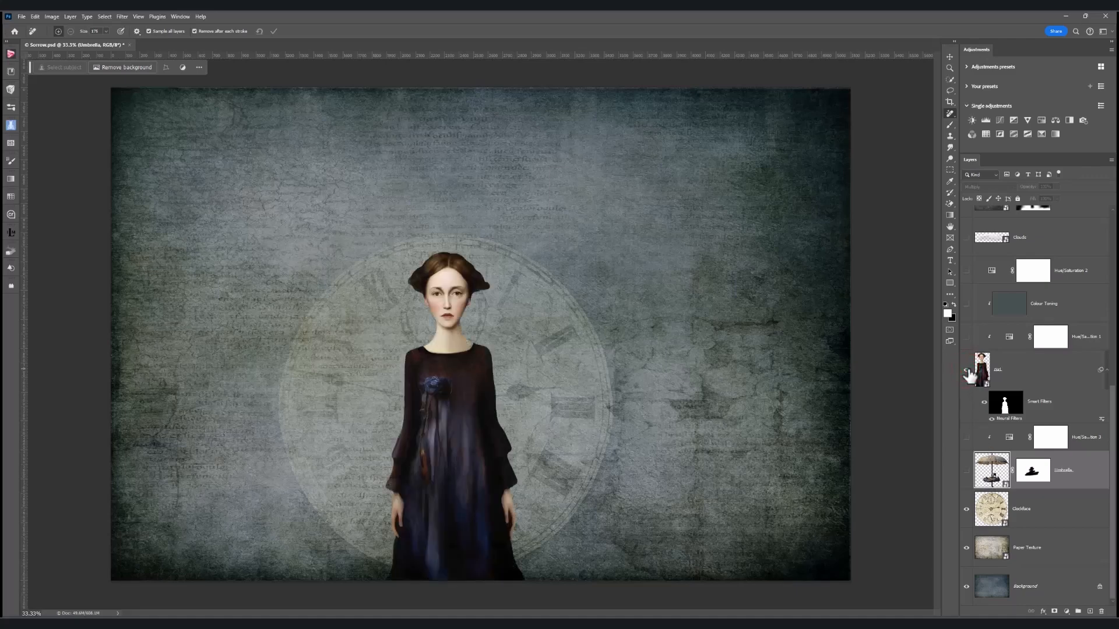
pyautogui.moveTo(967, 370)
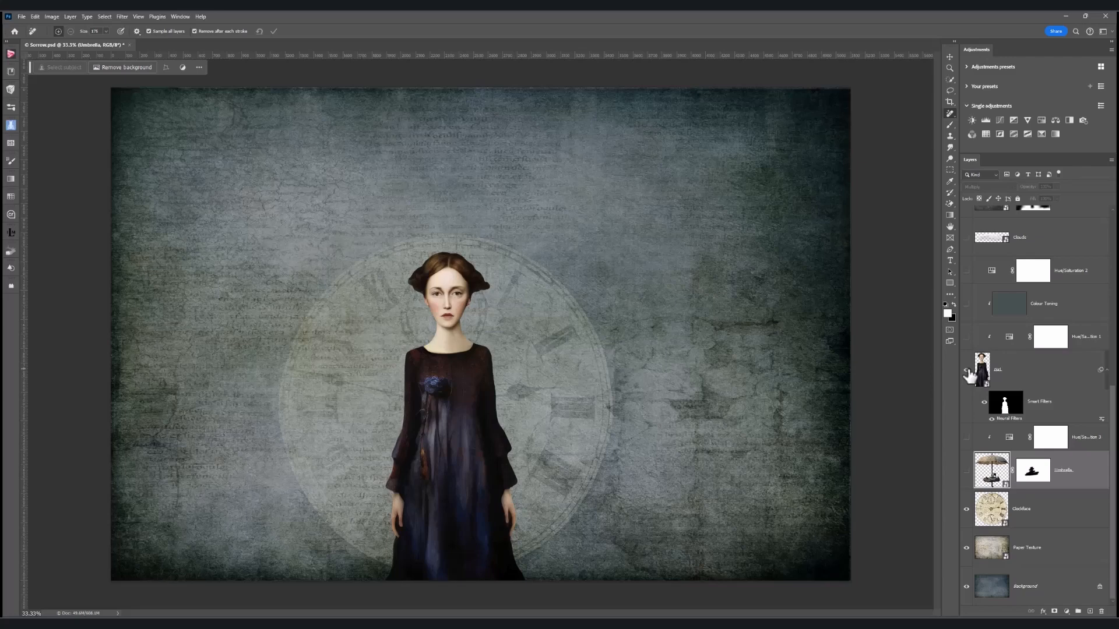
pyautogui.click(967, 370)
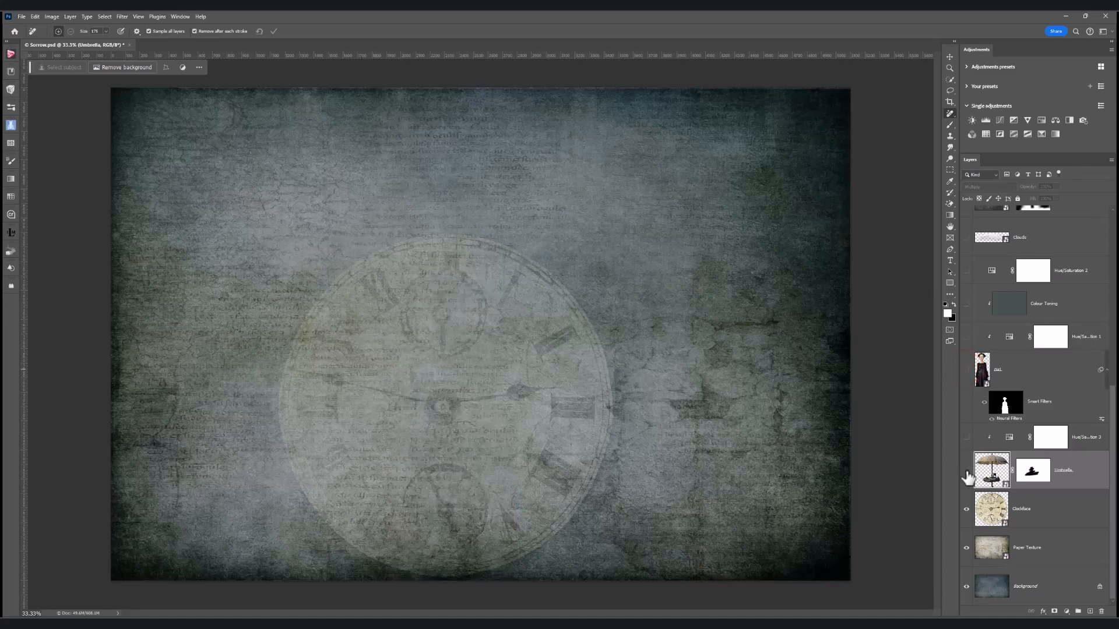
# Show the Umbrella layer, briefly disable its mask to preview the platform, then re-enable it
pyautogui.click(967, 470)
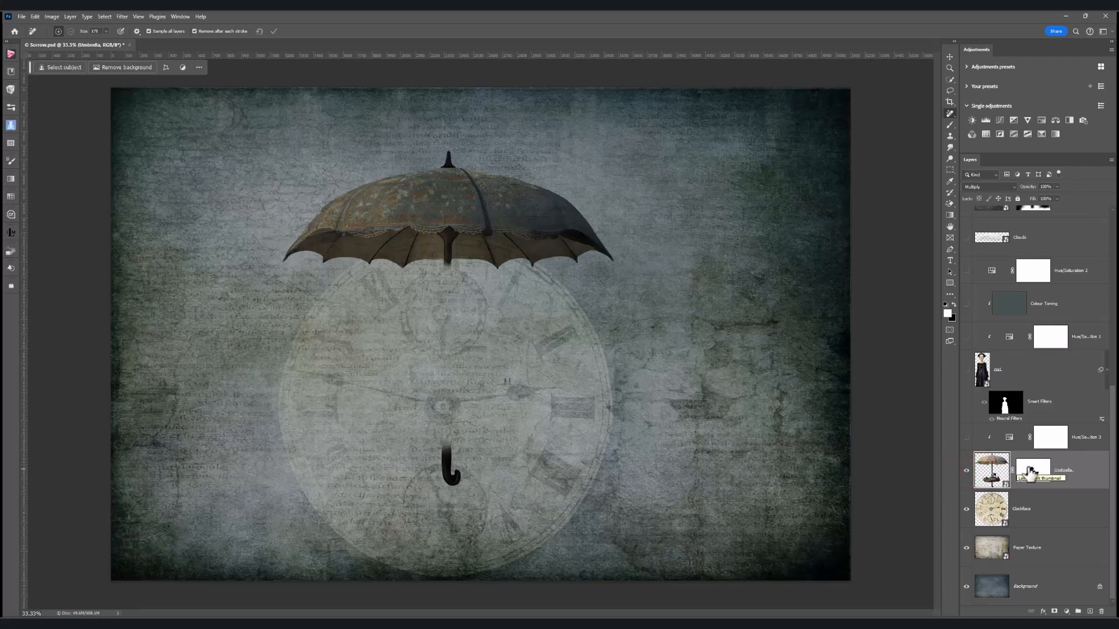
pyautogui.rightClick(1033, 471)
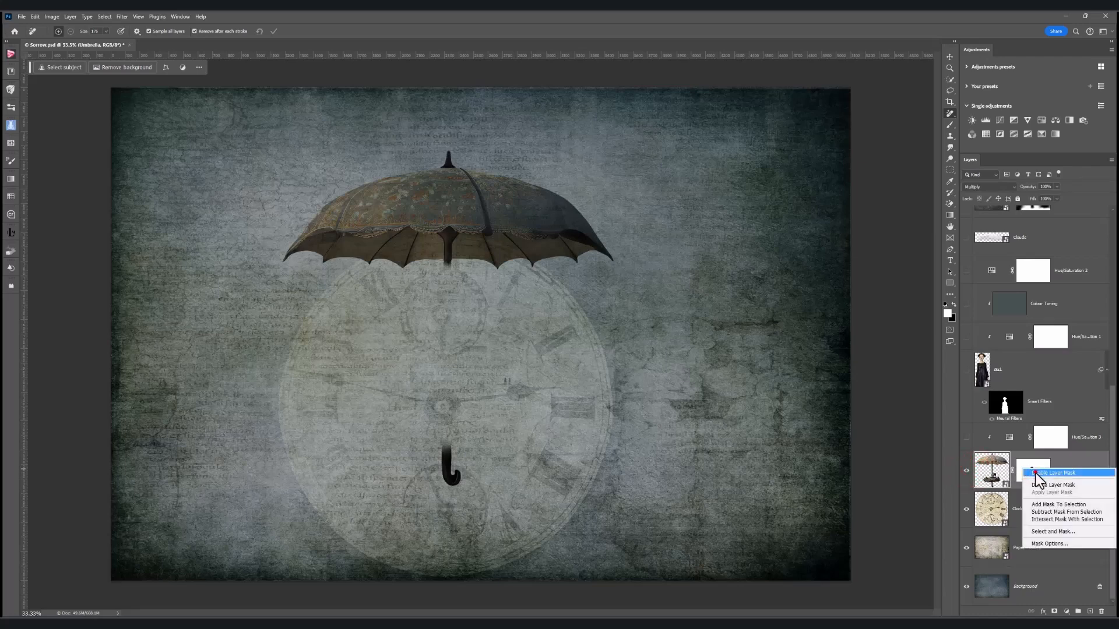
pyautogui.click(1050, 472)
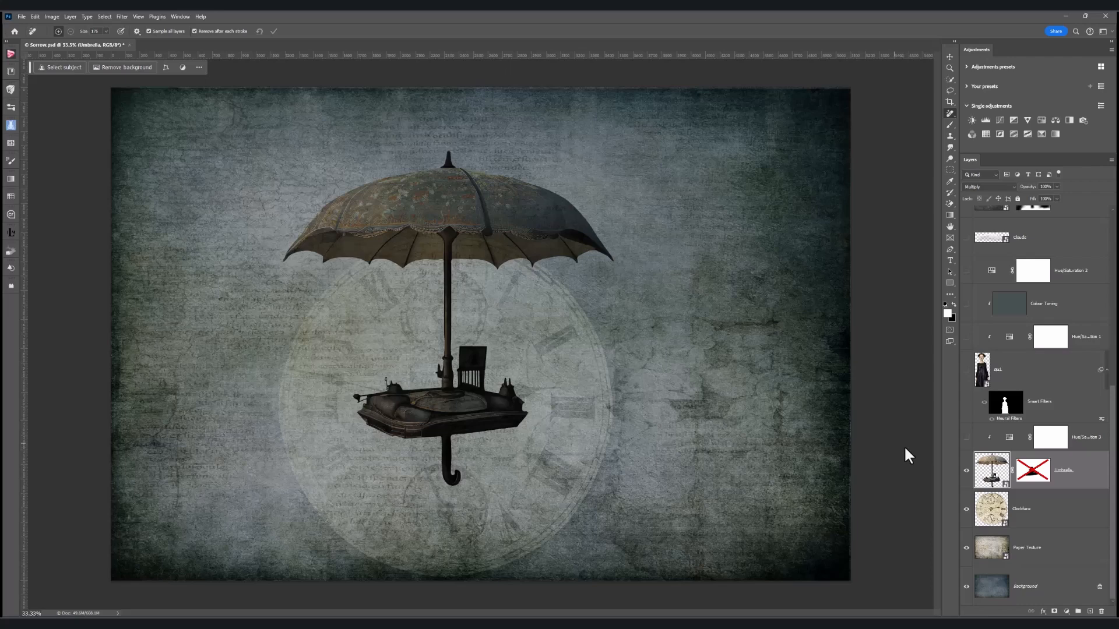
pyautogui.rightClick(1031, 470)
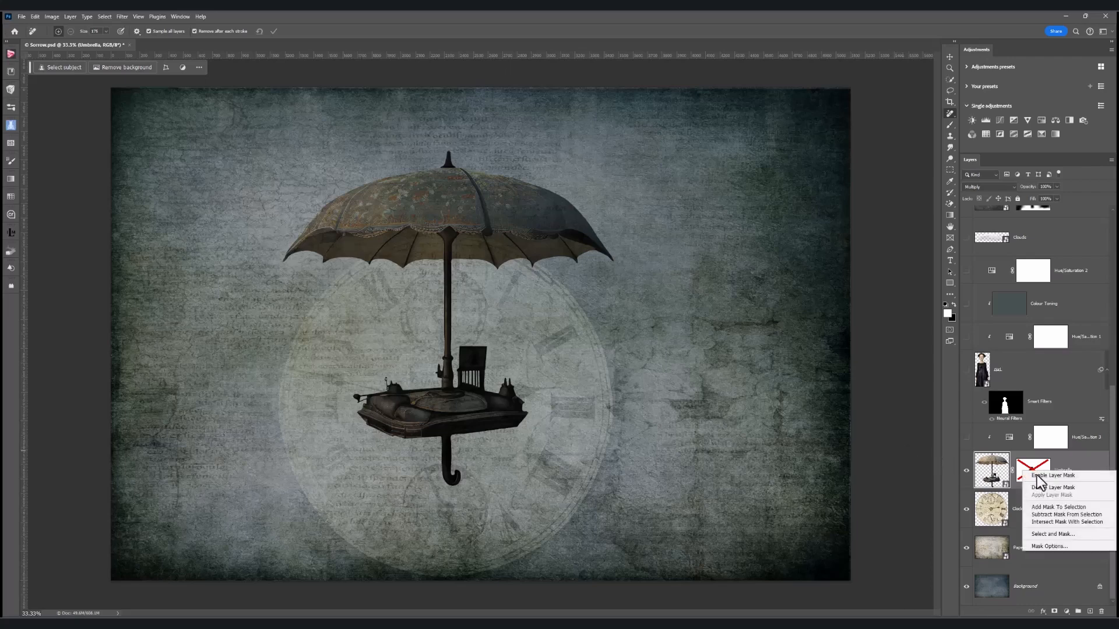
pyautogui.click(1050, 487)
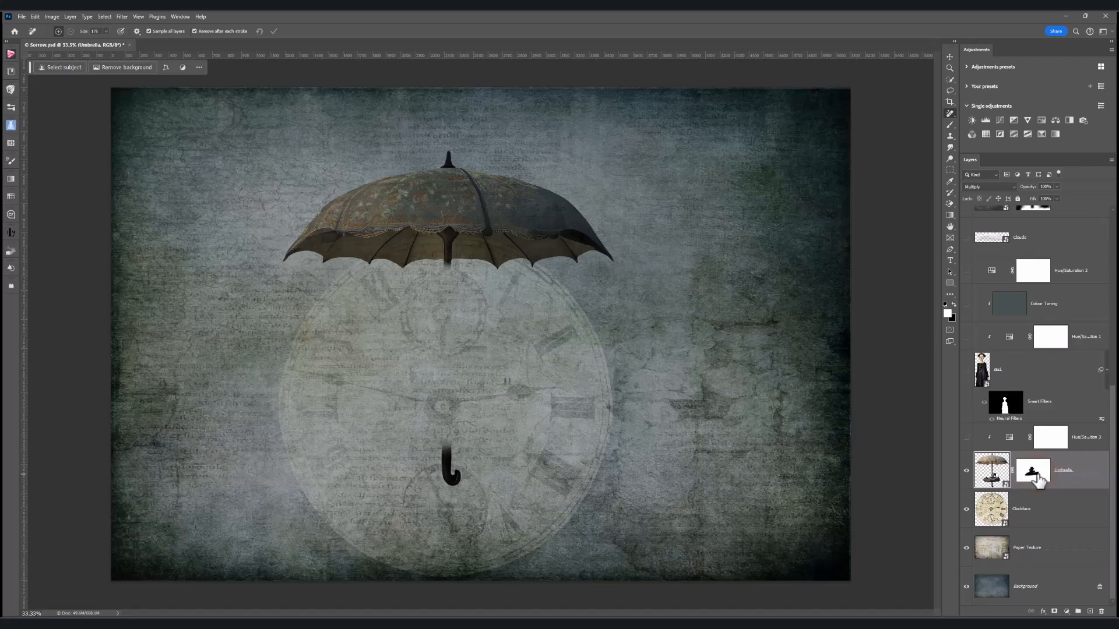
pyautogui.moveTo(1033, 474)
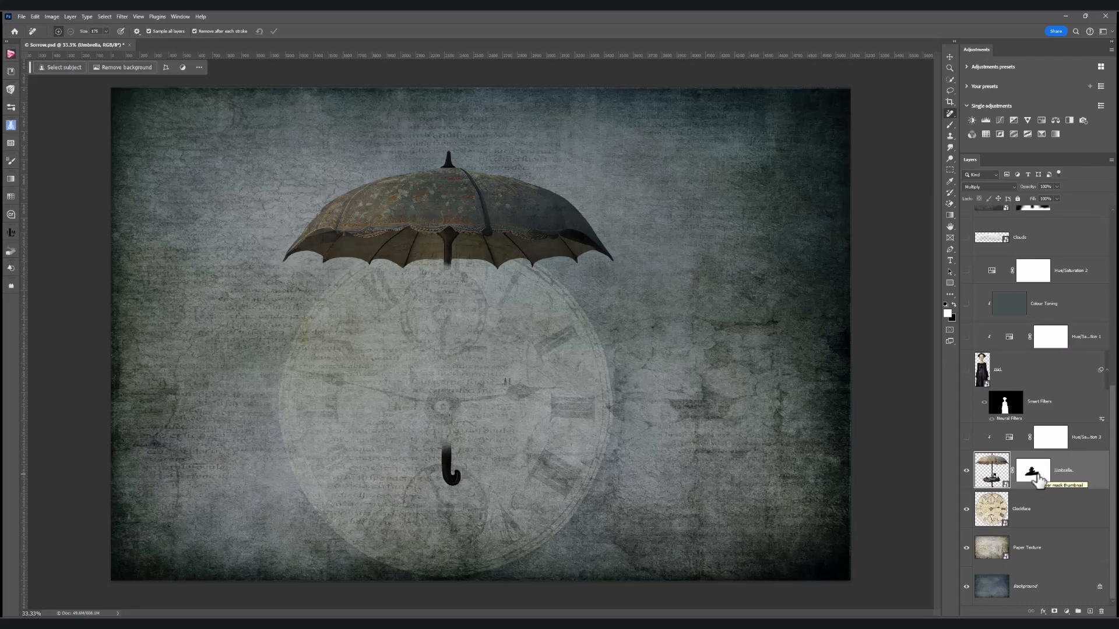
pyautogui.moveTo(1035, 478)
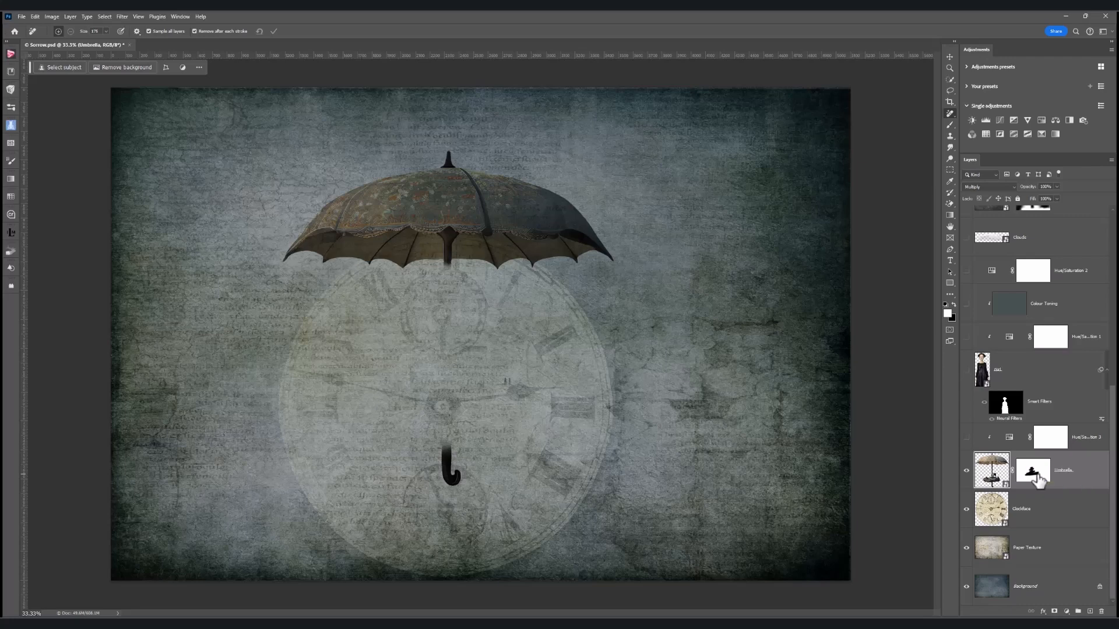
pyautogui.moveTo(1003, 448)
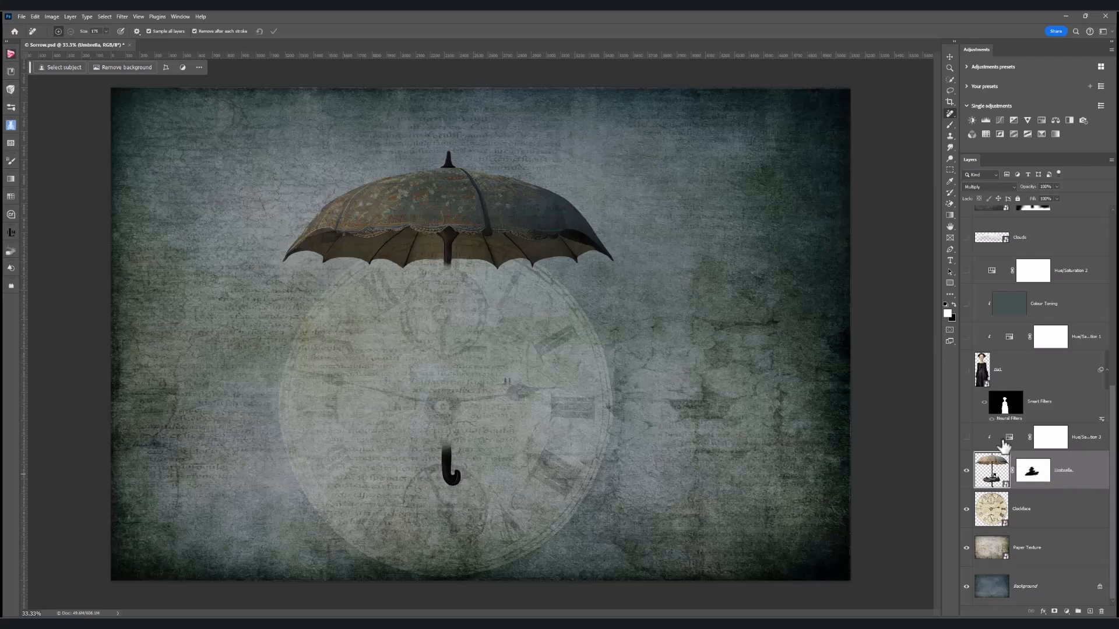
pyautogui.moveTo(1004, 444)
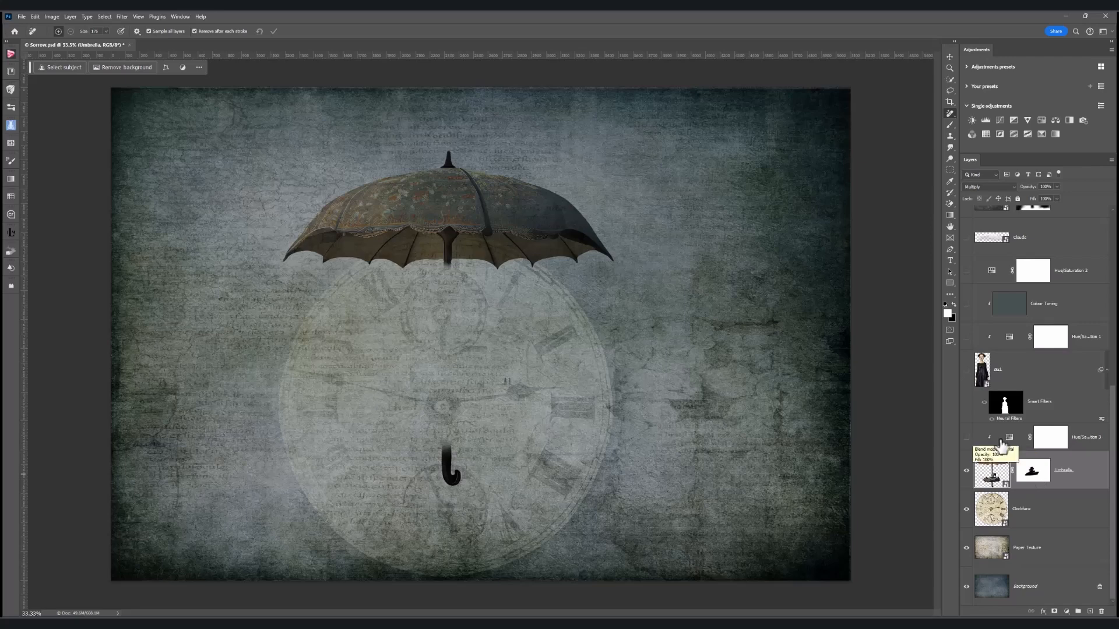
# Show Hue/Saturation 3, toggle the girl's Smart Filters and reveal Hue/Saturation 1 to mute her dress
pyautogui.click(967, 437)
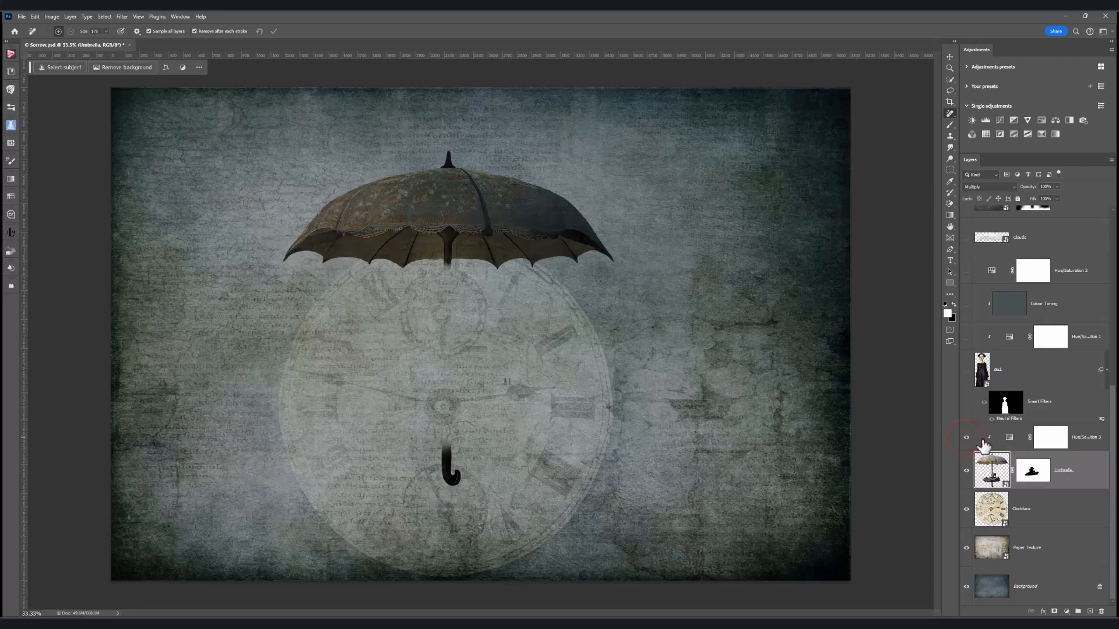
pyautogui.click(1050, 437)
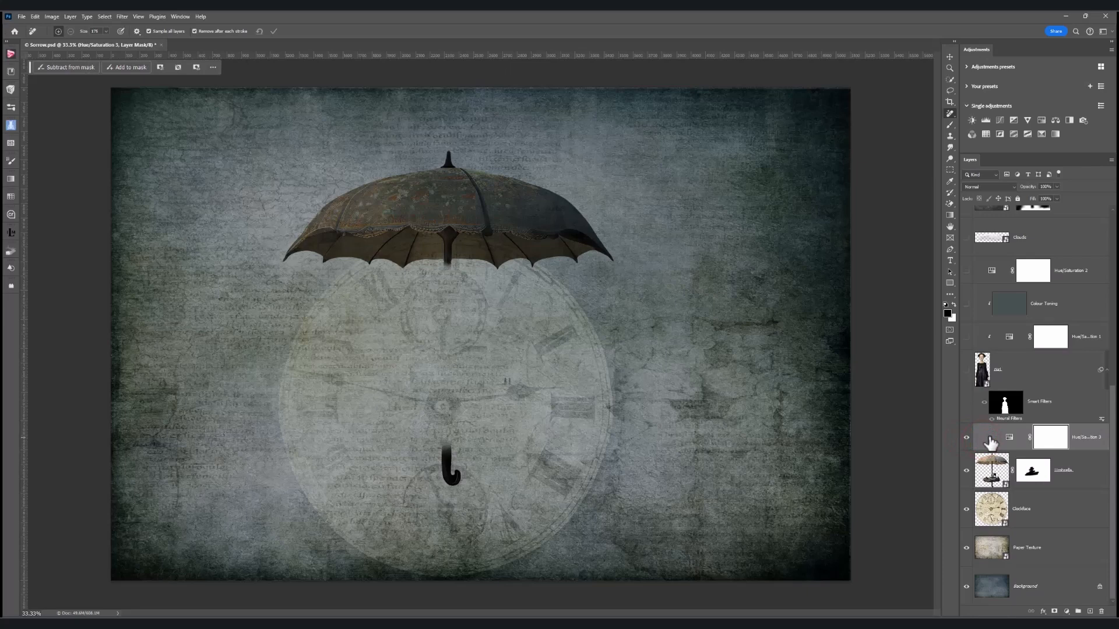
pyautogui.moveTo(990, 443)
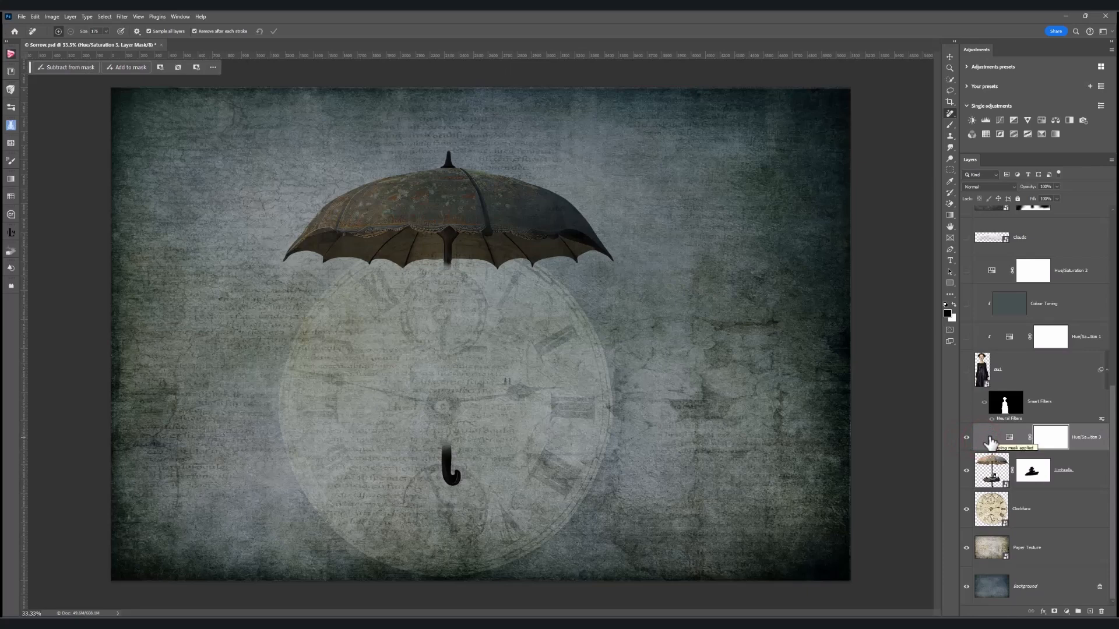
pyautogui.moveTo(991, 471)
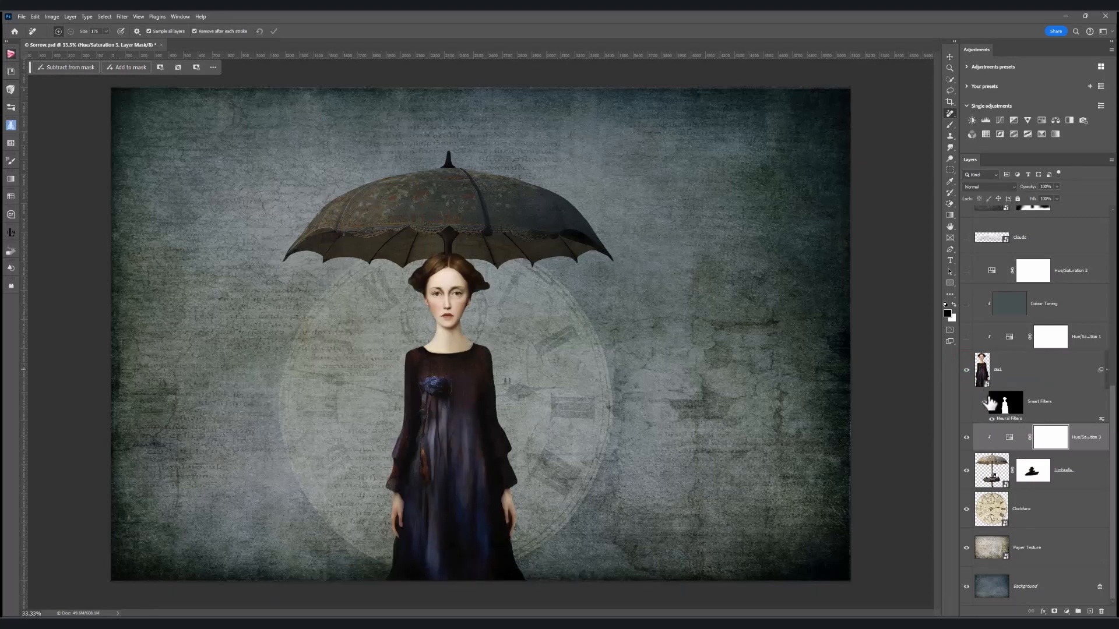
pyautogui.moveTo(1003, 405)
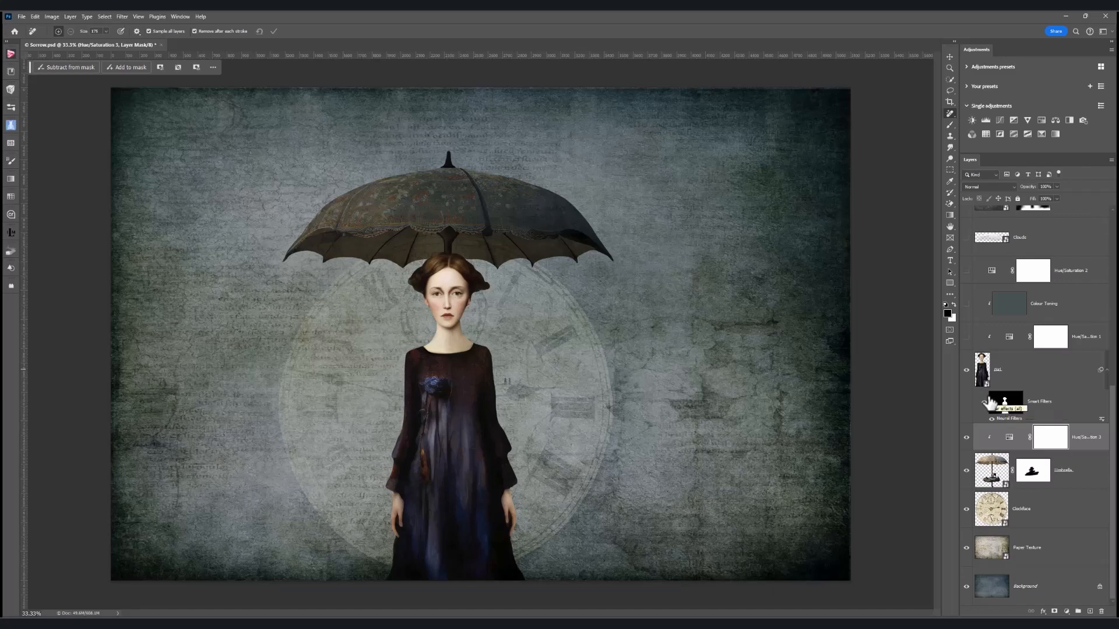
pyautogui.moveTo(1003, 404)
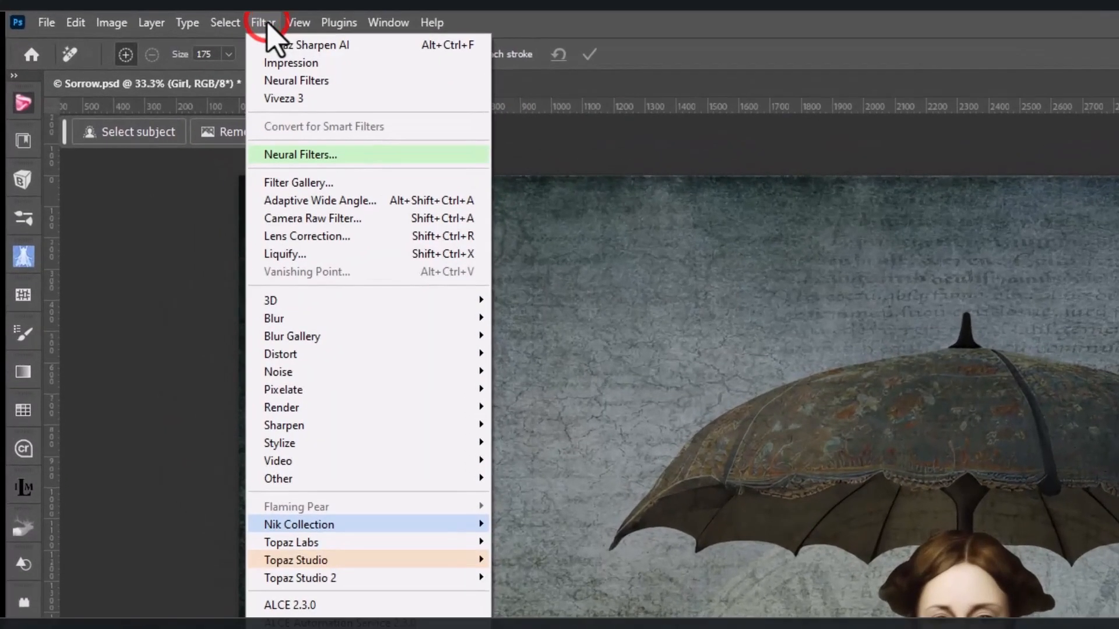
pyautogui.moveTo(294, 81)
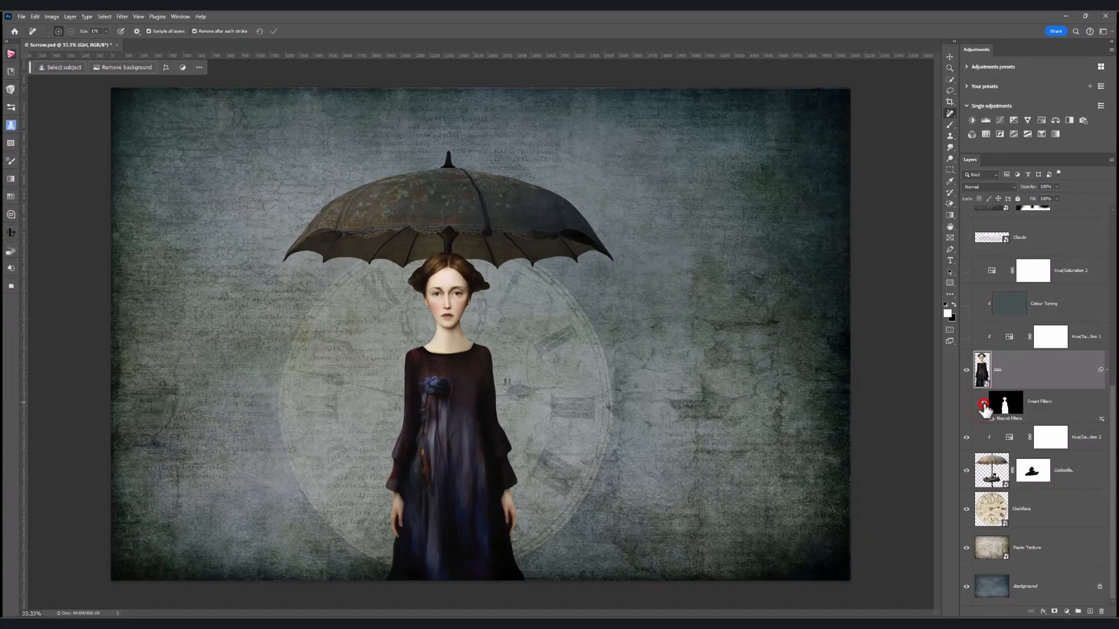
pyautogui.click(983, 402)
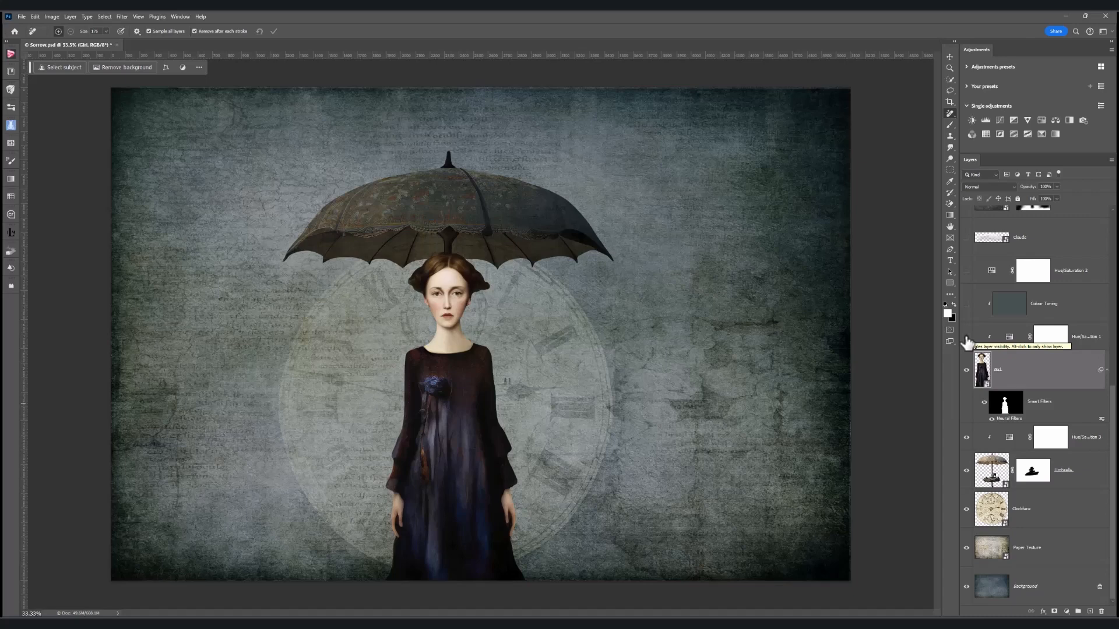
pyautogui.click(967, 336)
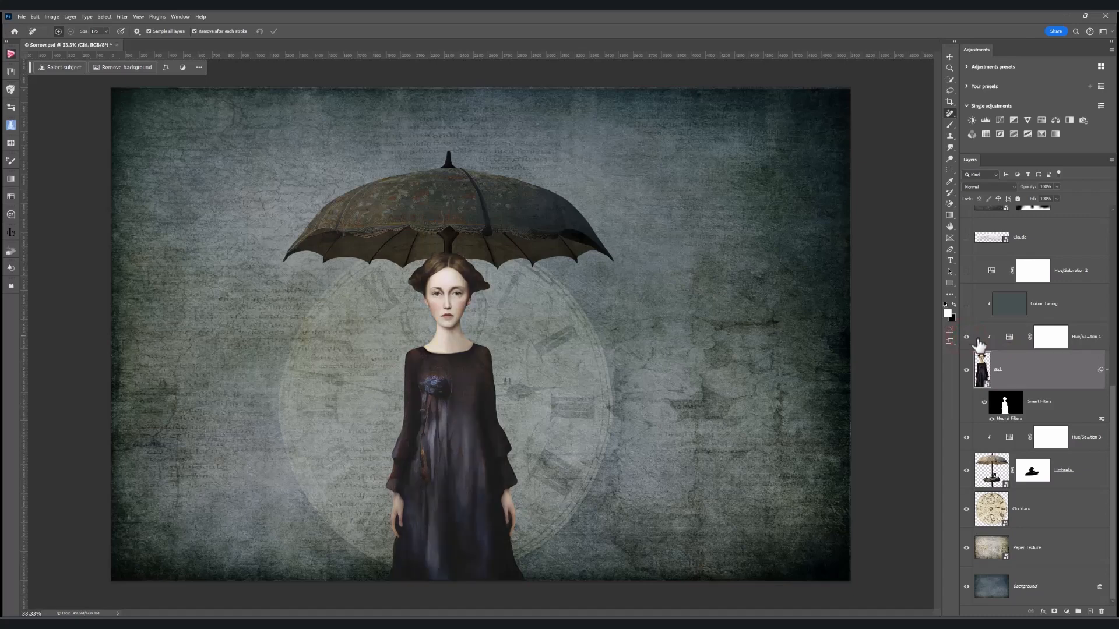
# Review the Hue/Saturation 1 properties, comparing the girl with and without the adjustment
pyautogui.doubleClick(1032, 402)
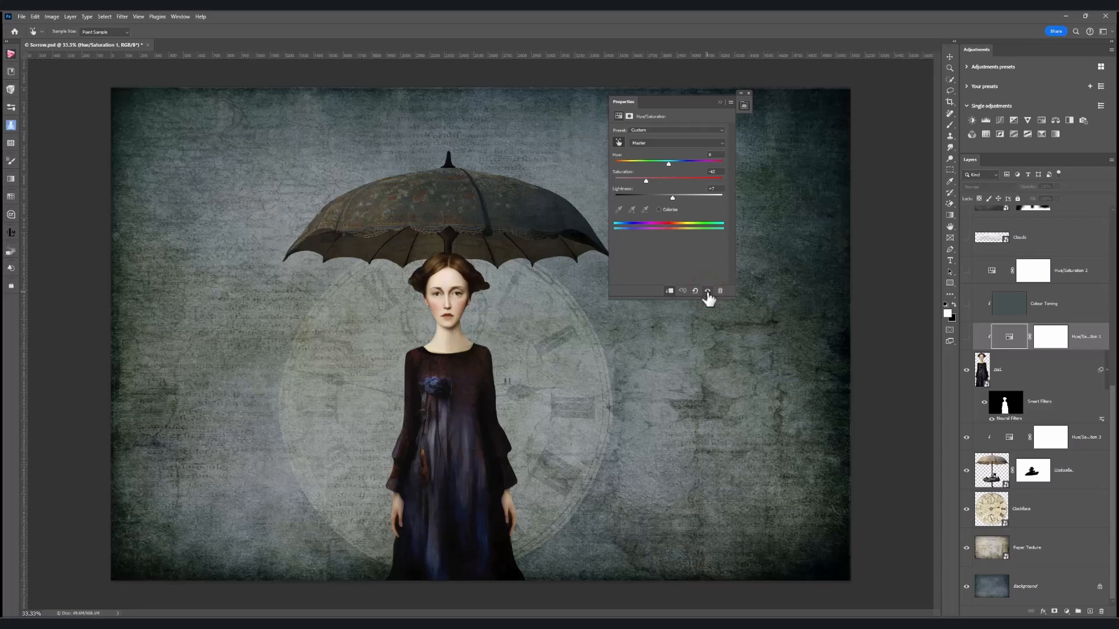
pyautogui.click(967, 335)
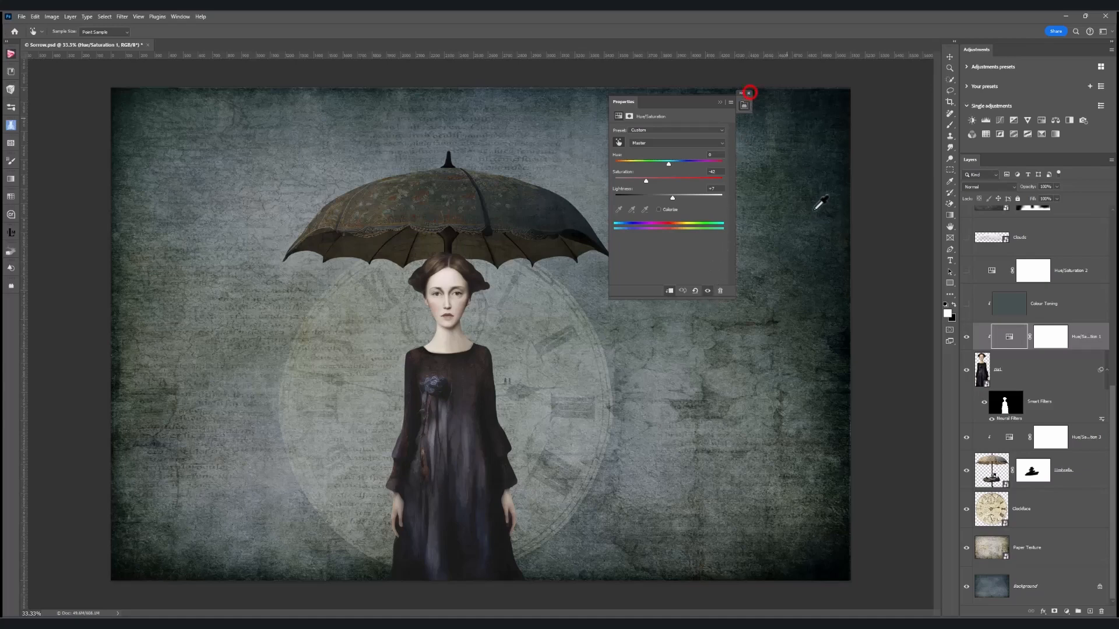
pyautogui.click(745, 105)
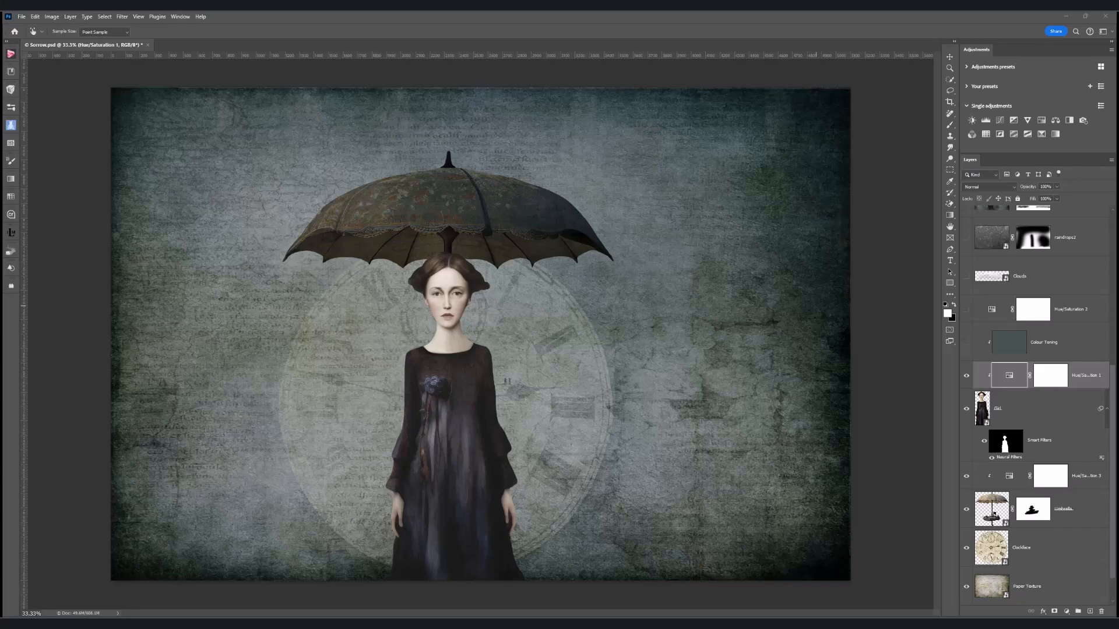
pyautogui.moveTo(1099, 342)
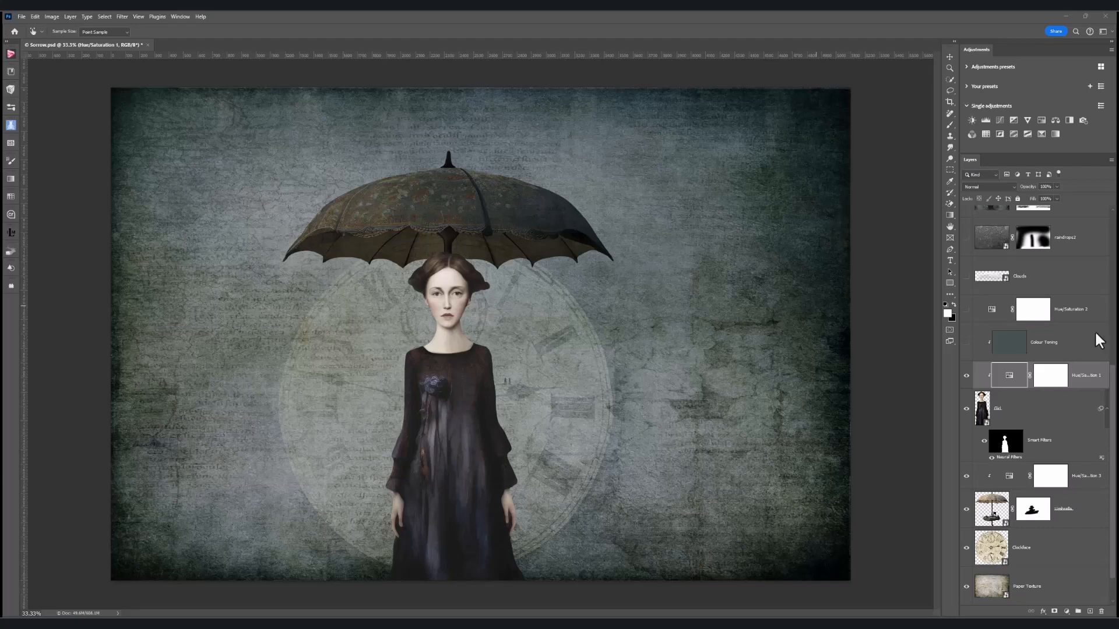
pyautogui.moveTo(1030, 350)
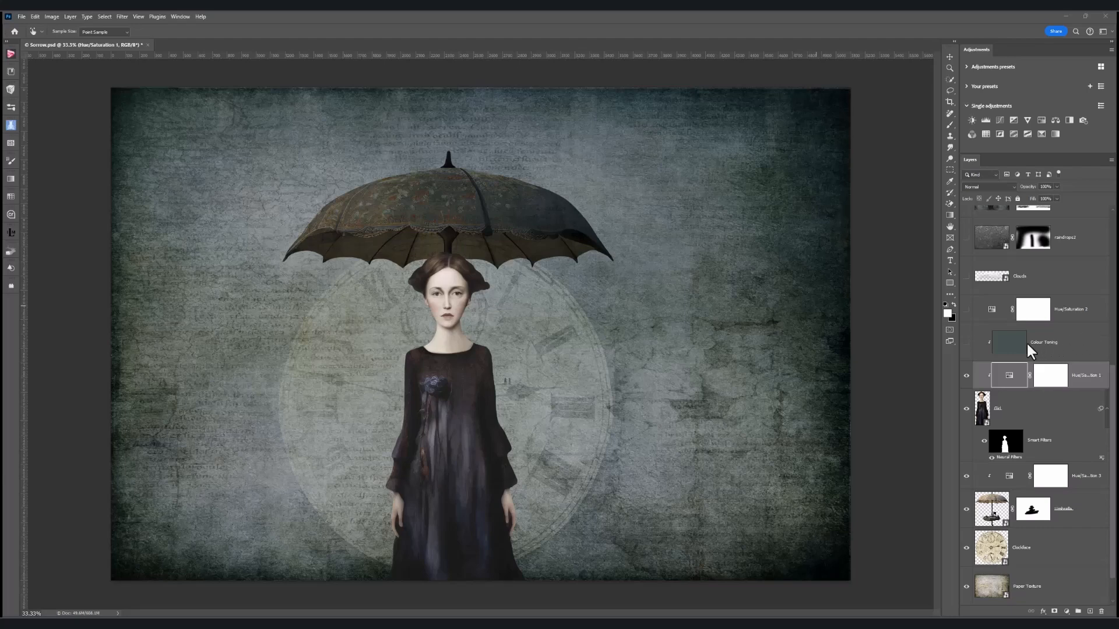
pyautogui.moveTo(1041, 350)
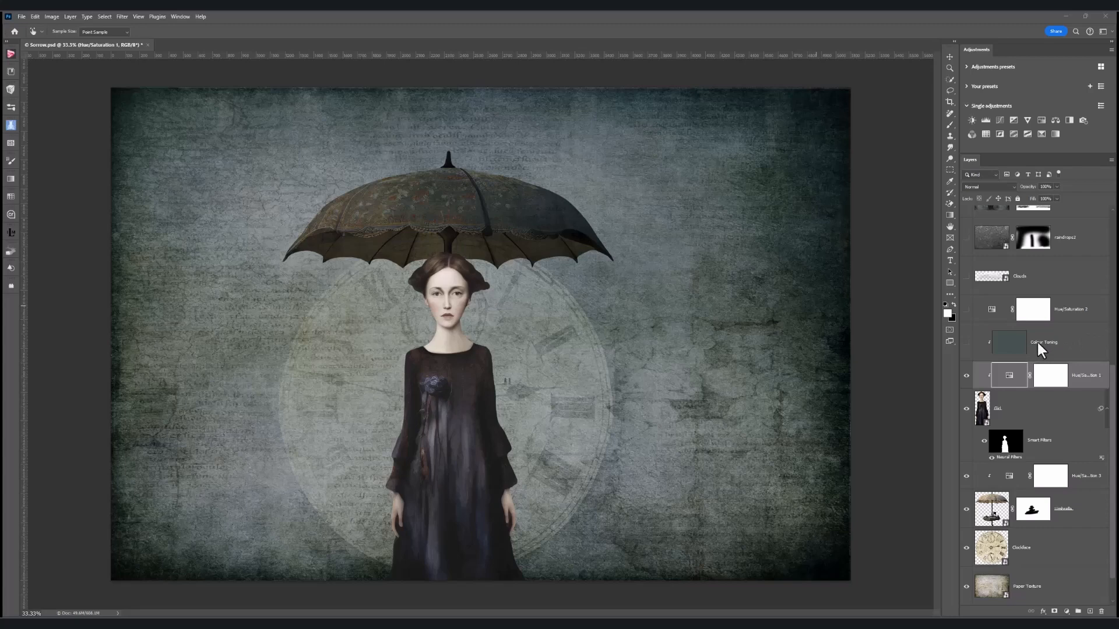
pyautogui.moveTo(1005, 350)
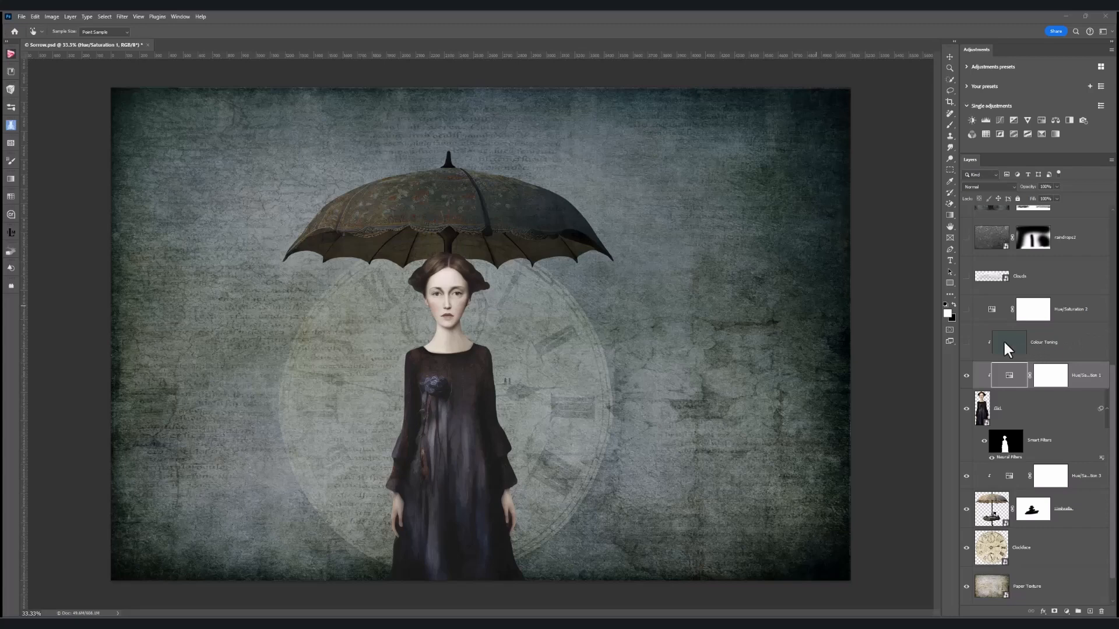
pyautogui.moveTo(969, 350)
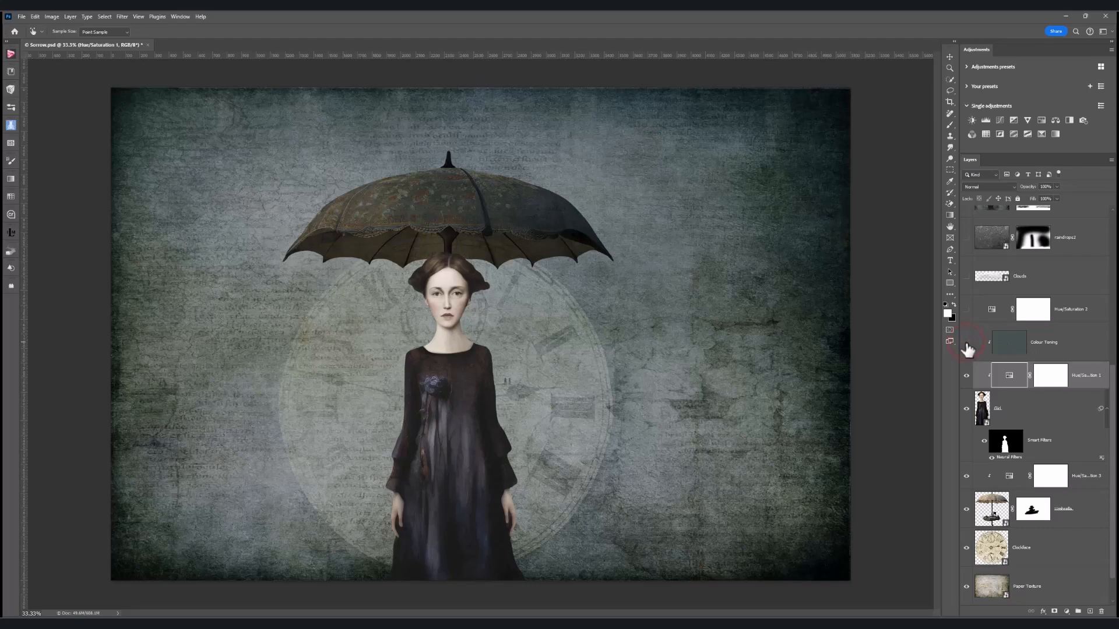
# Make the Colour Toning layer visible and select it to tint the composite through Soft Light
pyautogui.click(967, 343)
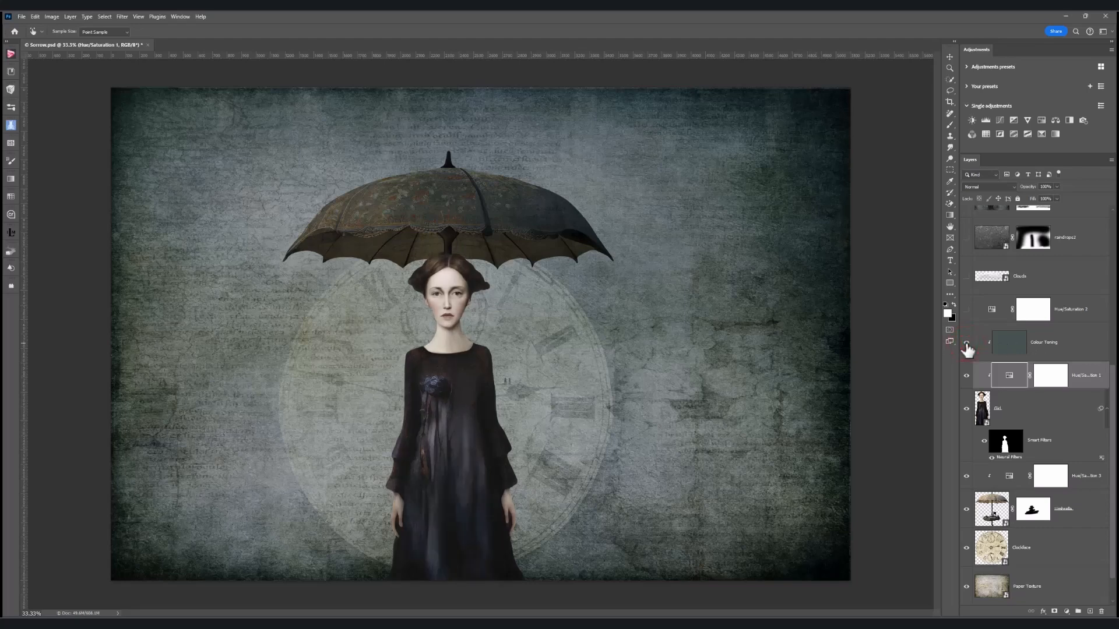
pyautogui.click(966, 345)
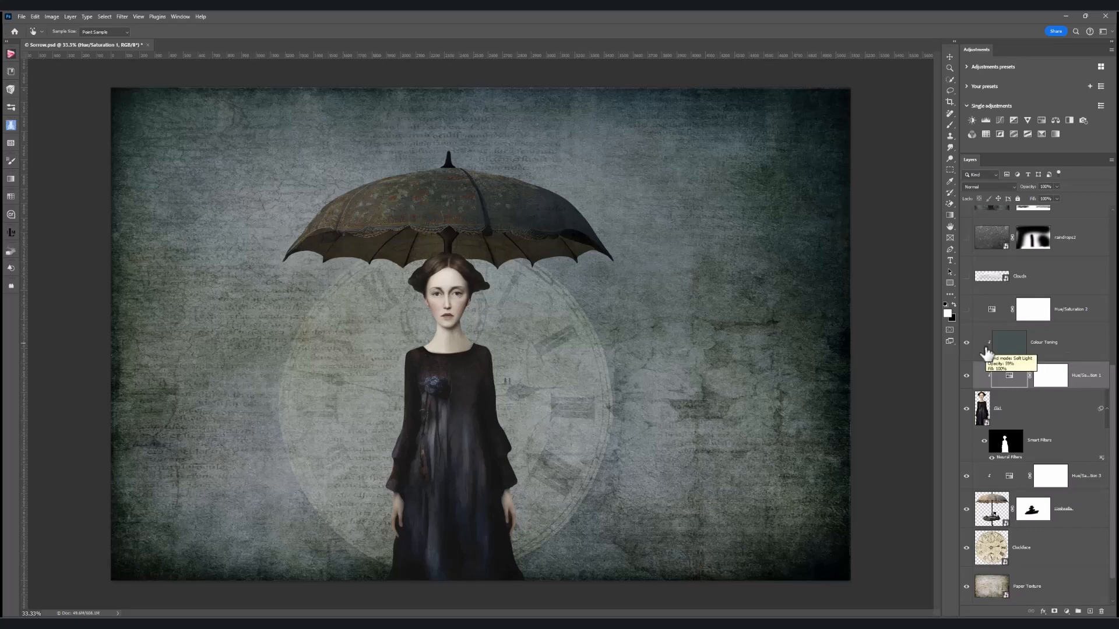
pyautogui.click(1044, 341)
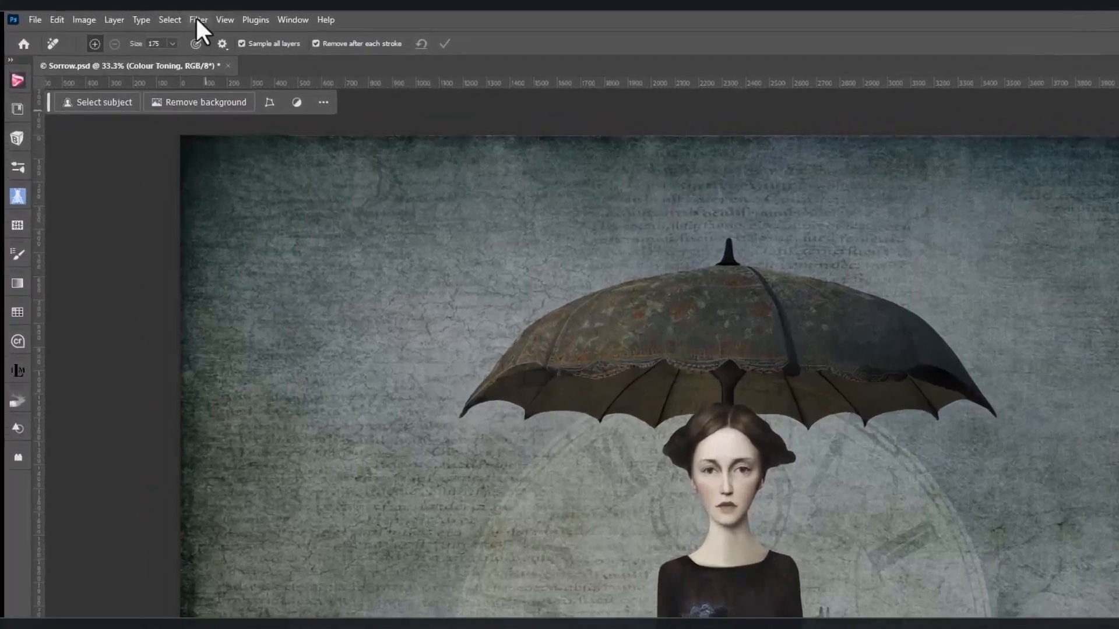
pyautogui.click(207, 20)
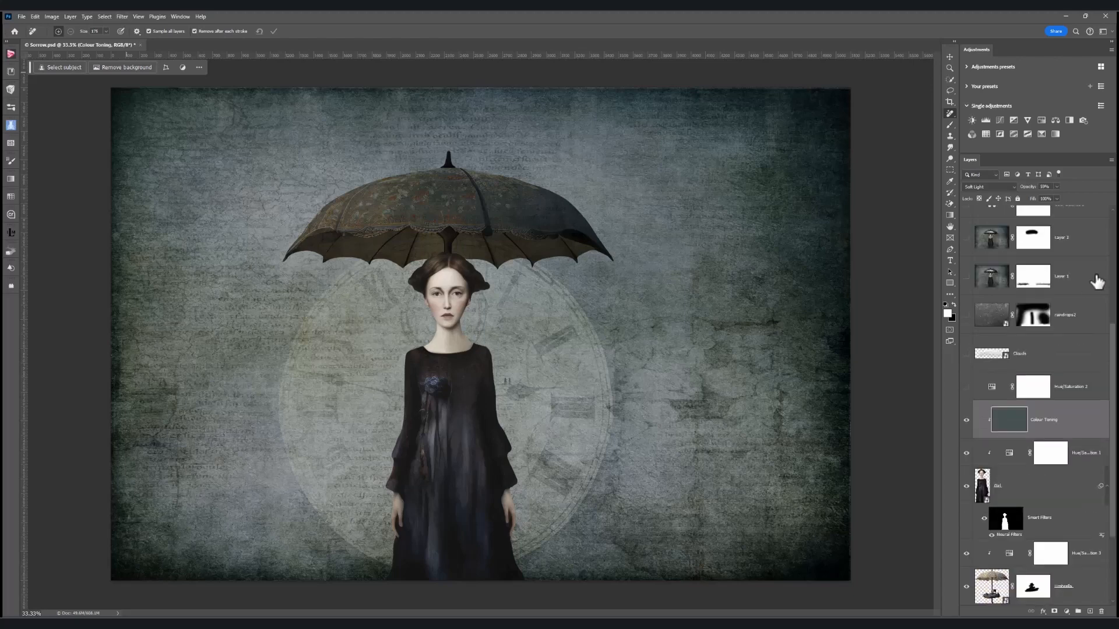
pyautogui.moveTo(967, 395)
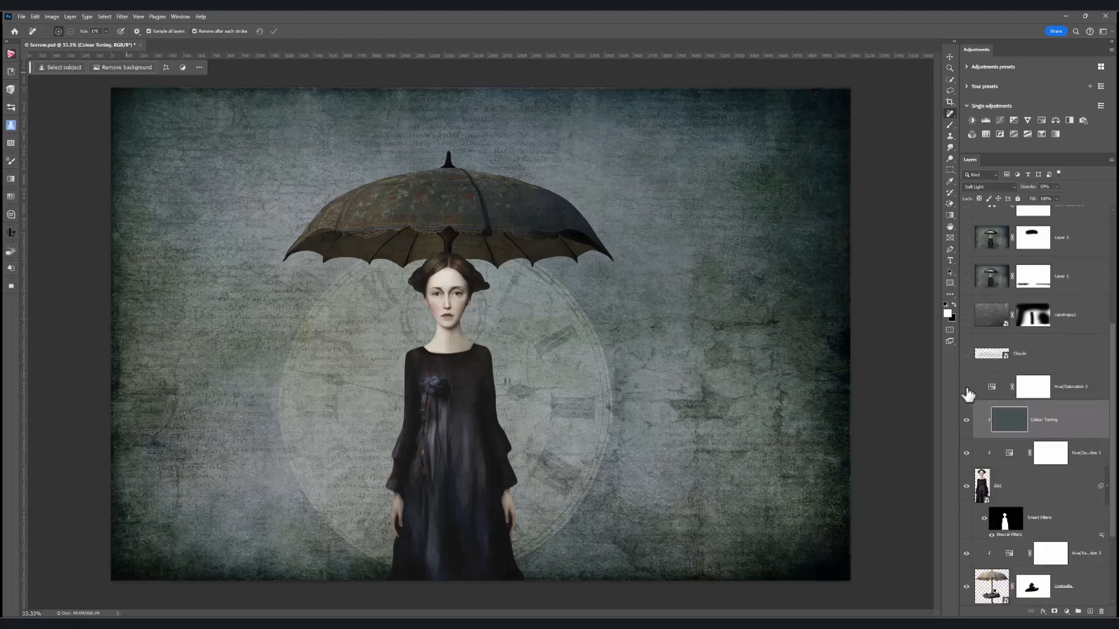
# Switch on the Hue/Saturation 2 adjustment to darken and desaturate the scene
pyautogui.click(967, 387)
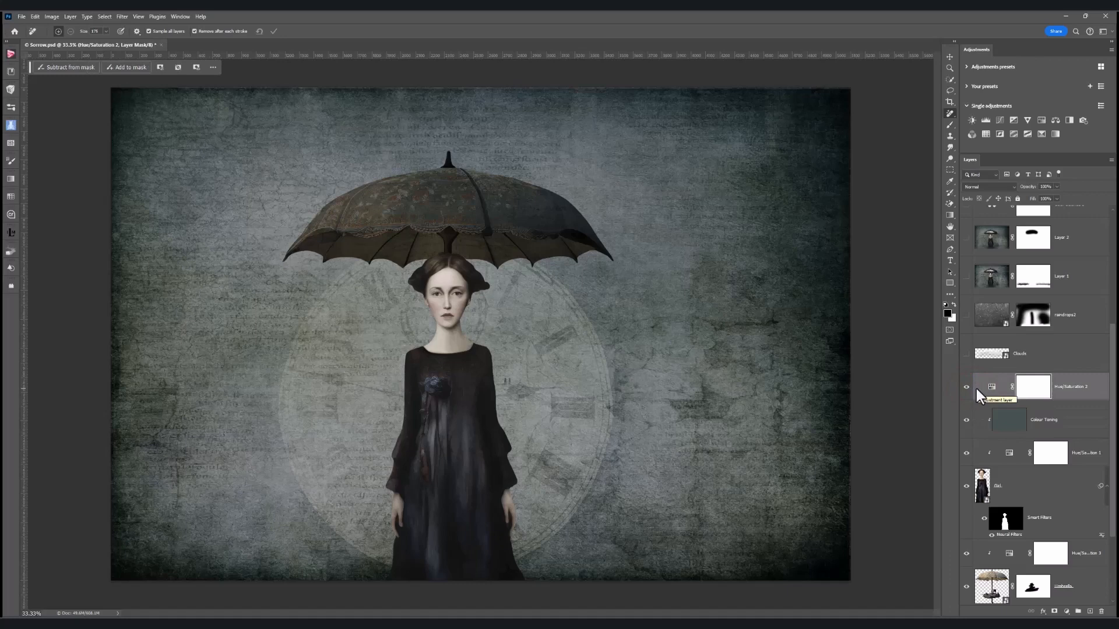
pyautogui.moveTo(977, 396)
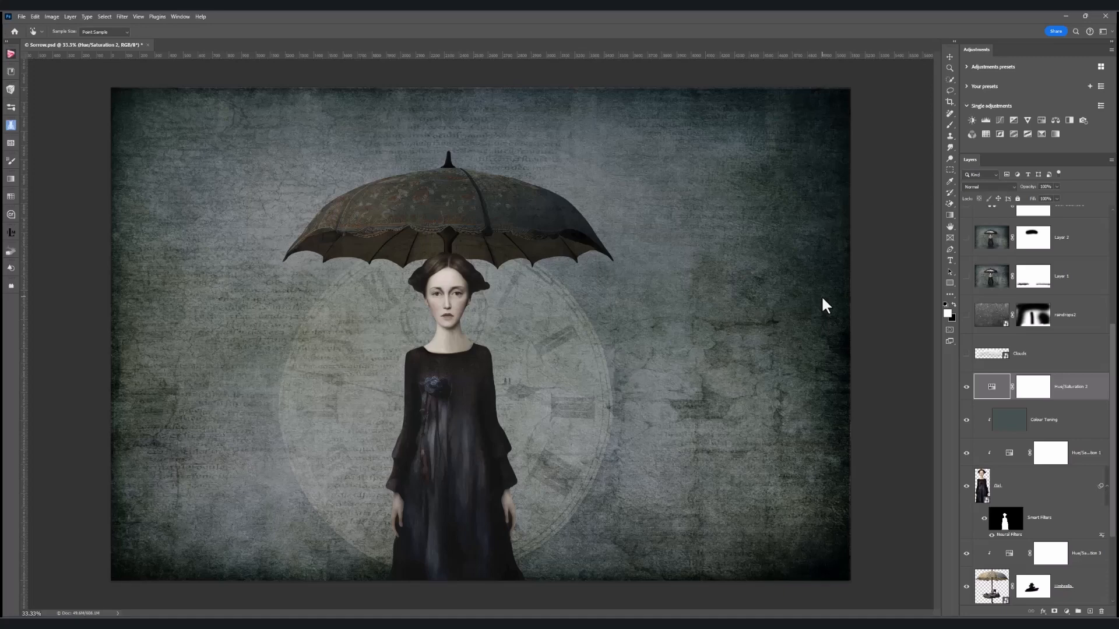
pyautogui.moveTo(866, 322)
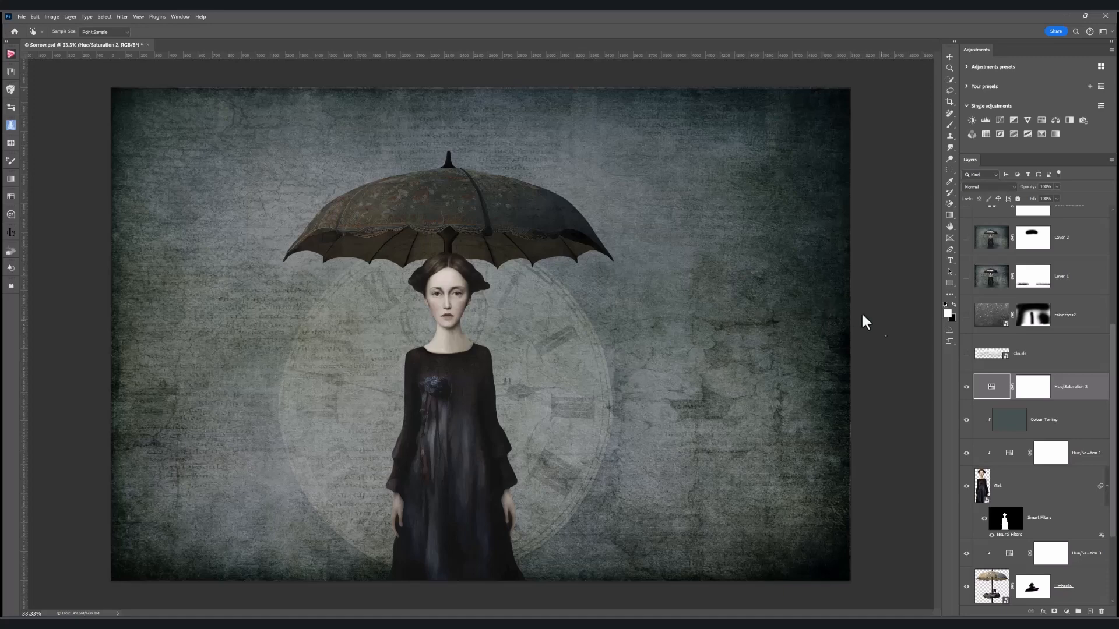
pyautogui.moveTo(985, 370)
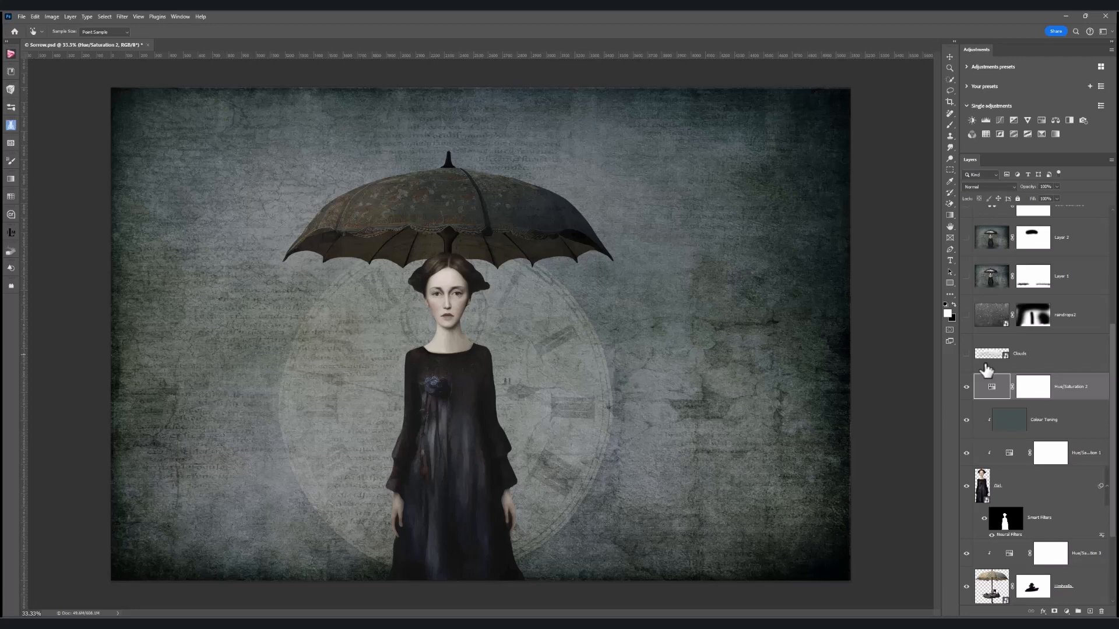
pyautogui.moveTo(985, 366)
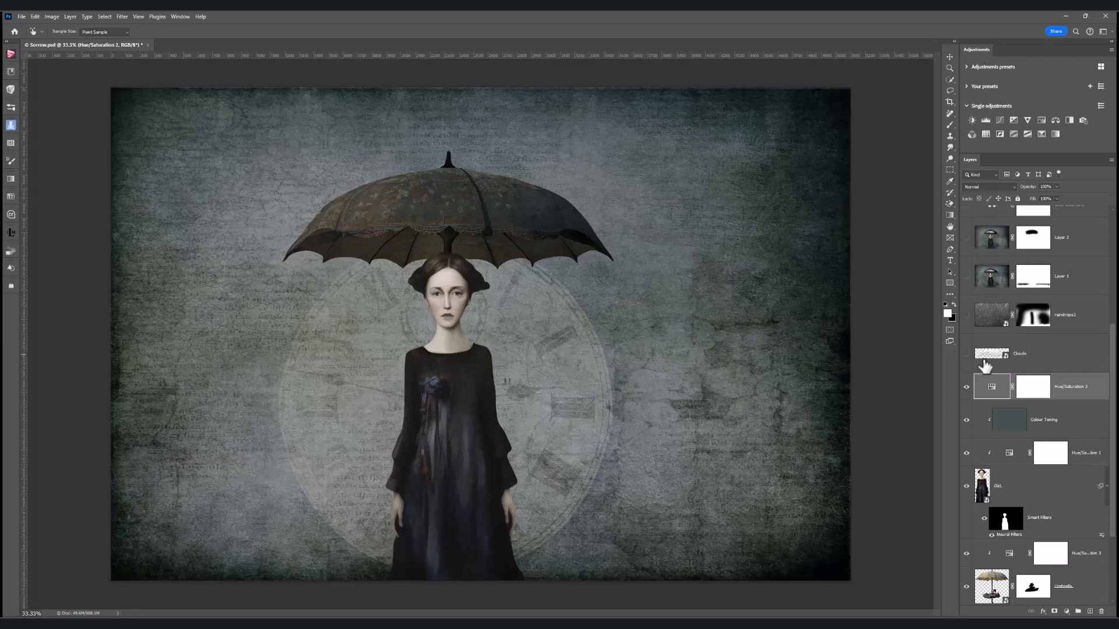
# Show the Clouds layer under the umbrella, toggling it off and on to compare
pyautogui.click(1020, 355)
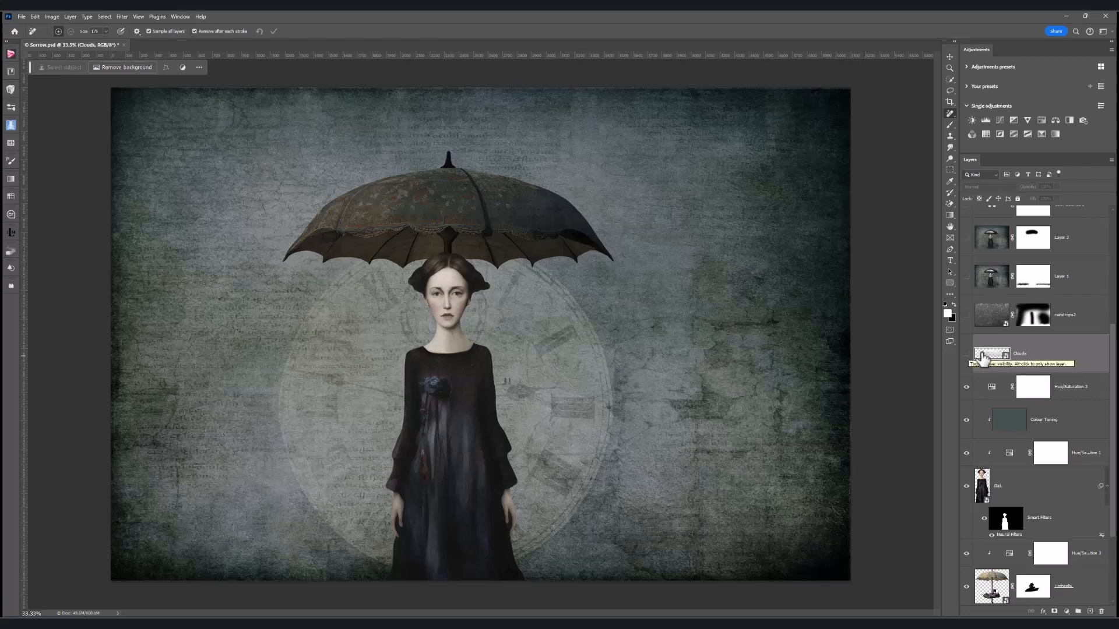
pyautogui.click(968, 357)
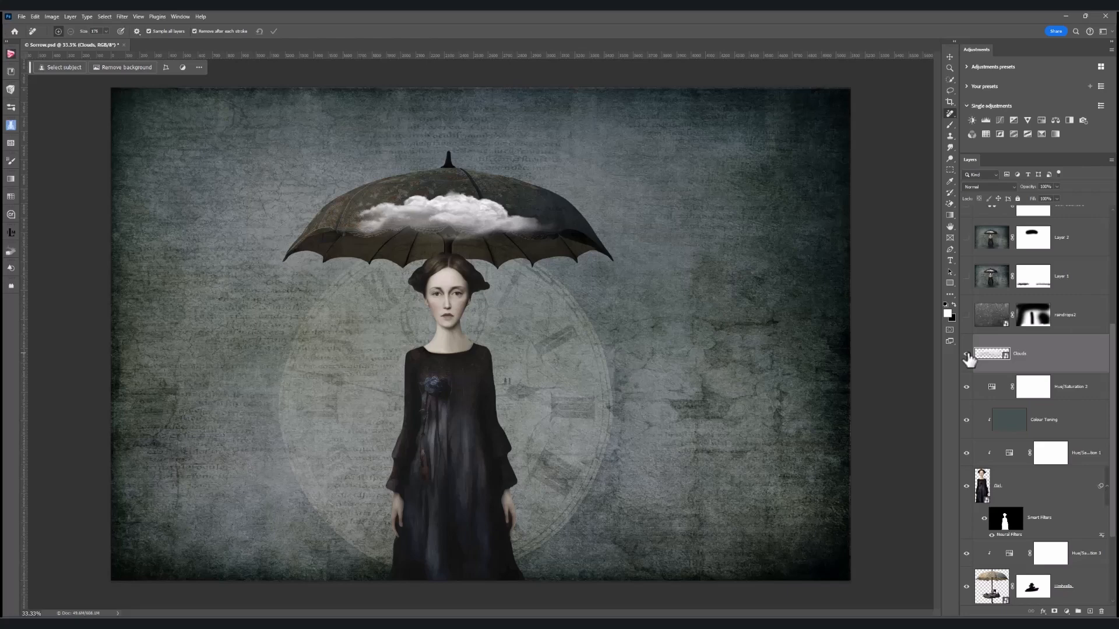
pyautogui.click(967, 355)
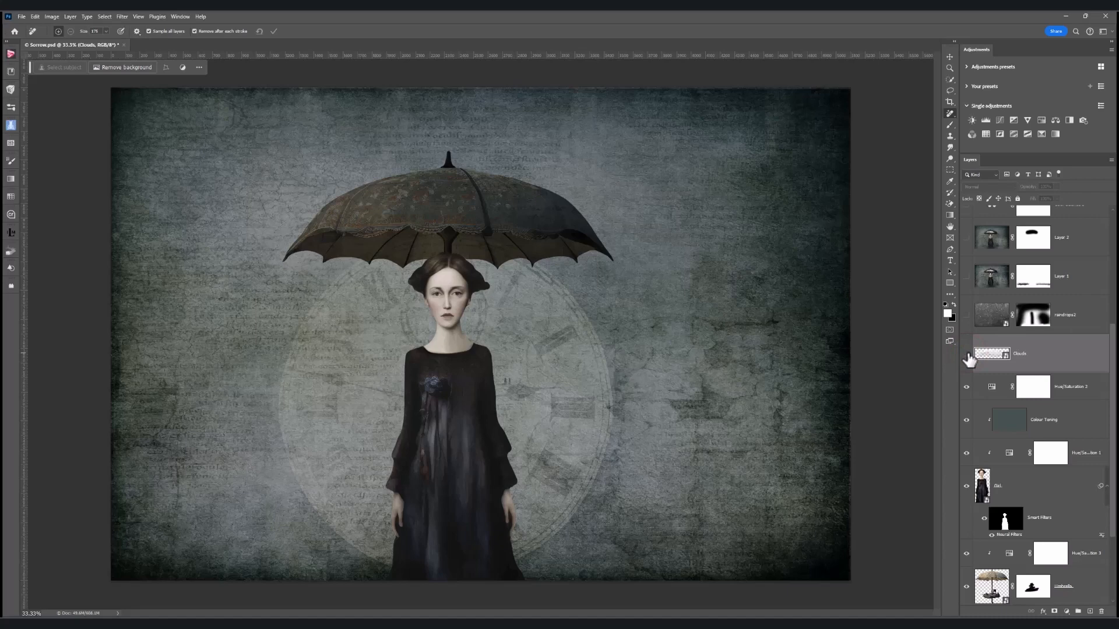
pyautogui.click(968, 354)
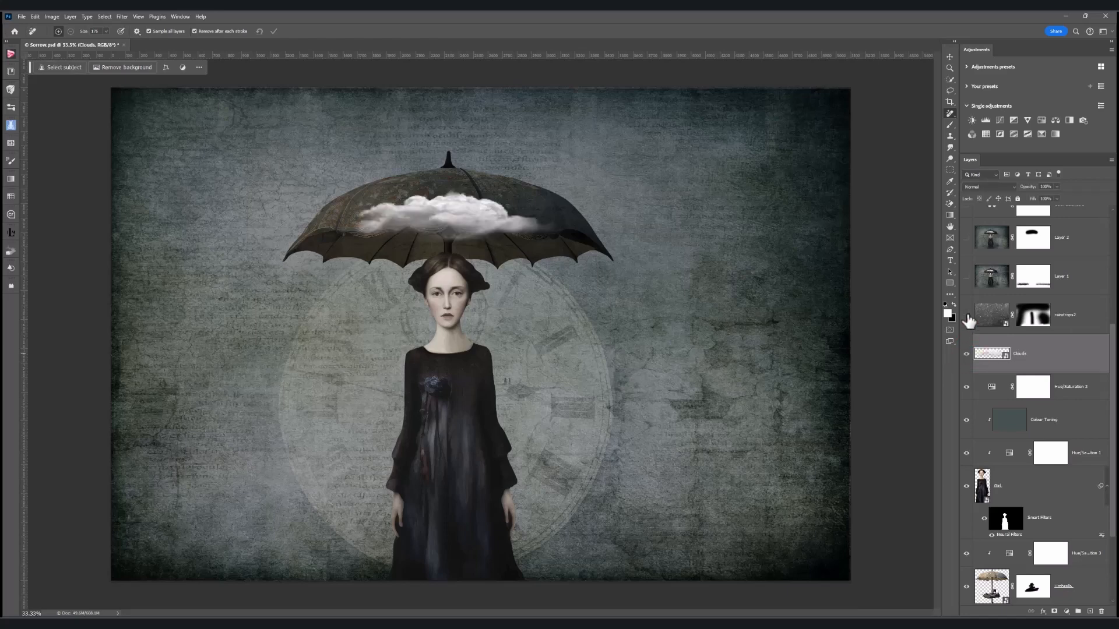
# Turn on the Landscape2 raindrop layer over the scene
pyautogui.click(967, 314)
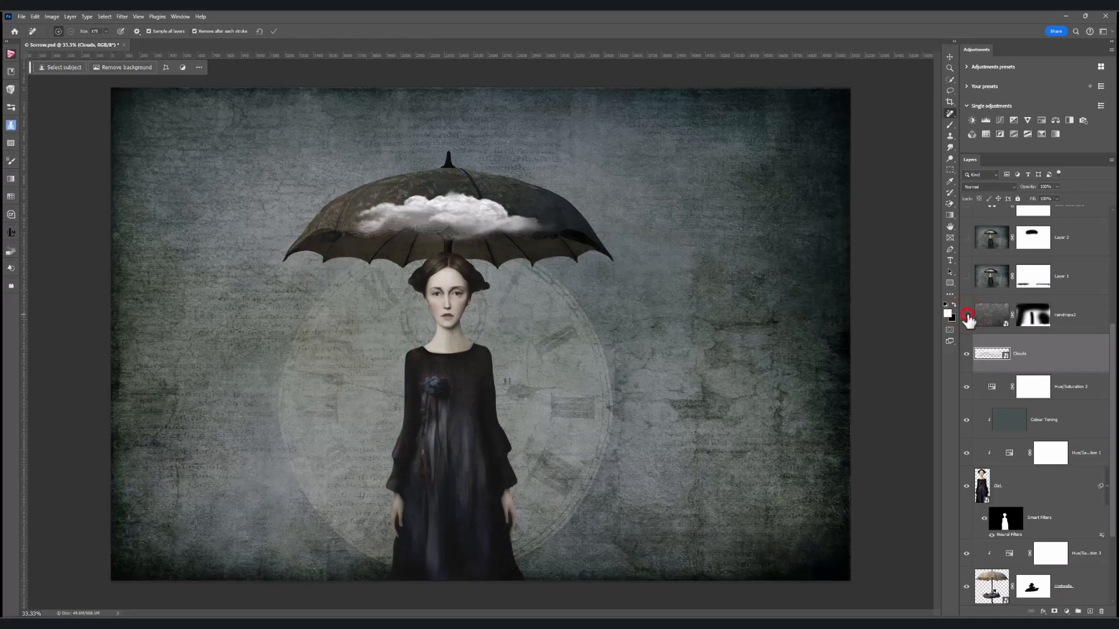
pyautogui.click(966, 315)
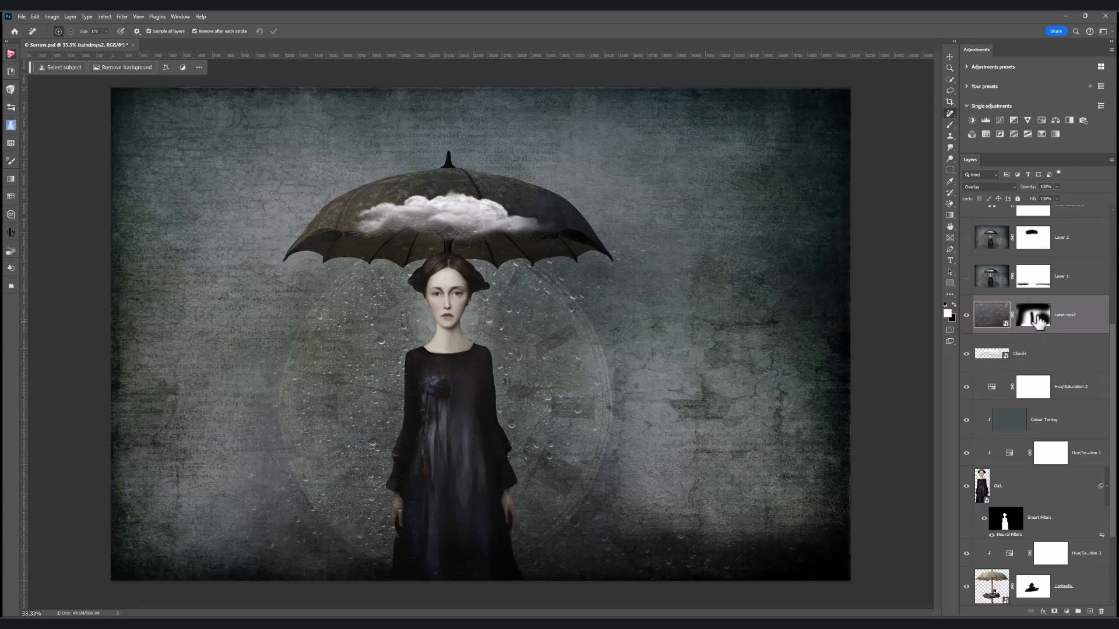
pyautogui.rightClick(1033, 315)
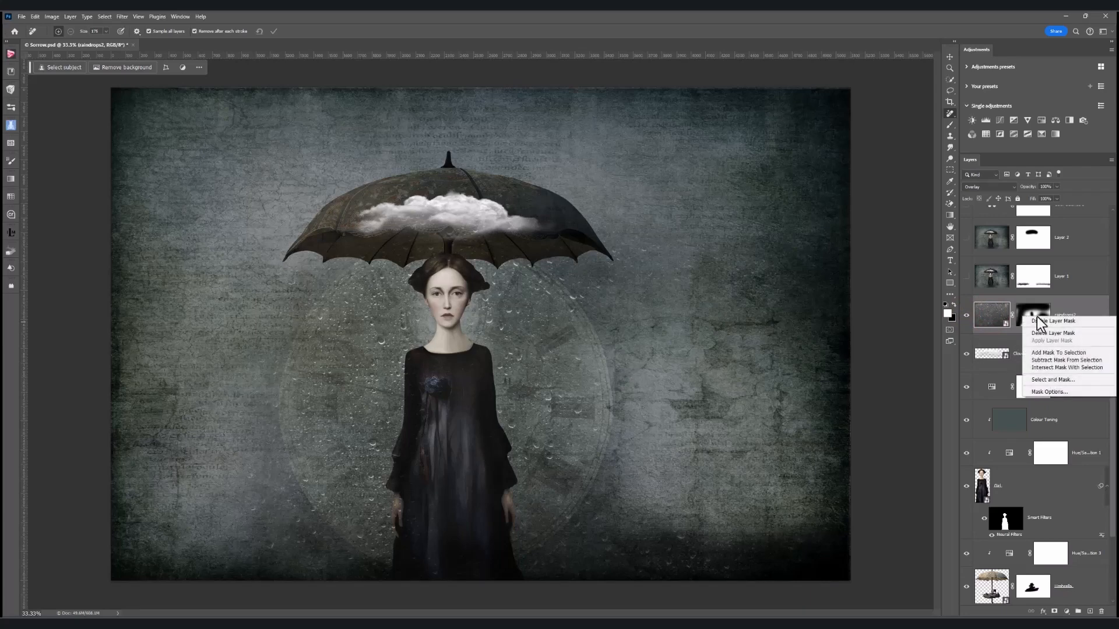
pyautogui.click(1055, 320)
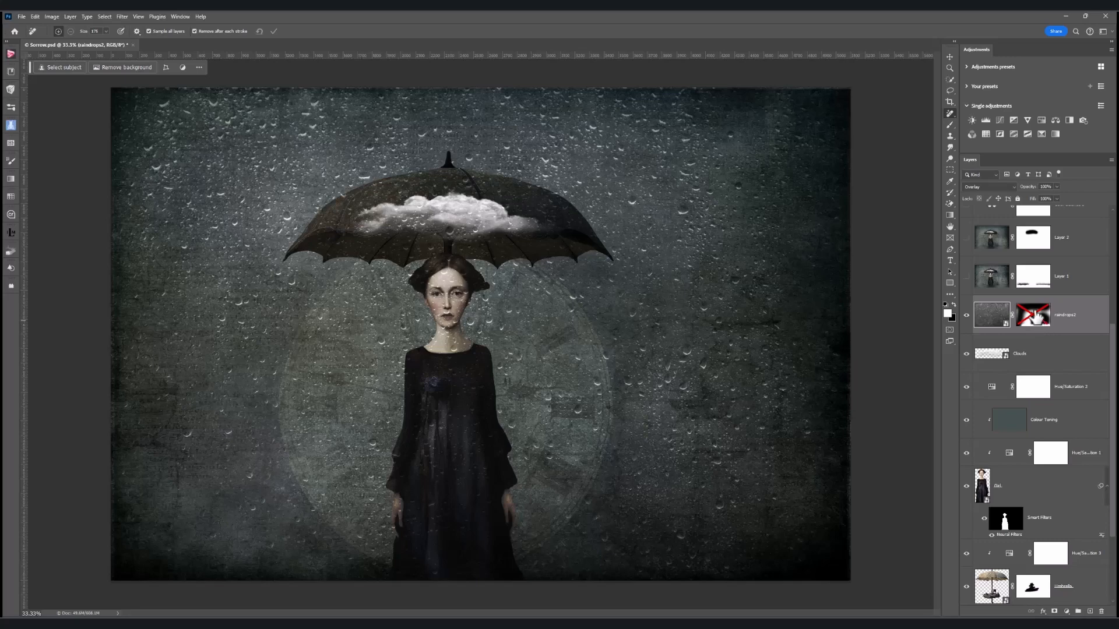
pyautogui.rightClick(1034, 315)
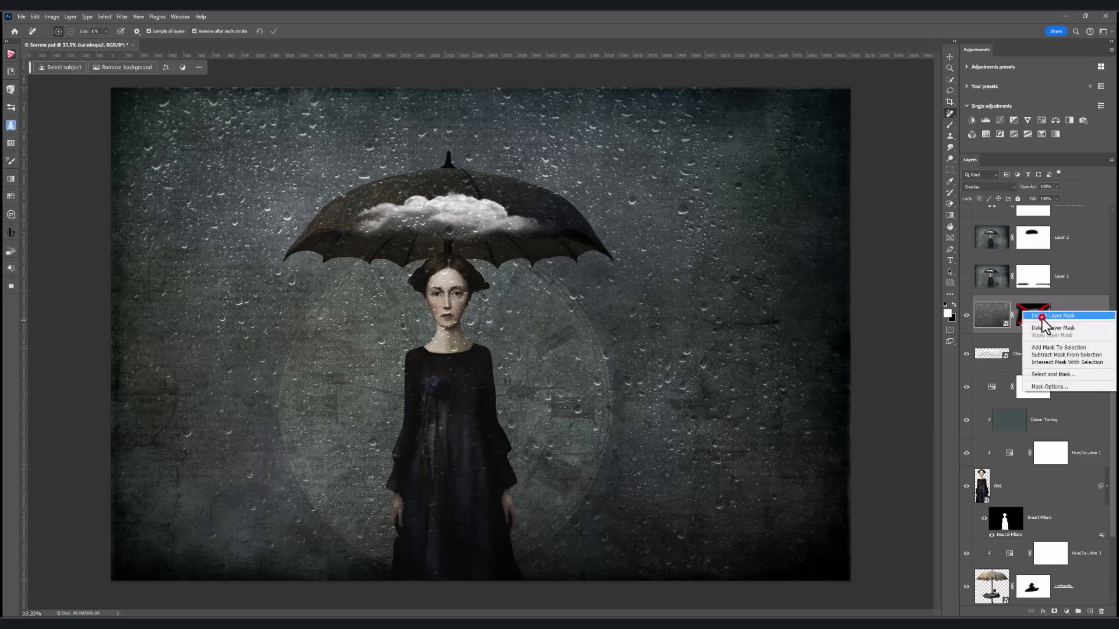
pyautogui.click(1050, 316)
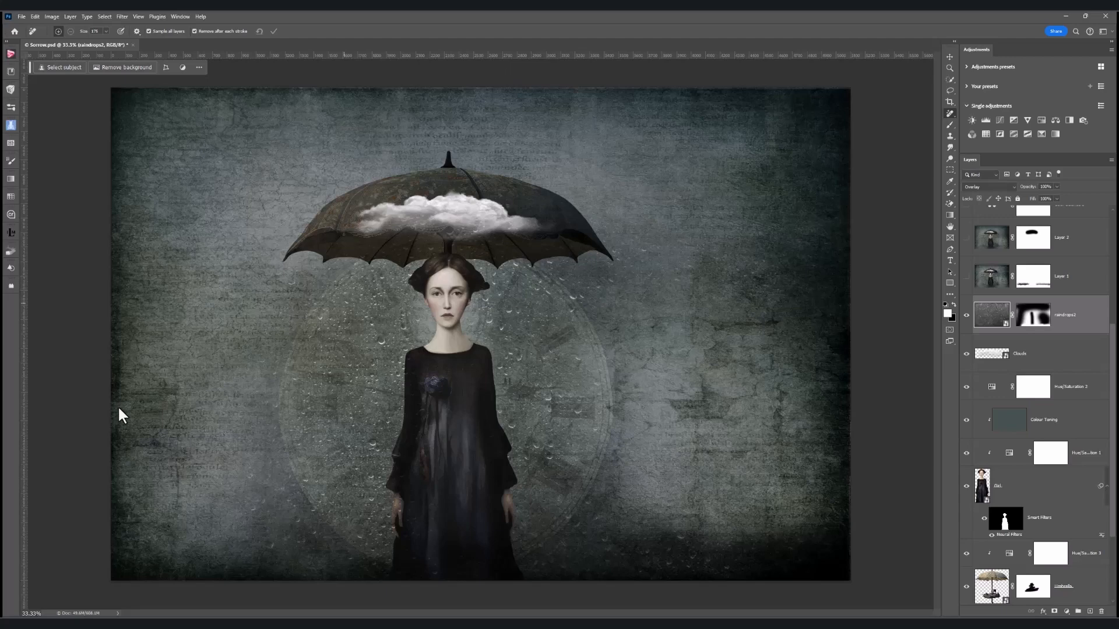
pyautogui.moveTo(561, 467)
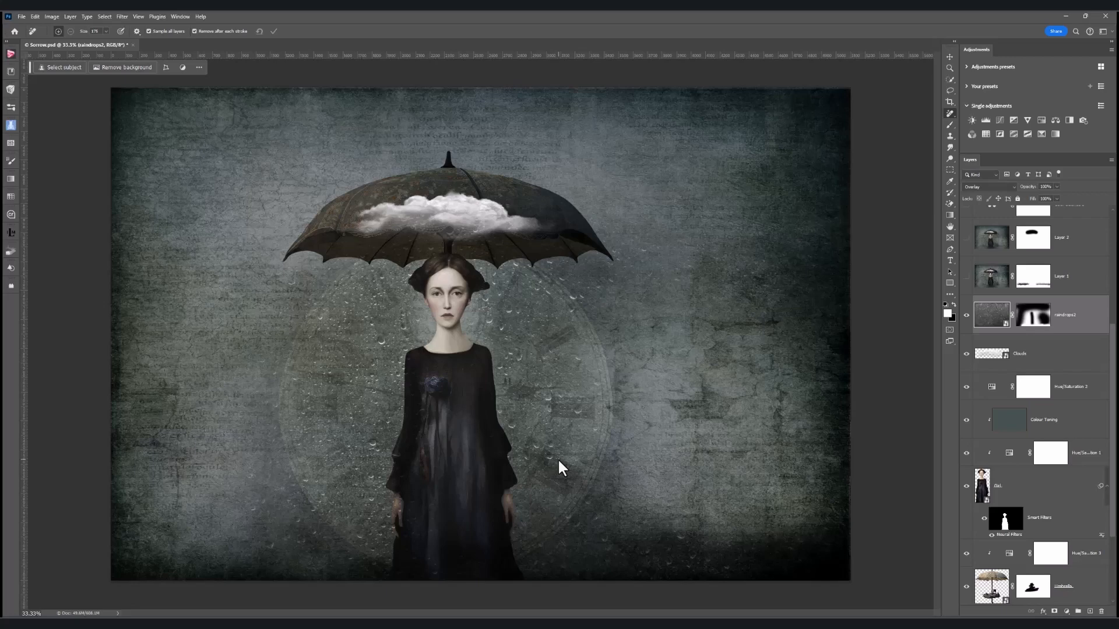
pyautogui.moveTo(579, 462)
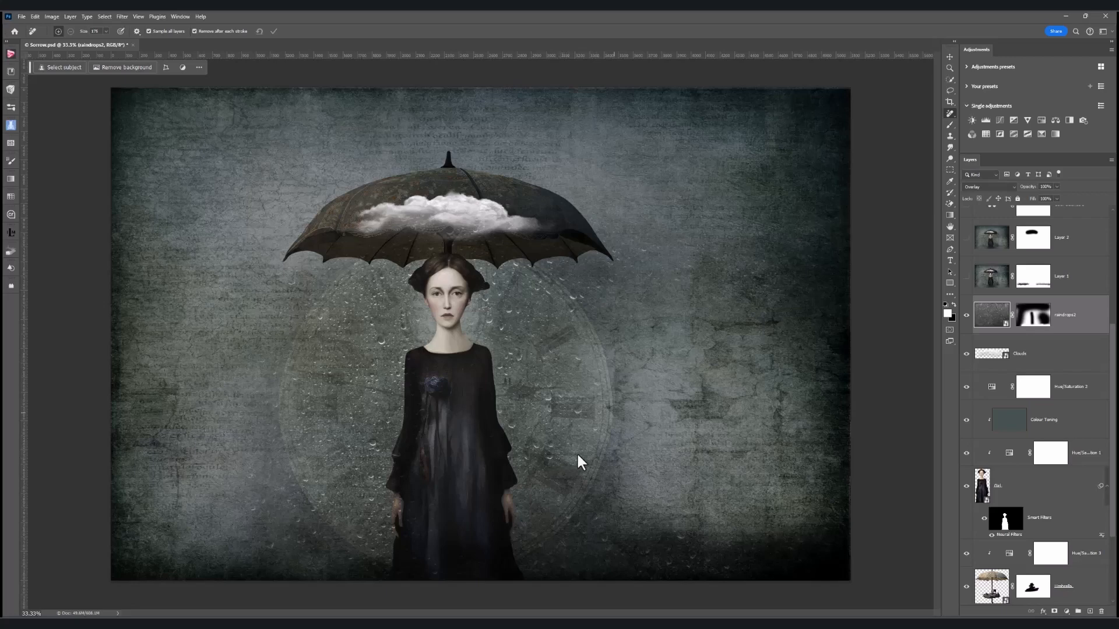
# Make Layer 1's flood water and Layer 2's horizon mist visible around the girl
pyautogui.scroll(3)
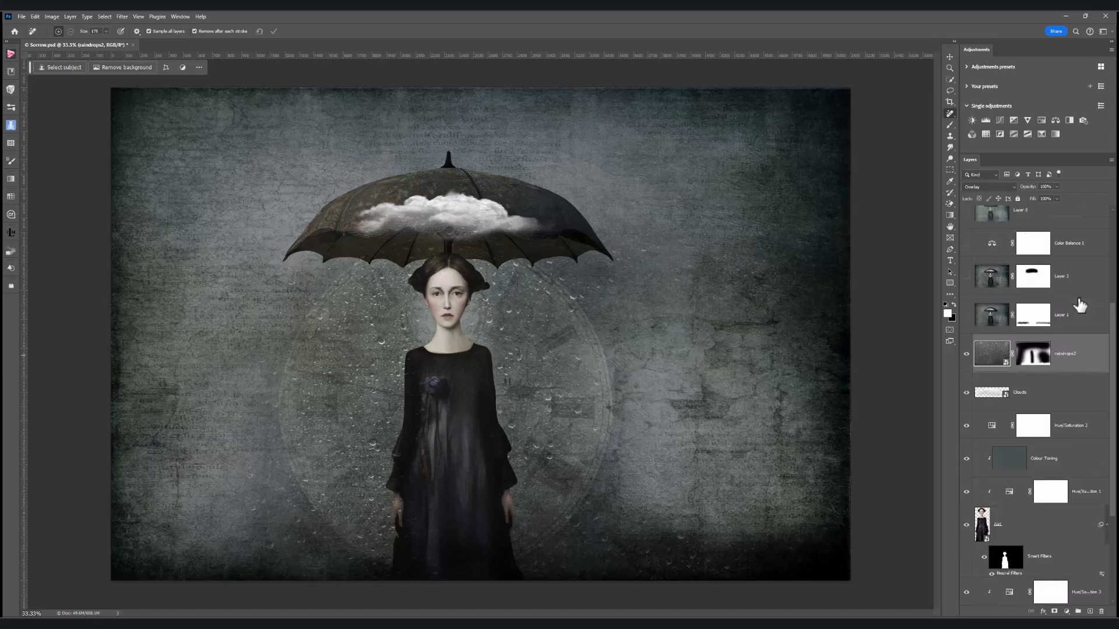
pyautogui.scroll(3)
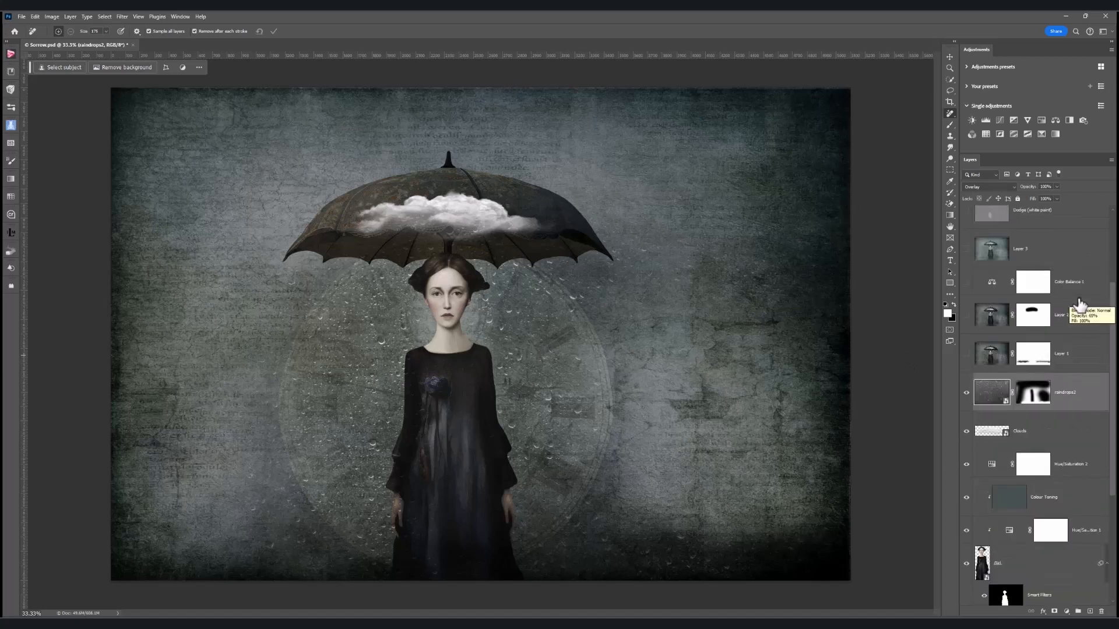
pyautogui.moveTo(966, 358)
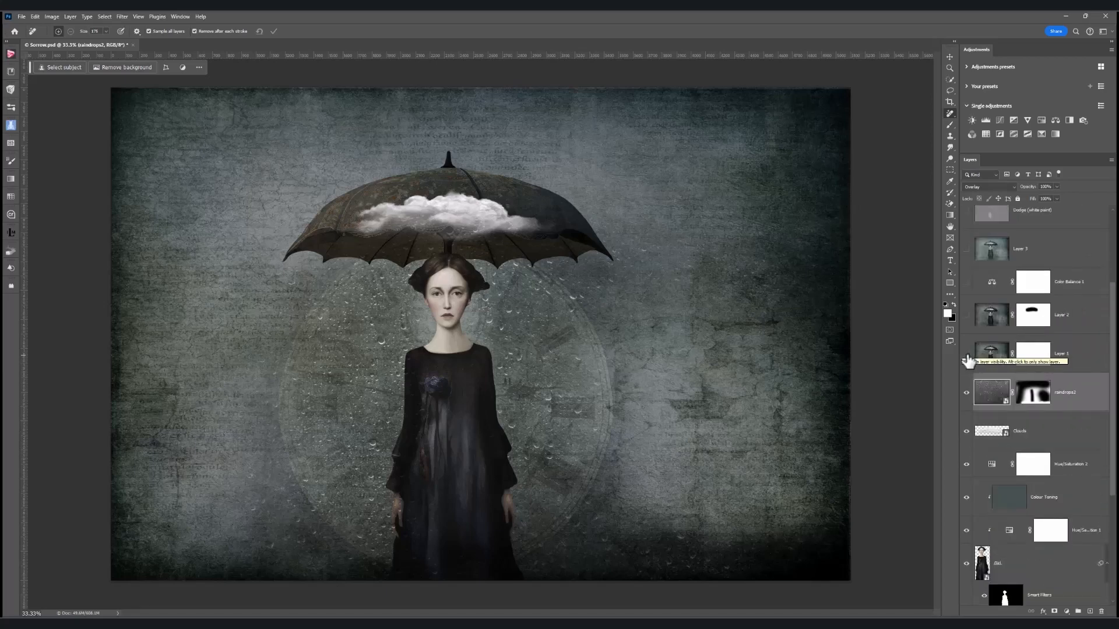
pyautogui.click(967, 354)
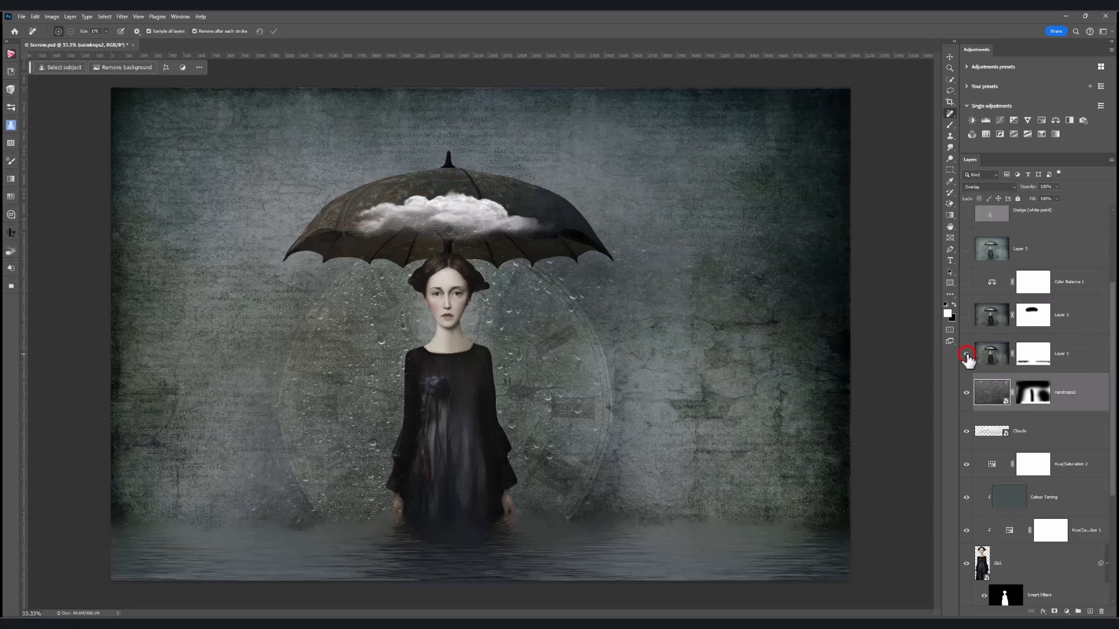
pyautogui.click(966, 353)
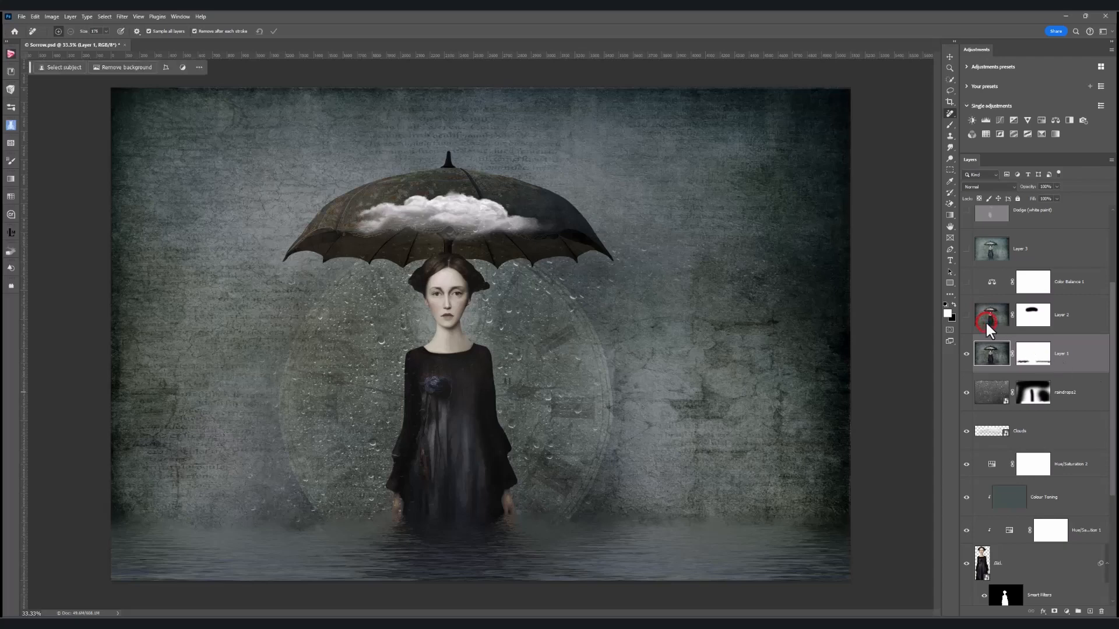
pyautogui.click(990, 315)
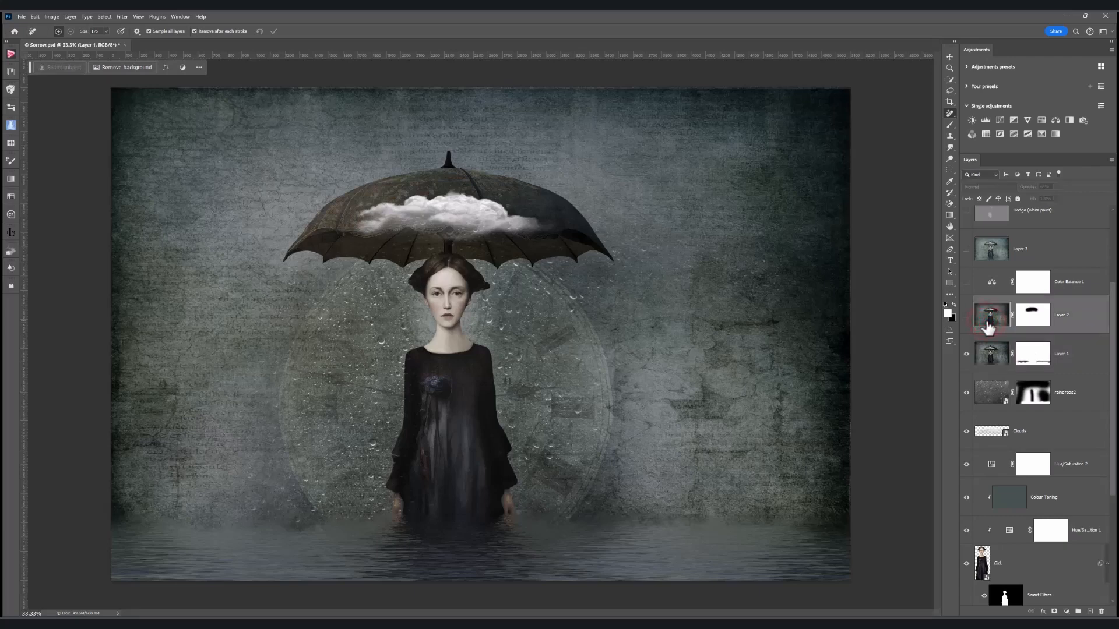
# Select Layer 2, cancel the Gaussian Blur preview and set its opacity to 65%
pyautogui.click(991, 314)
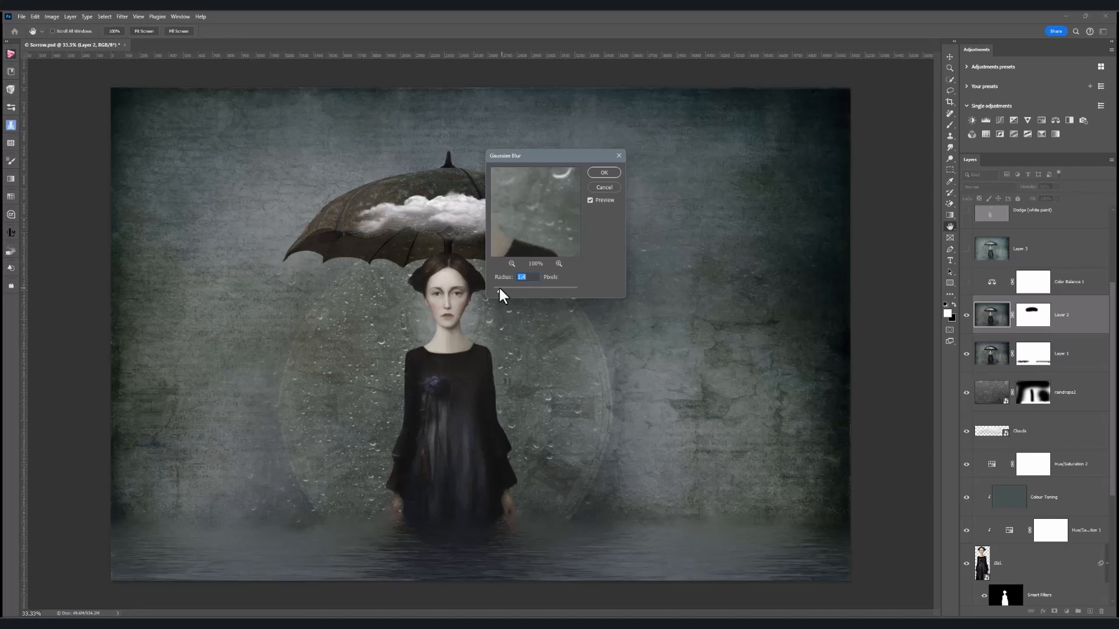
pyautogui.moveTo(605, 196)
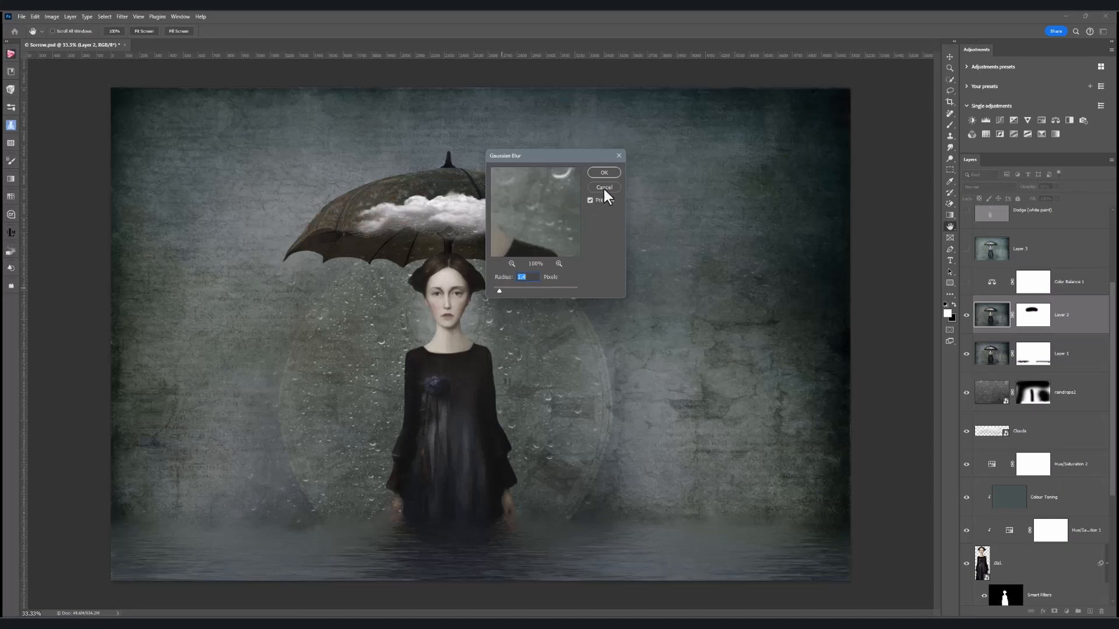
pyautogui.click(604, 186)
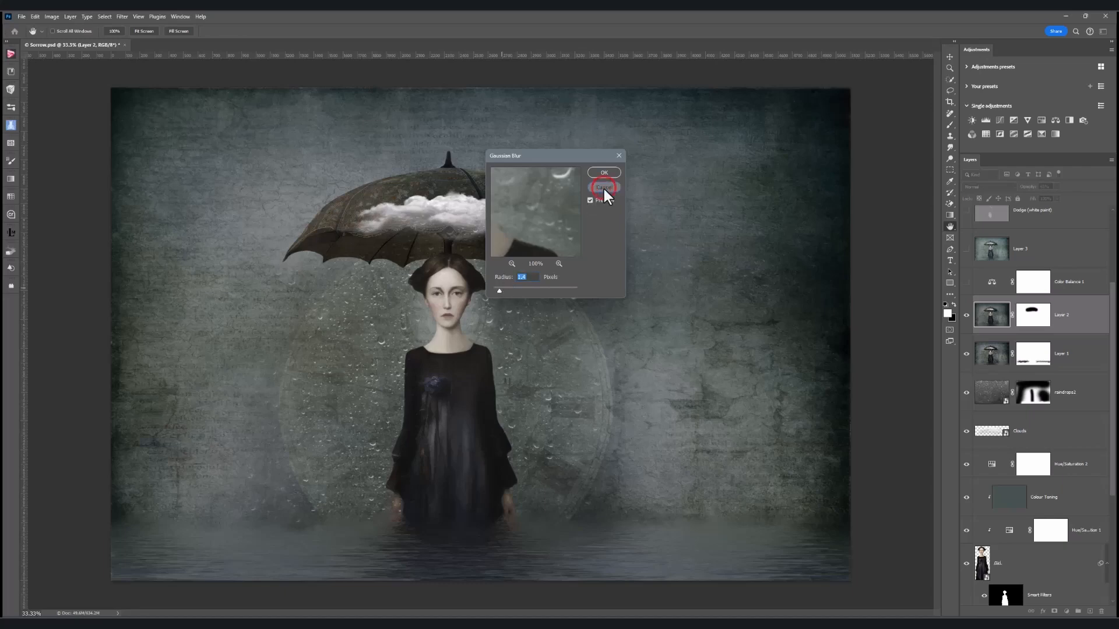
pyautogui.click(603, 173)
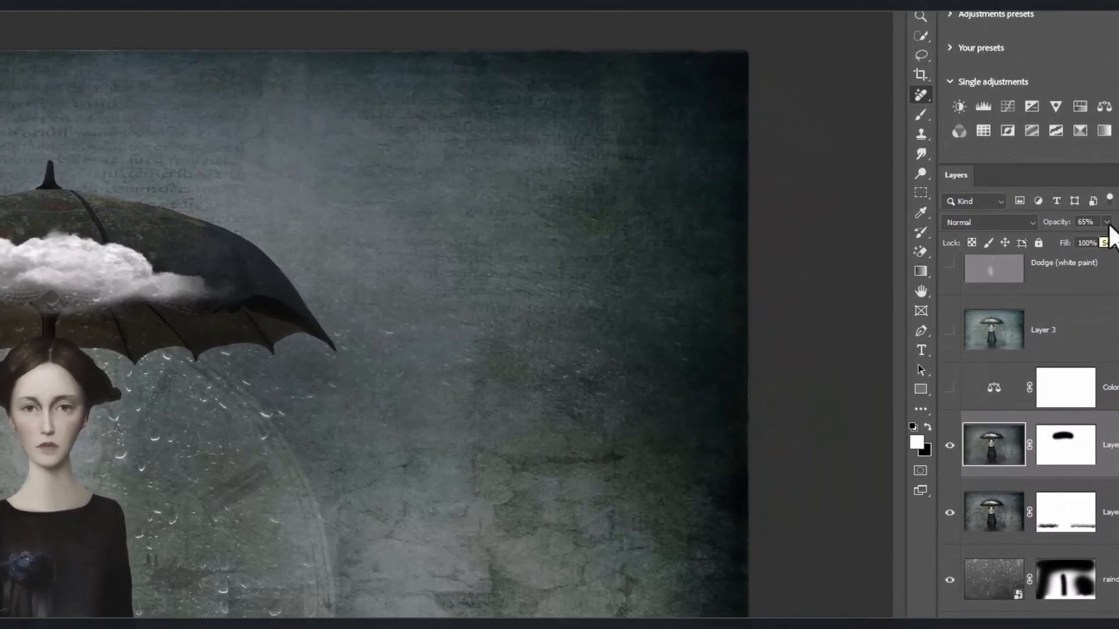
pyautogui.moveTo(1066, 446)
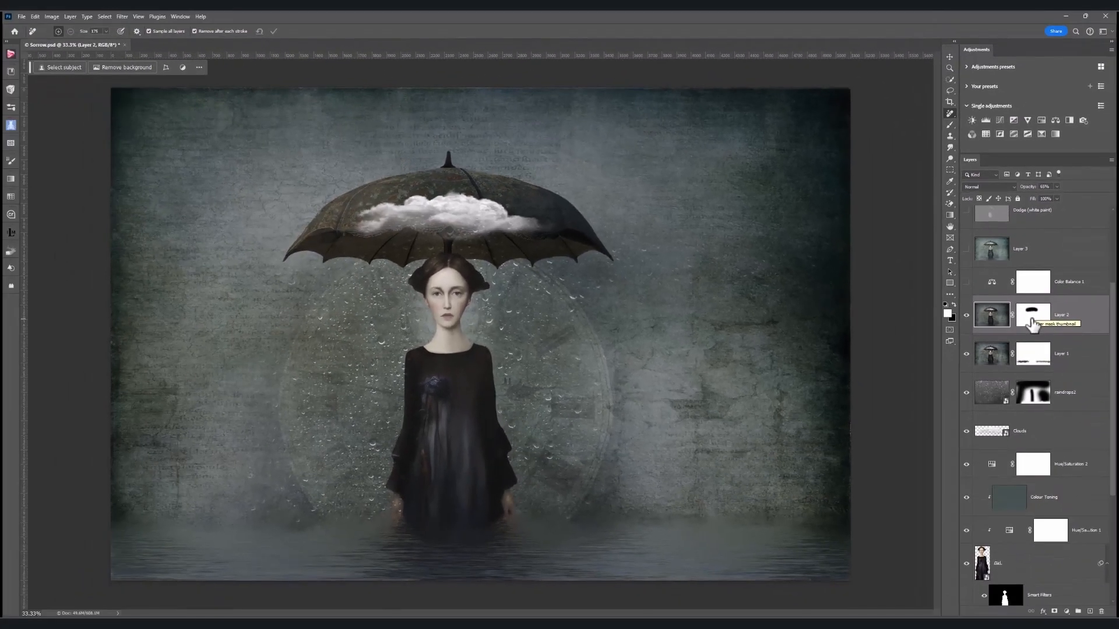
# Briefly disable Layer 2's mask to preview the unmasked mist, then re-enable it
pyautogui.rightClick(1032, 315)
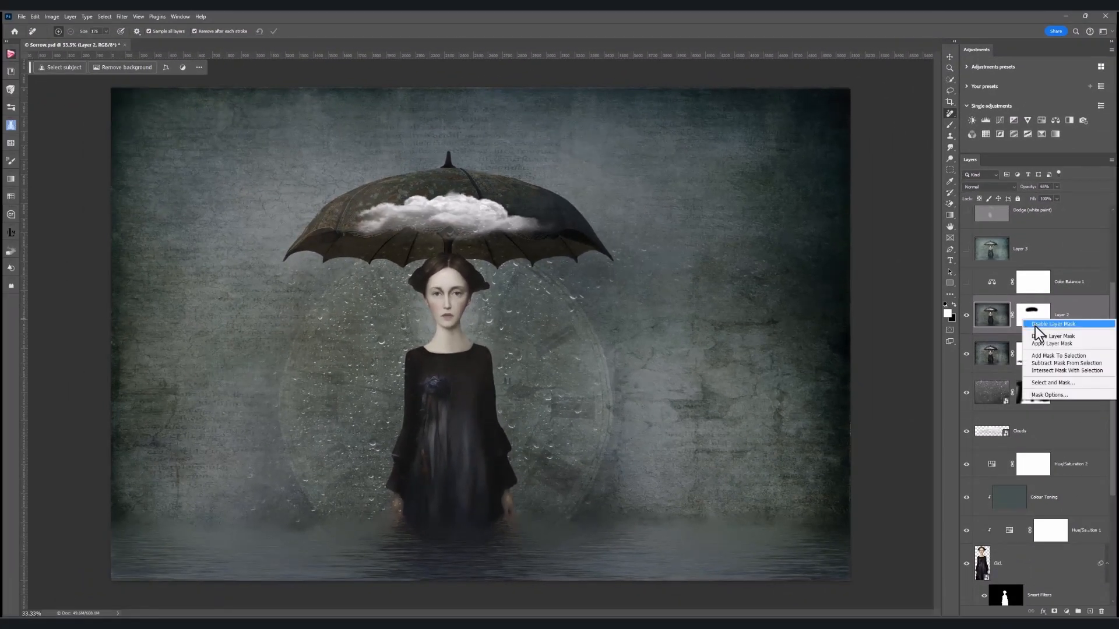
pyautogui.click(1049, 324)
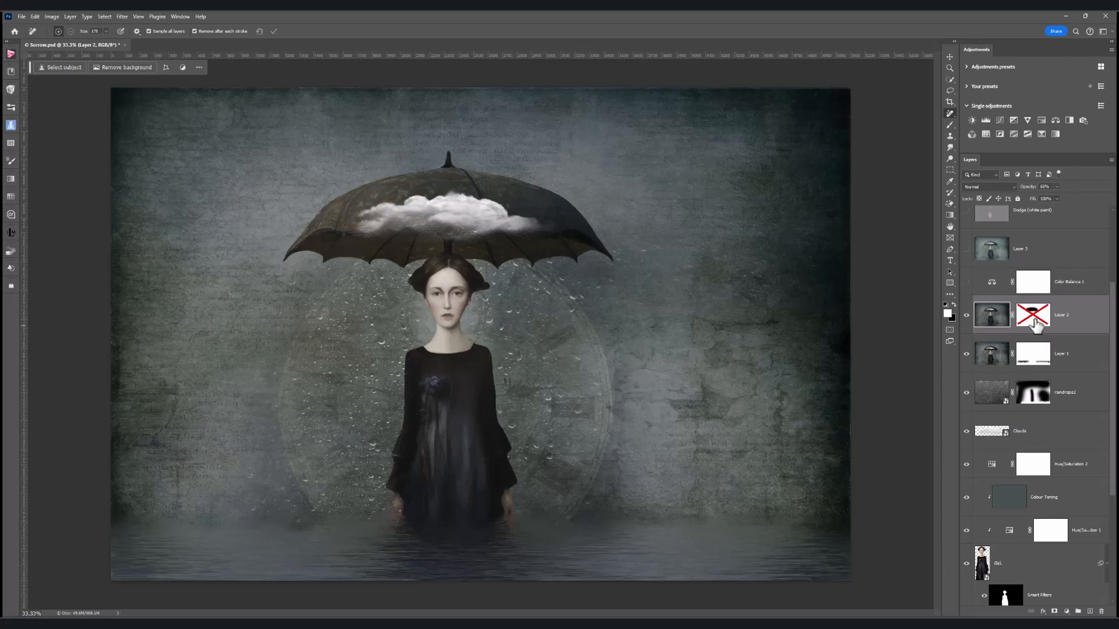
pyautogui.rightClick(1032, 315)
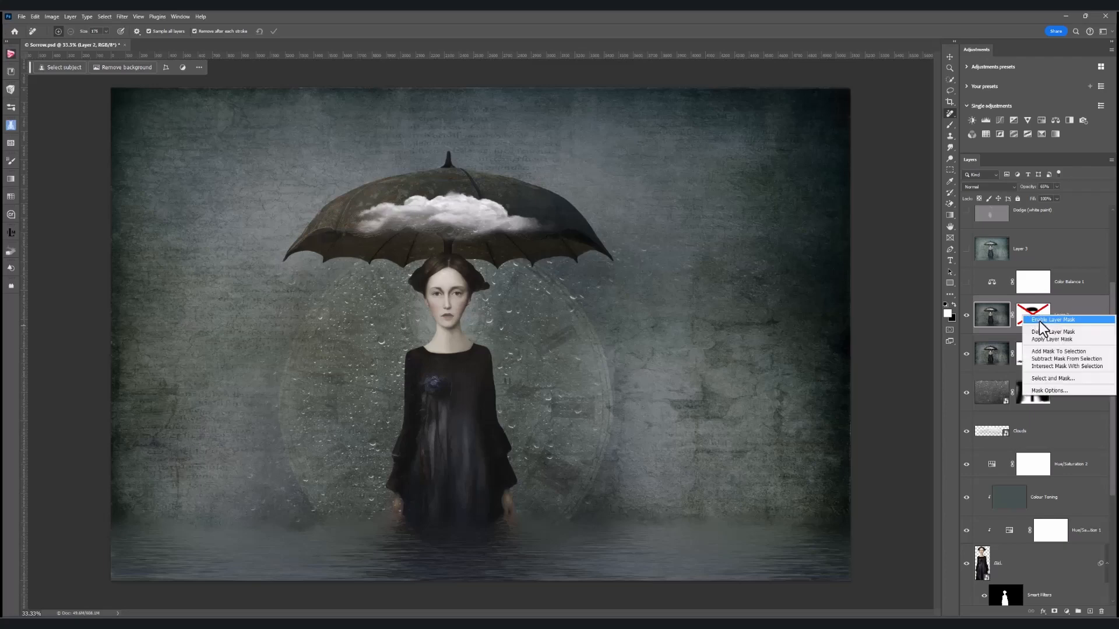
pyautogui.click(1053, 319)
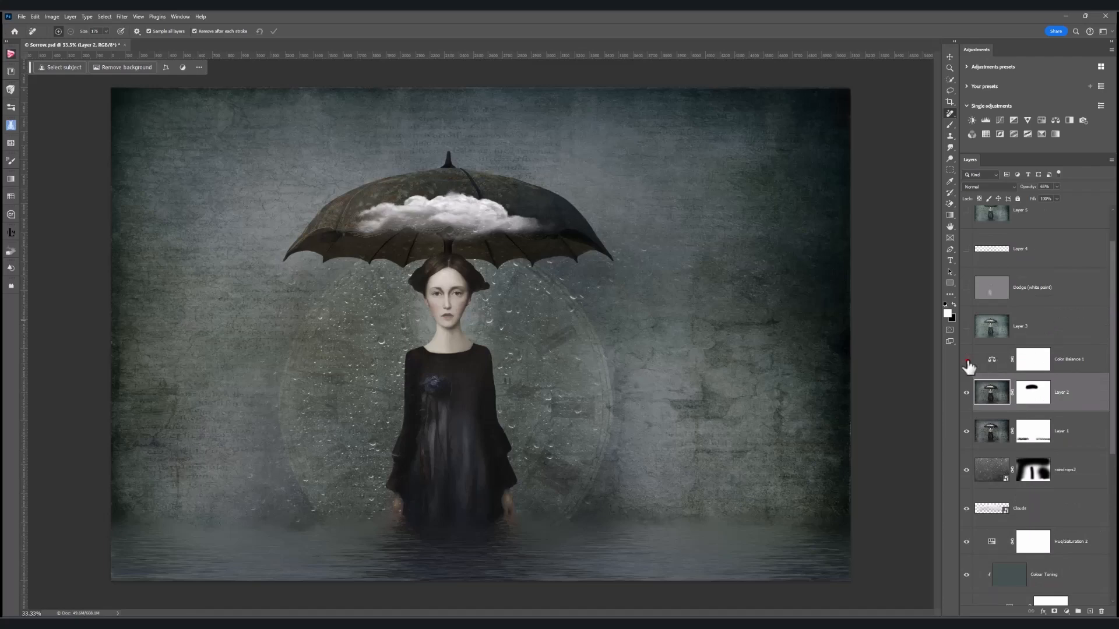
# Turn on Color Balance 1 for a cooler teal cast, comparing before and after in its Properties
pyautogui.click(967, 364)
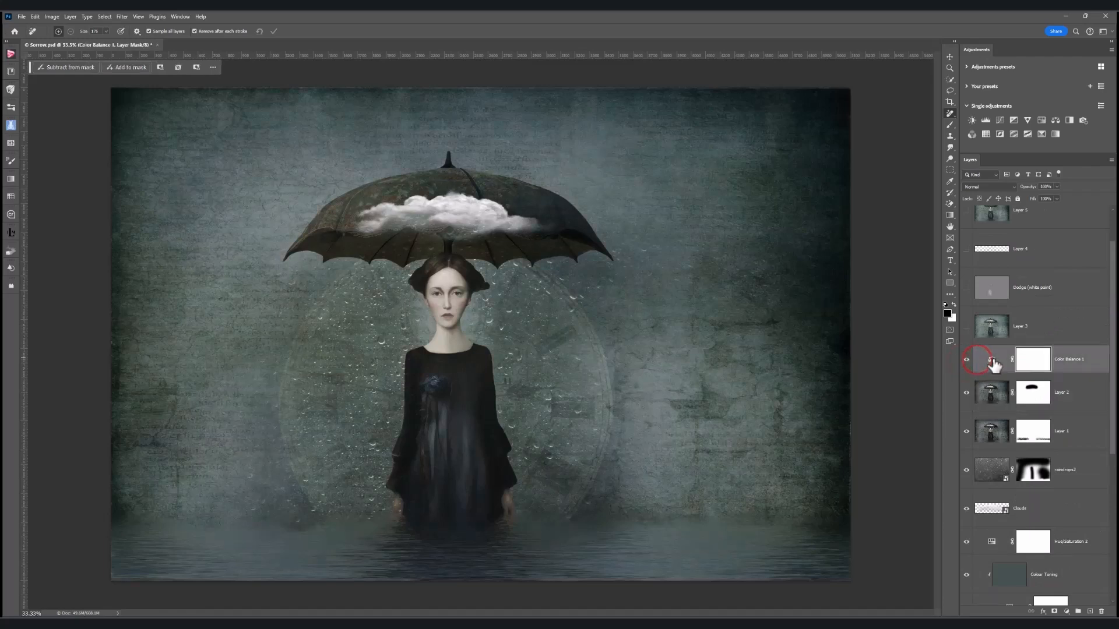
pyautogui.click(967, 359)
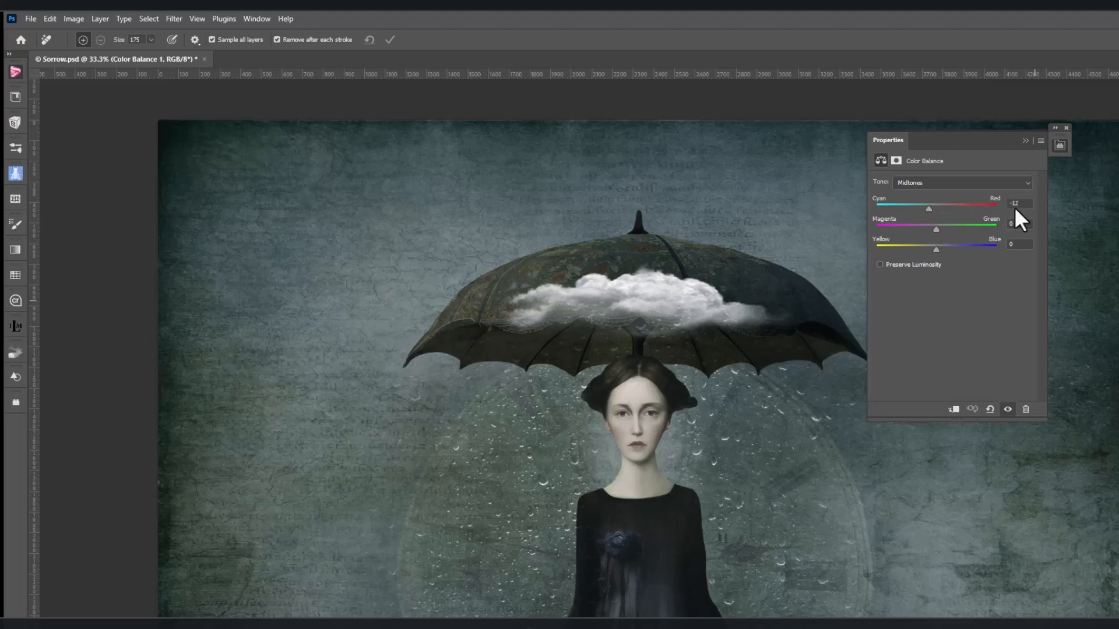
pyautogui.moveTo(948, 195)
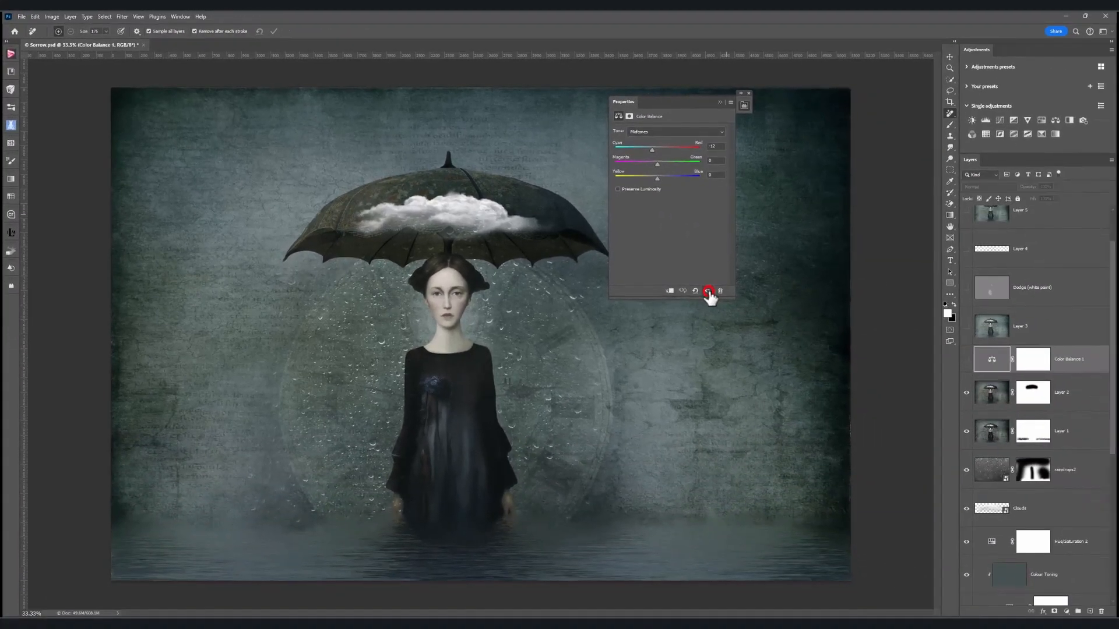
pyautogui.click(708, 290)
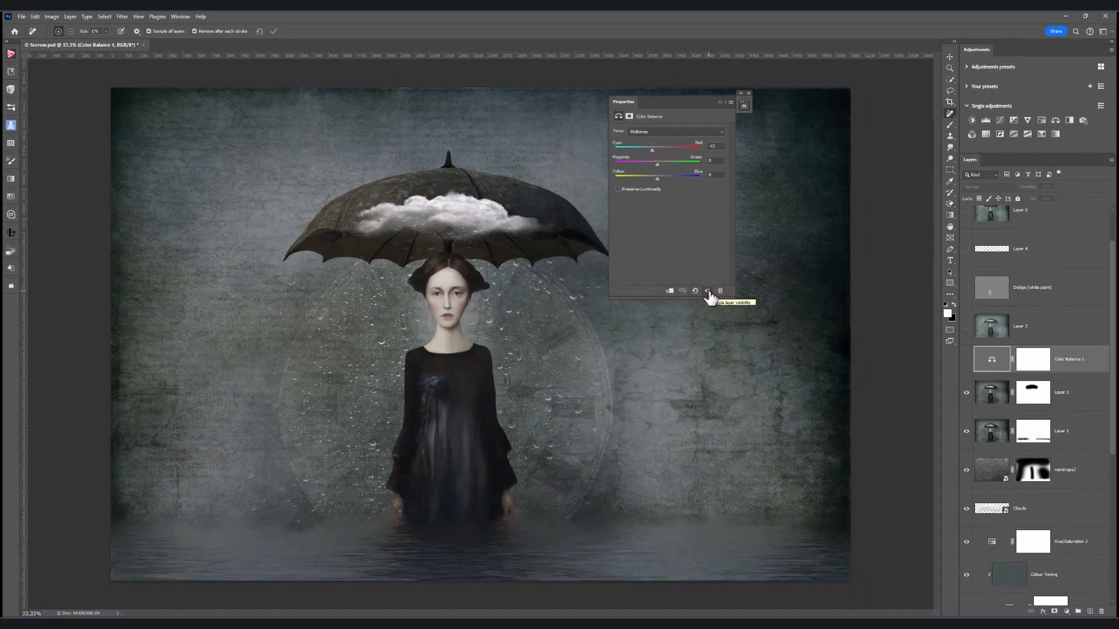
pyautogui.click(707, 292)
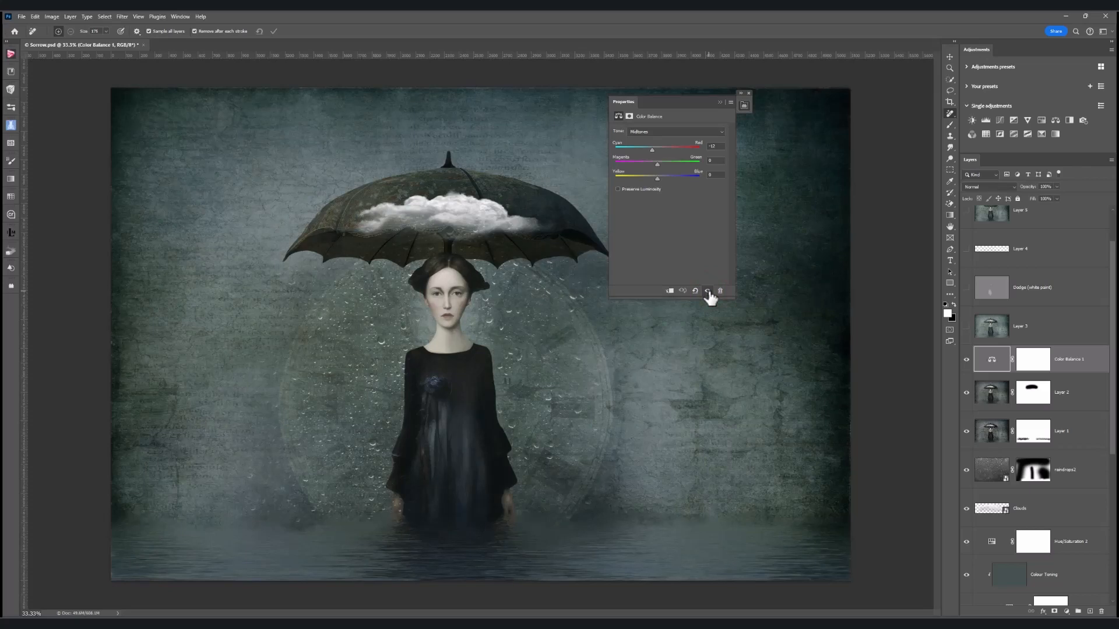
pyautogui.moveTo(709, 299)
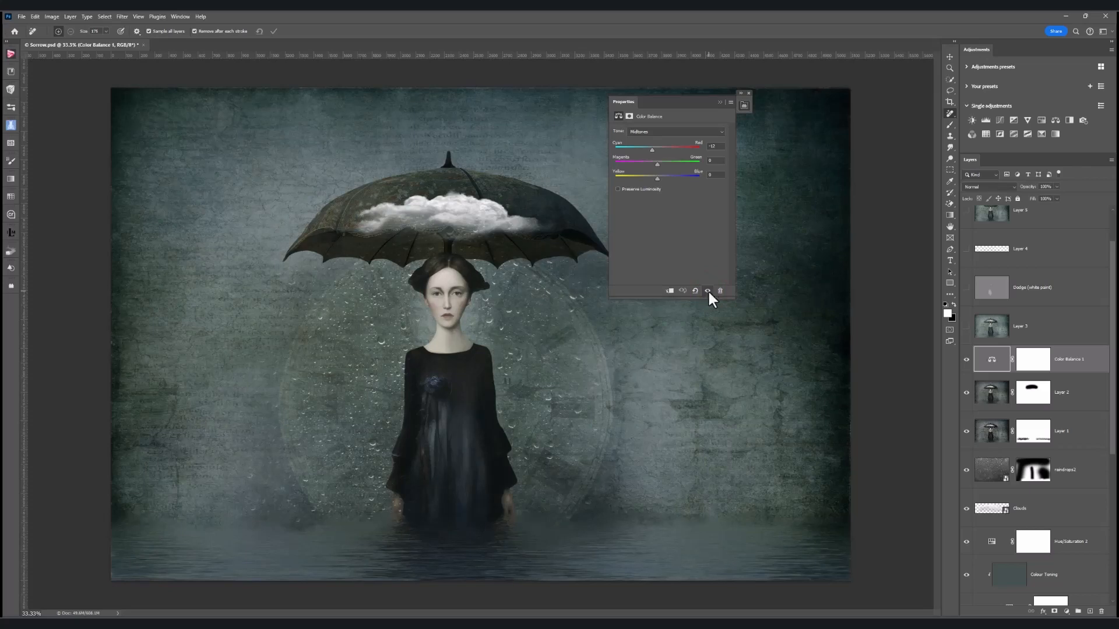
pyautogui.click(749, 102)
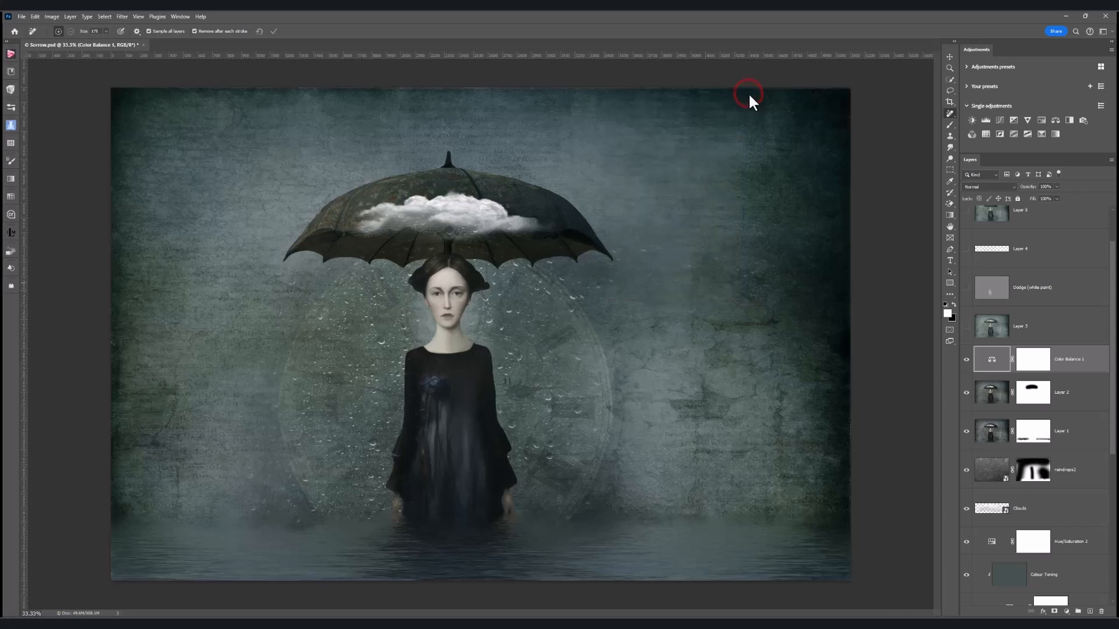
pyautogui.moveTo(1083, 356)
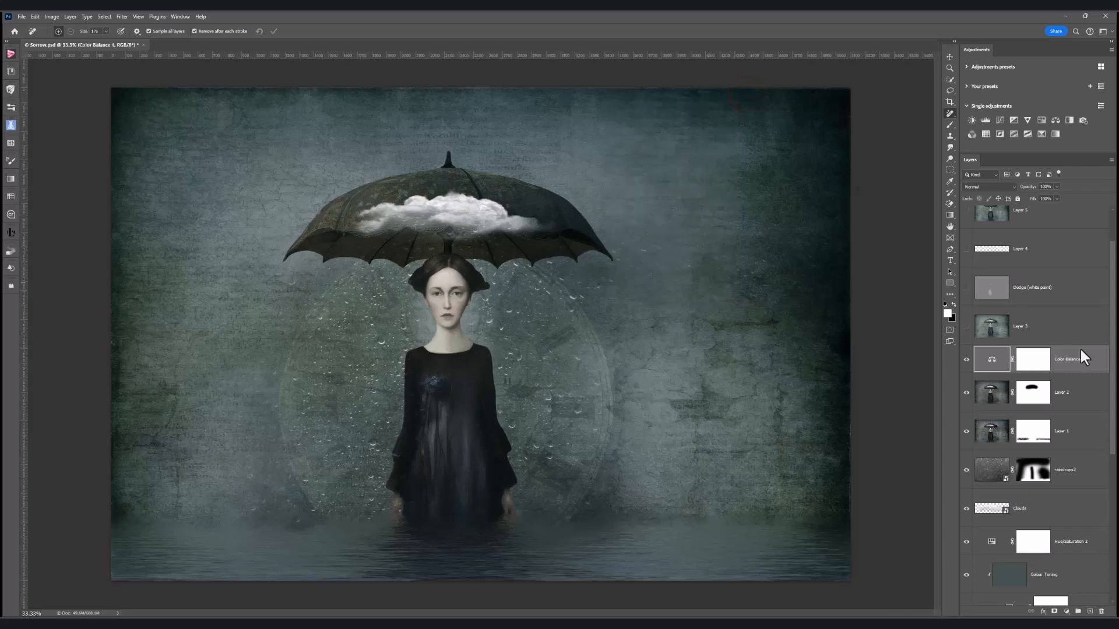
pyautogui.moveTo(968, 335)
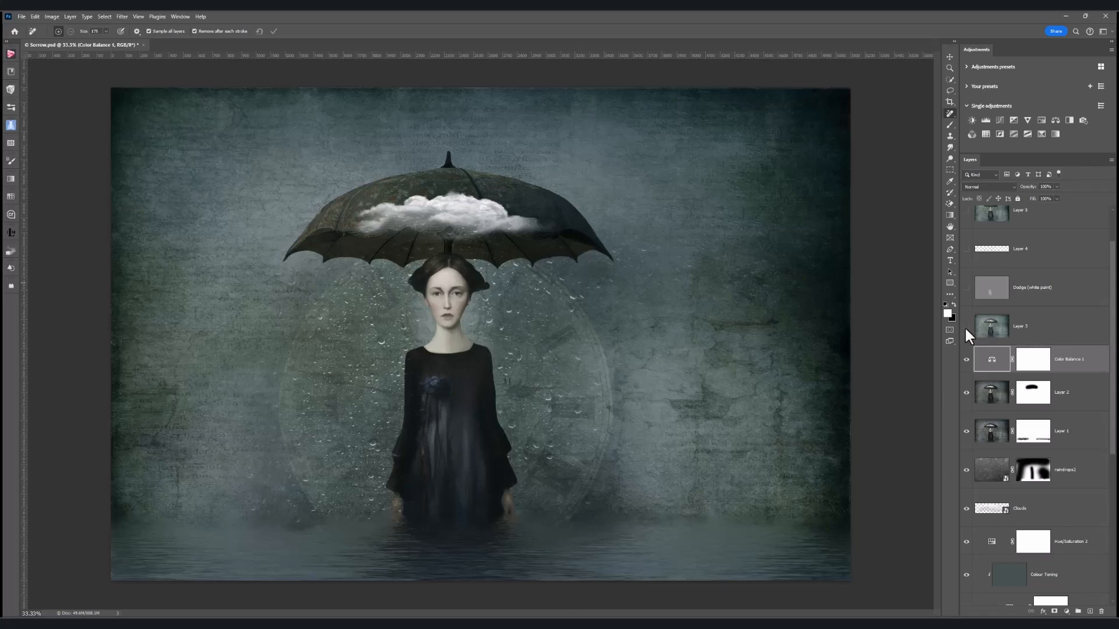
# Show Layer 3 at 70% opacity, compare it, then stamp all visible layers into a new merged layer
pyautogui.click(967, 326)
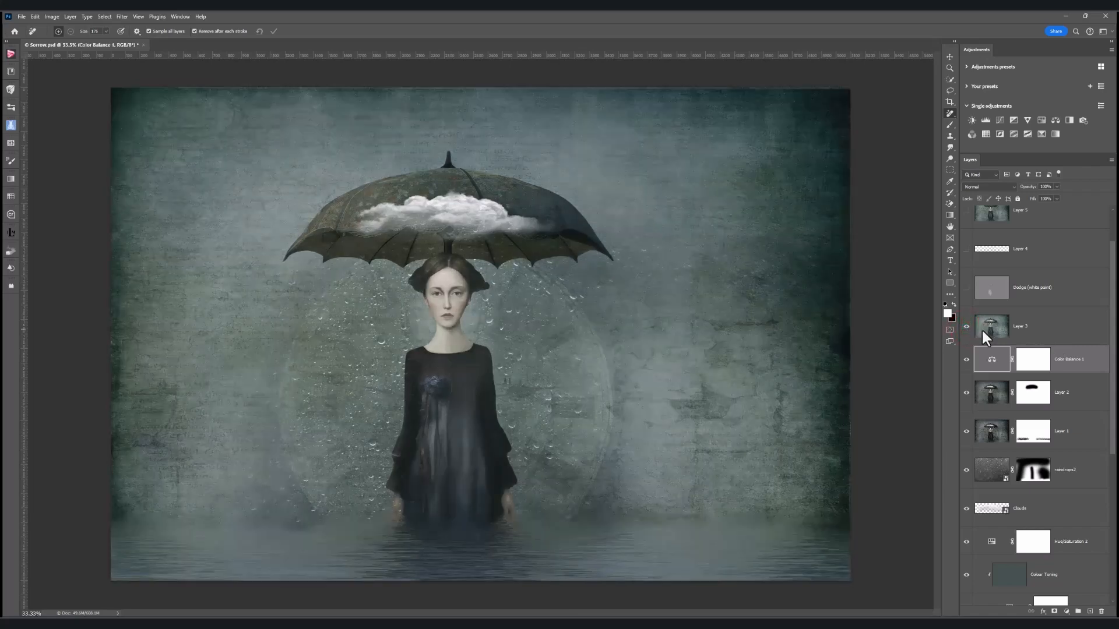
pyautogui.click(1020, 327)
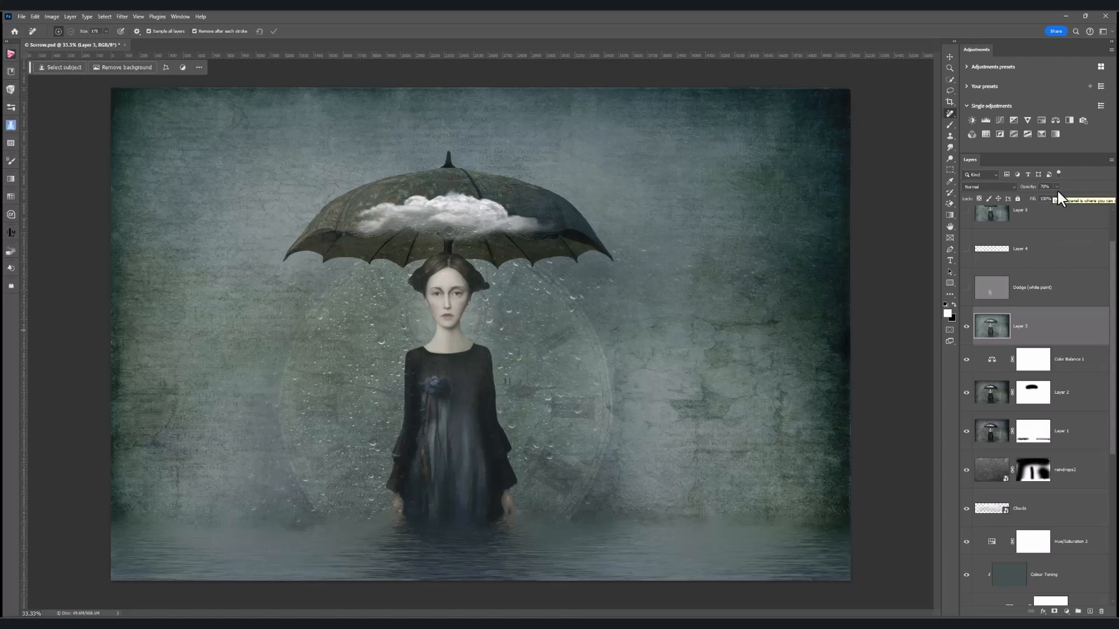
pyautogui.moveTo(967, 332)
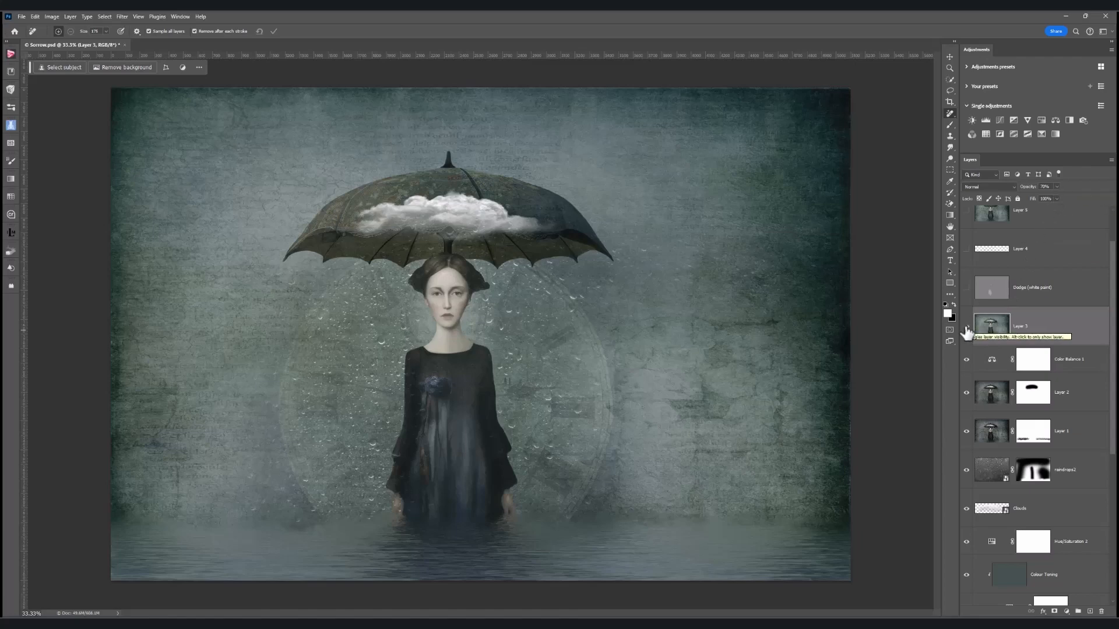
pyautogui.click(967, 330)
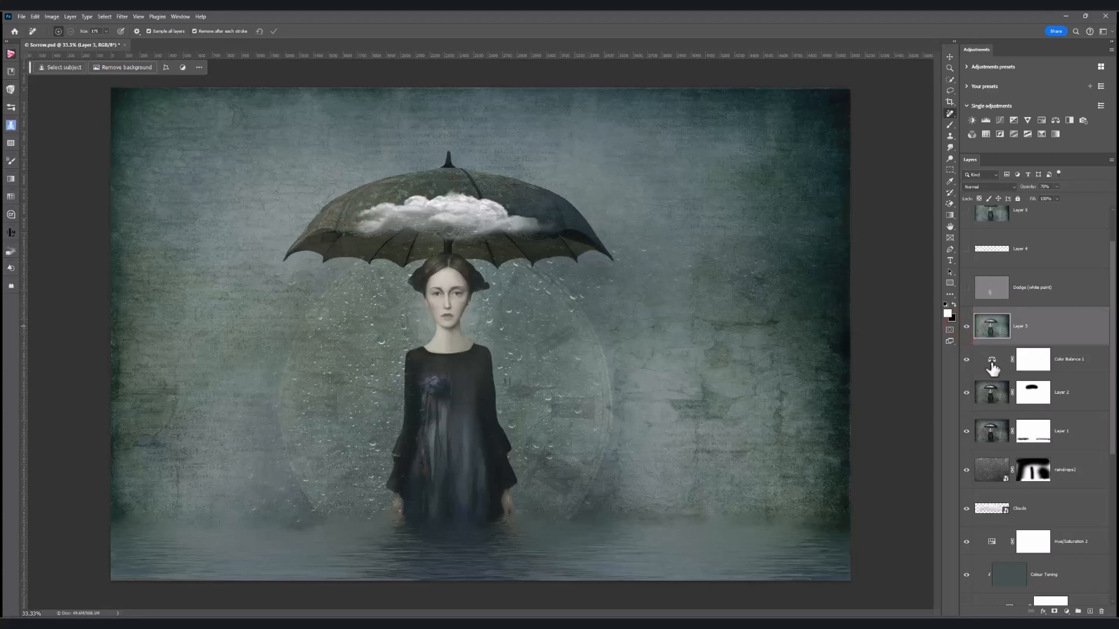
pyautogui.click(991, 359)
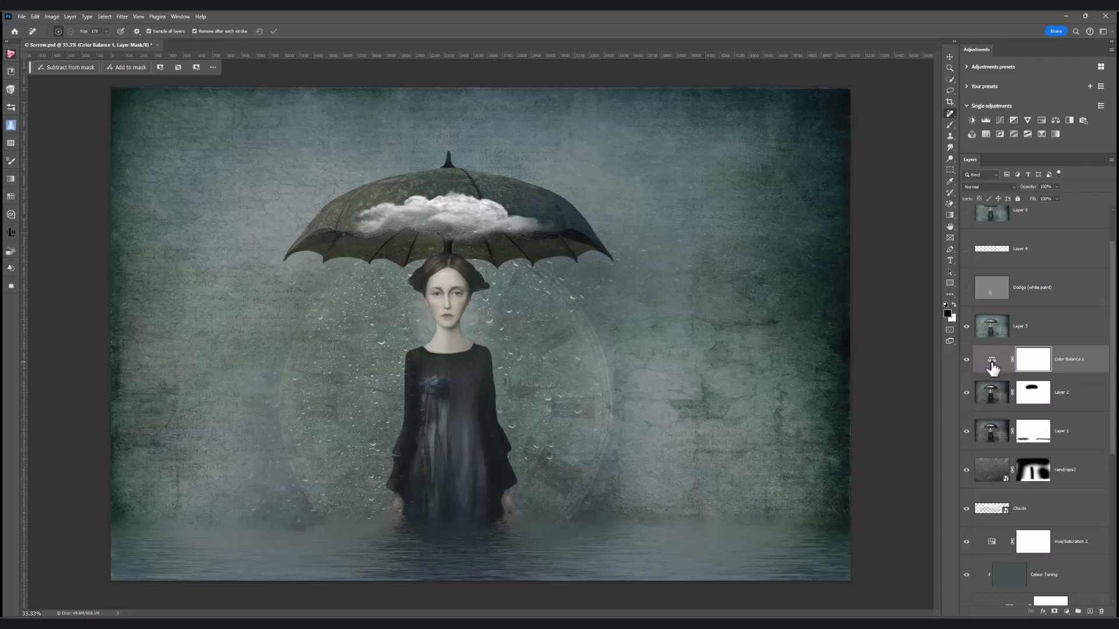
pyautogui.click(990, 326)
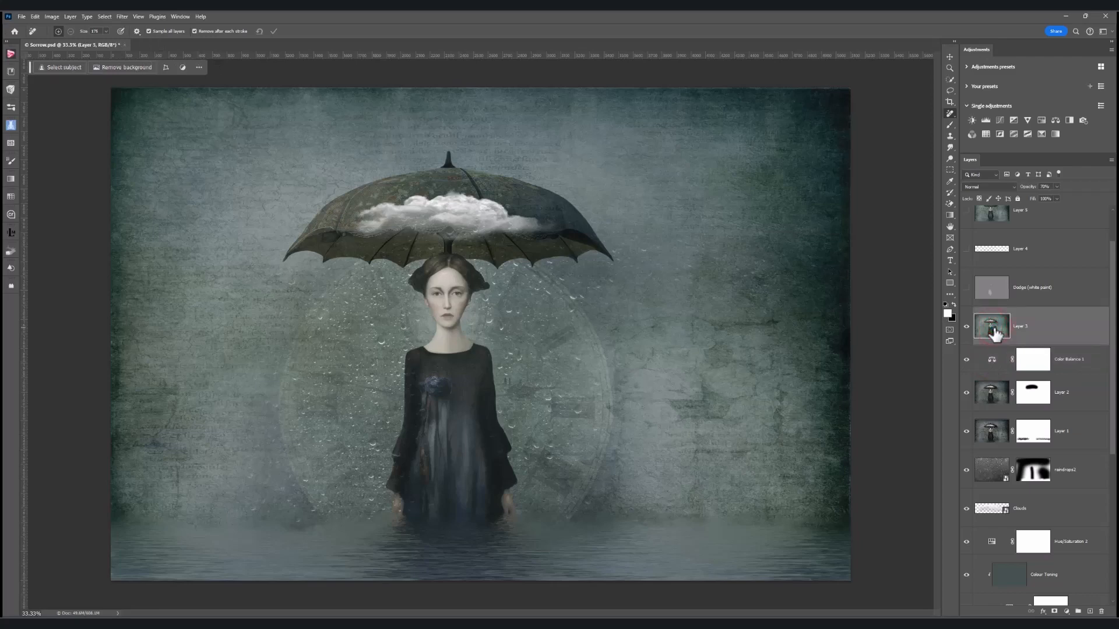
pyautogui.press('ctrl+alt+shift+e')
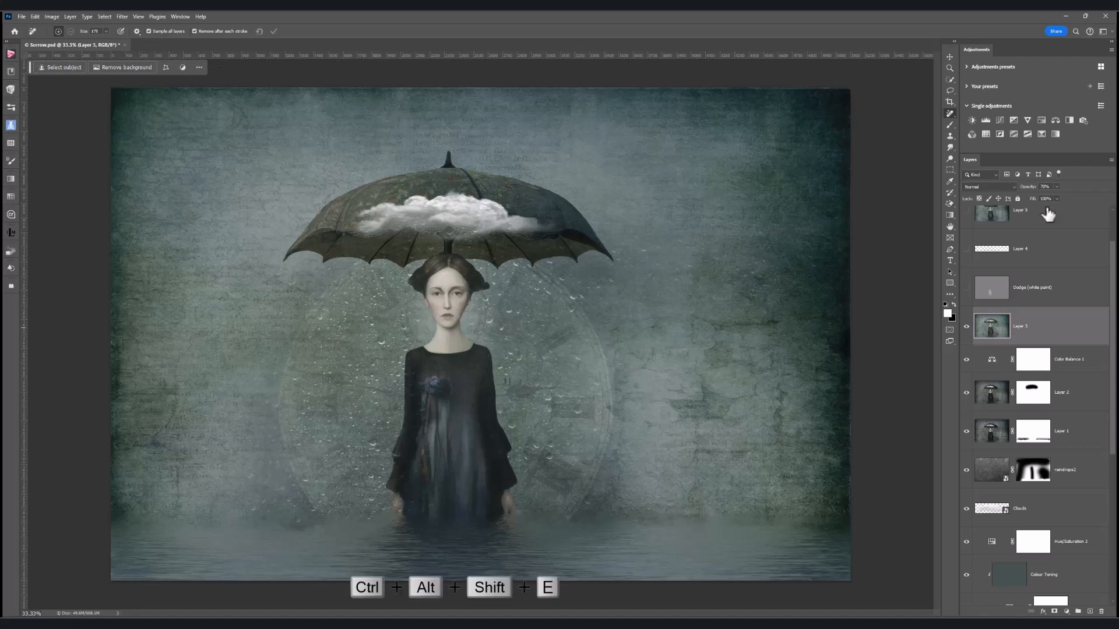
pyautogui.moveTo(1049, 216)
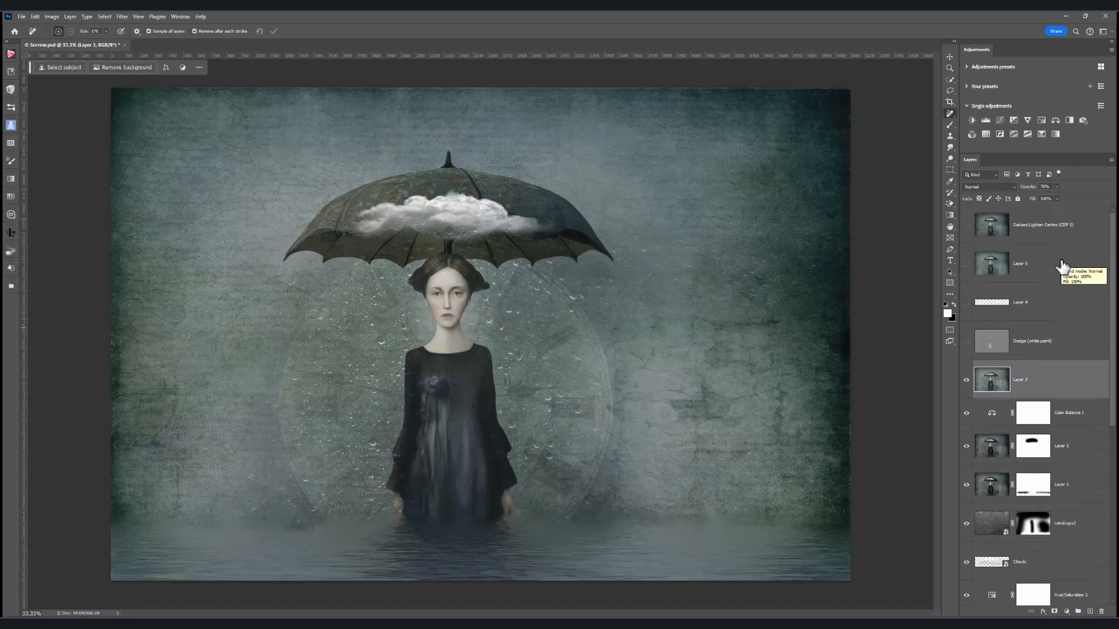
pyautogui.moveTo(992, 345)
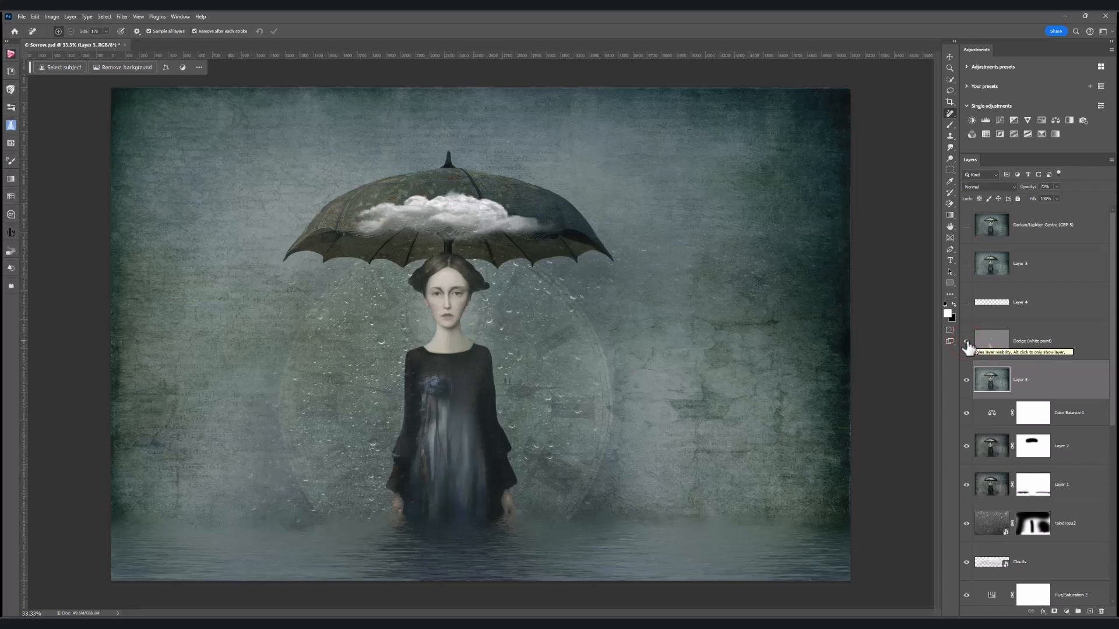
# Toggle the Dodge (white paint) layer to compare, leaving its Overlay light visible at full opacity
pyautogui.click(966, 341)
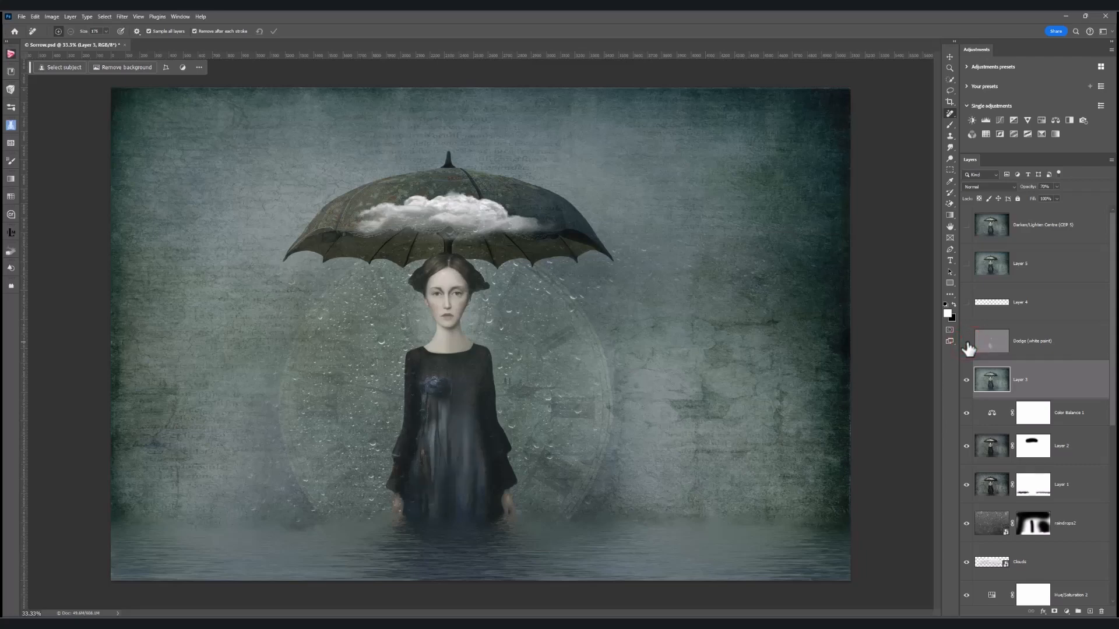
pyautogui.click(967, 343)
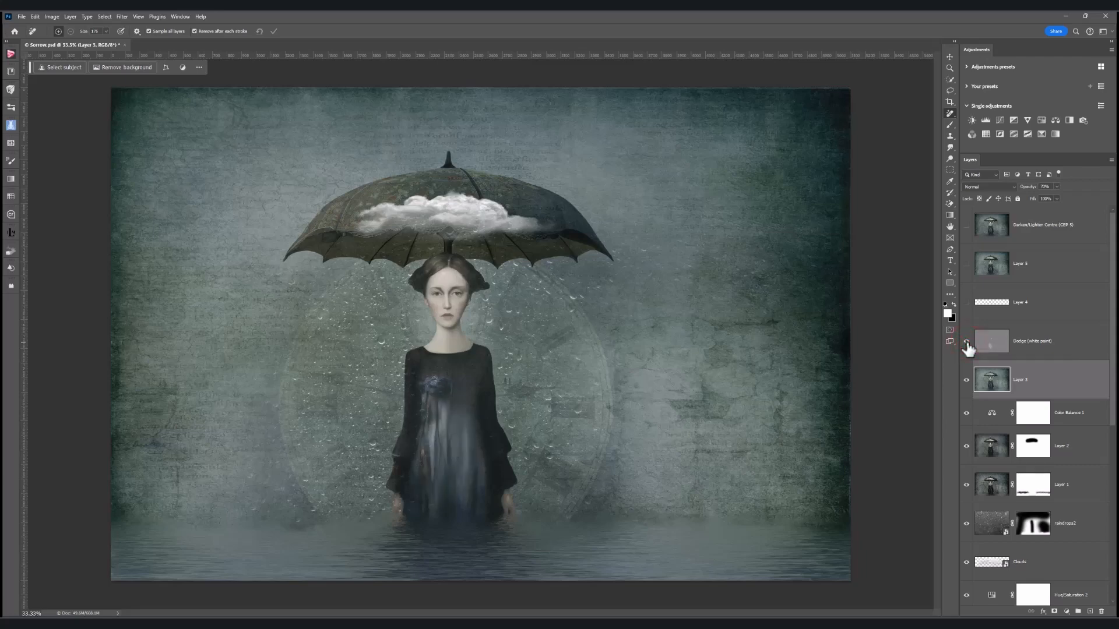
pyautogui.click(967, 345)
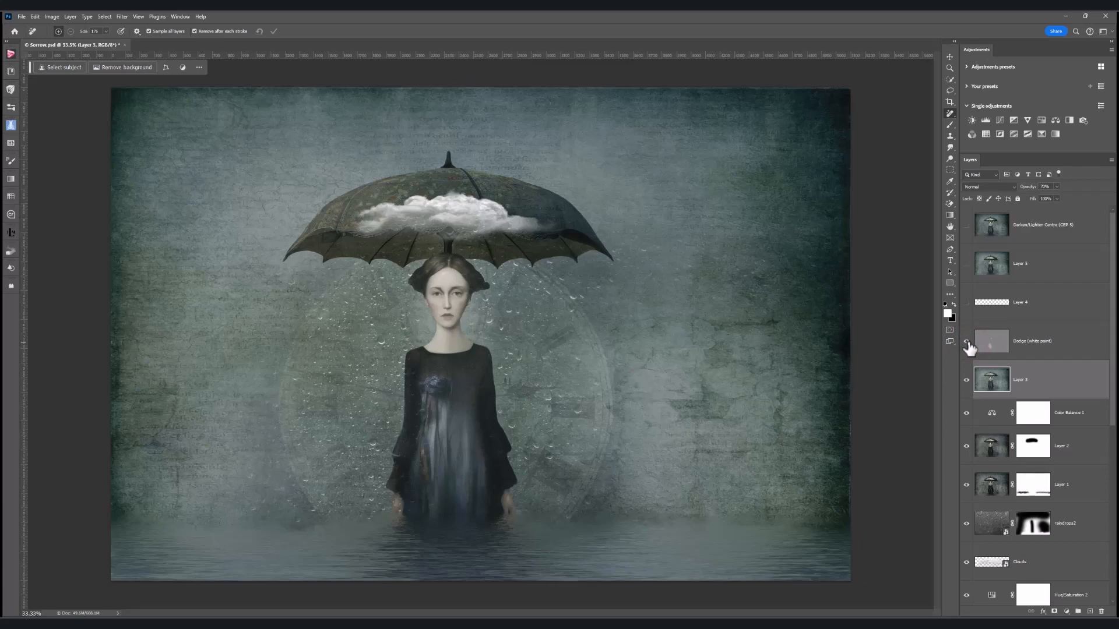
pyautogui.click(967, 343)
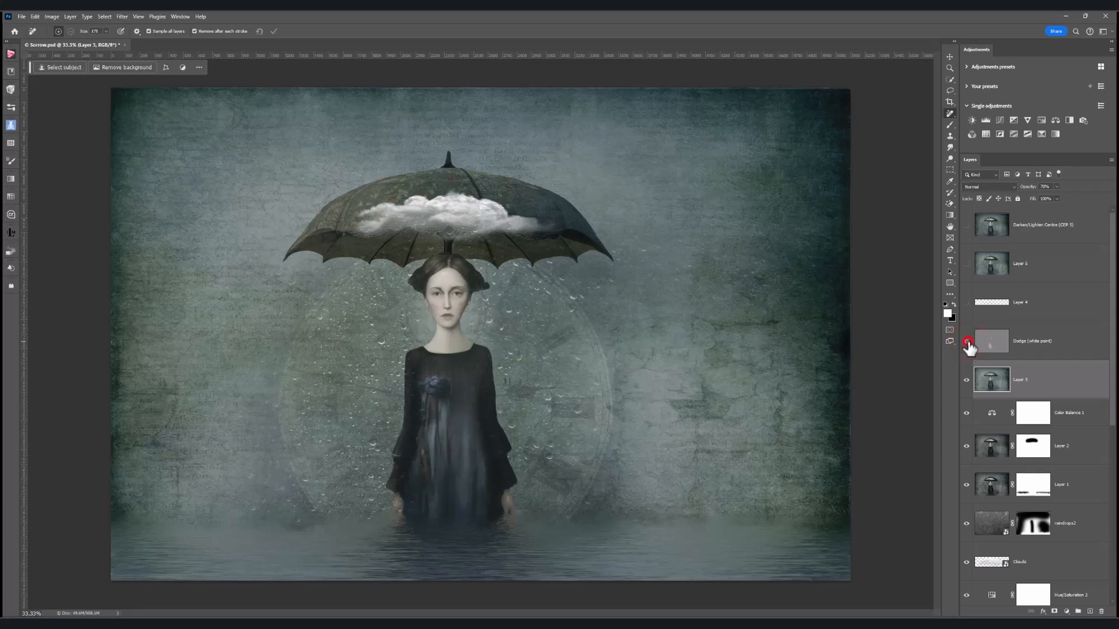
pyautogui.click(967, 345)
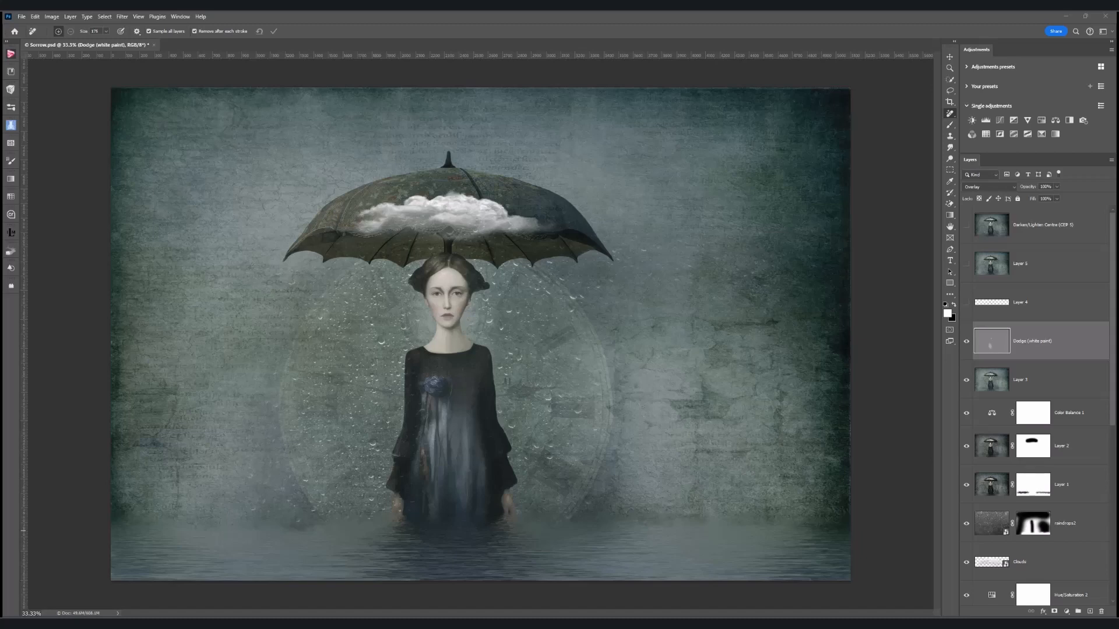
pyautogui.moveTo(1007, 337)
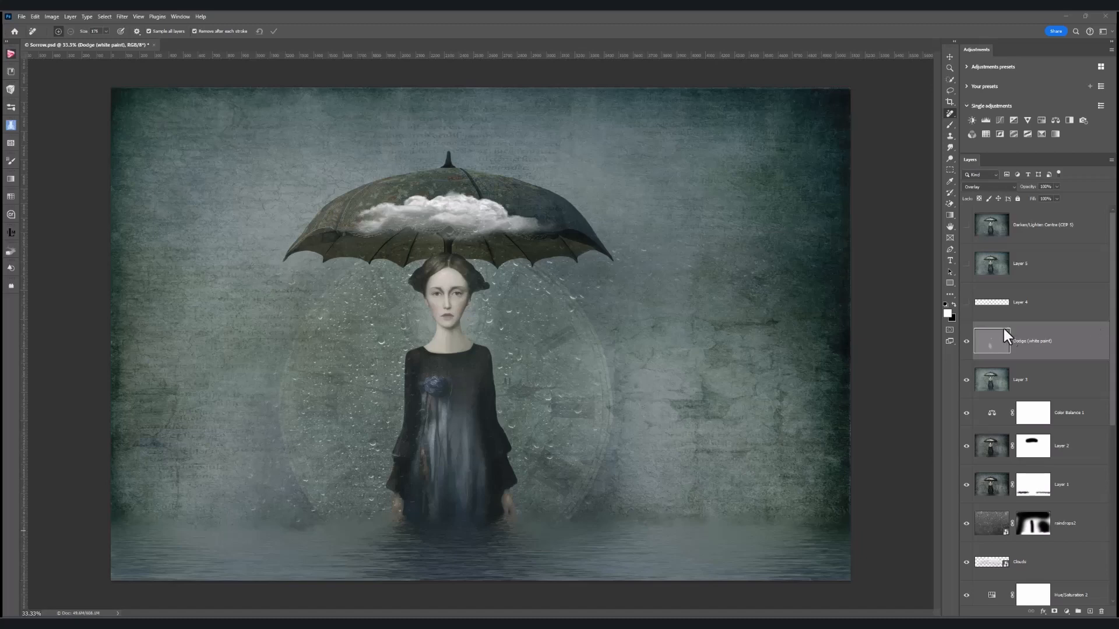
# Show the Layer 4 mist in Soft Light above the Dodge layer and select it for editing
pyautogui.click(1021, 302)
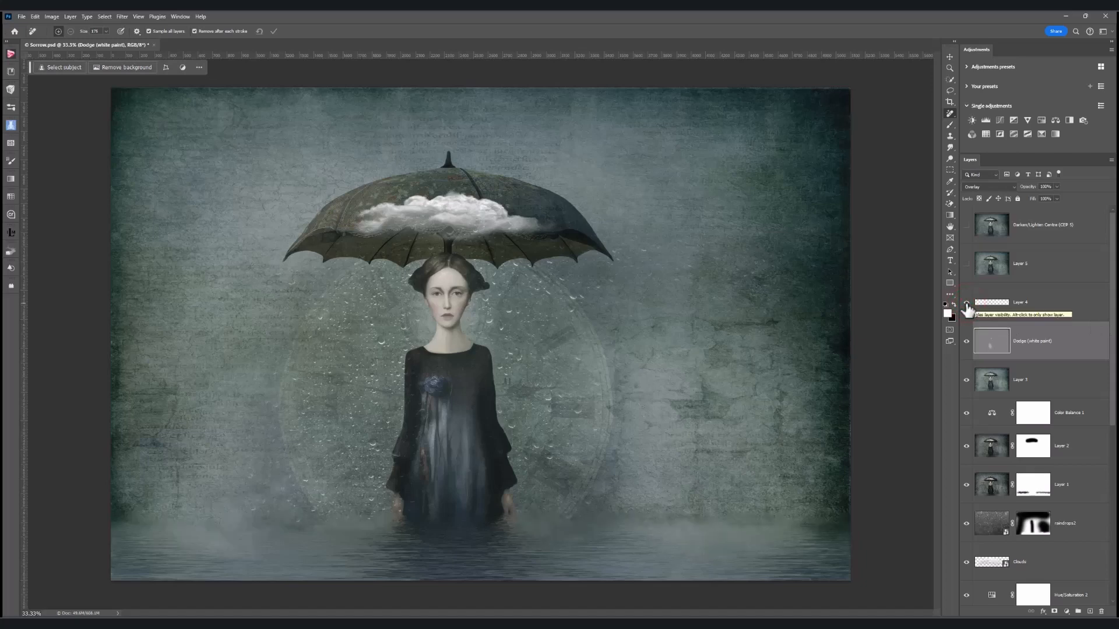
pyautogui.click(966, 302)
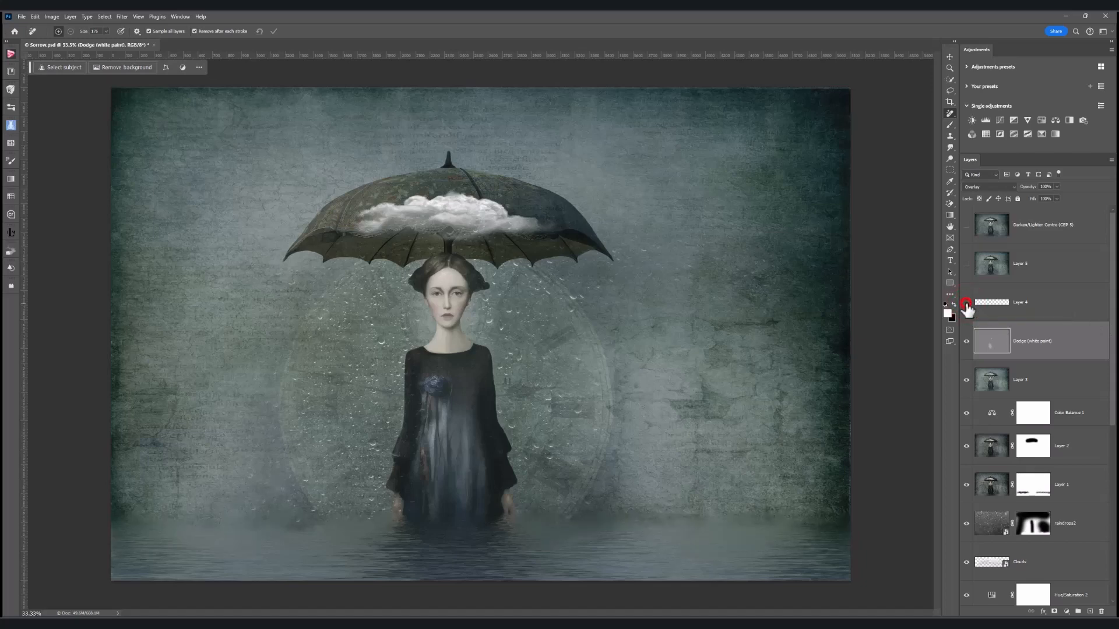
pyautogui.click(966, 302)
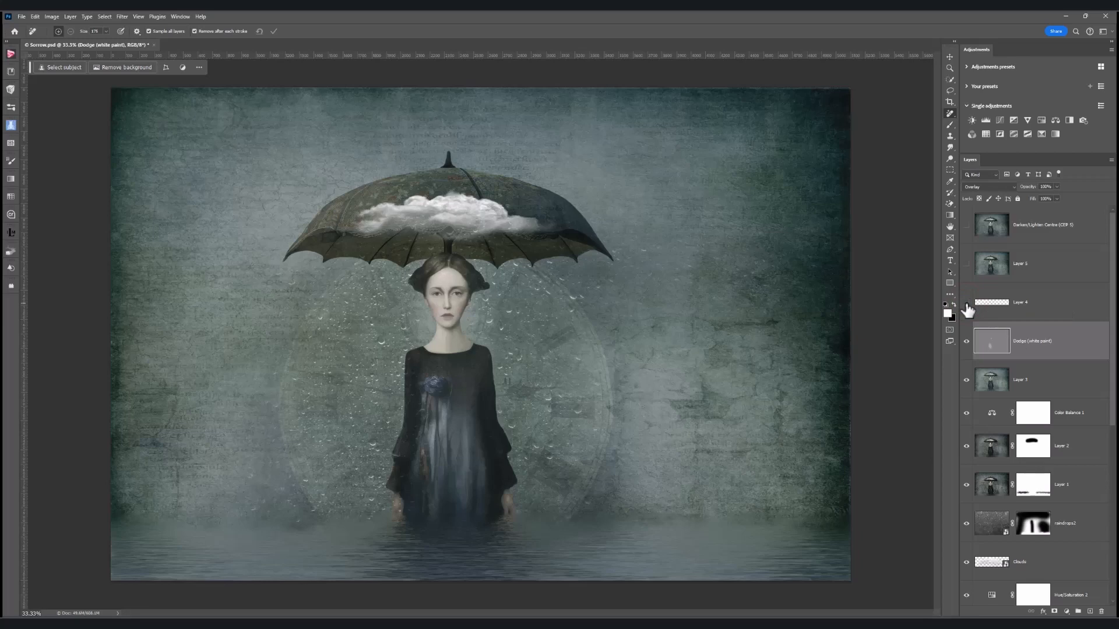
pyautogui.click(966, 303)
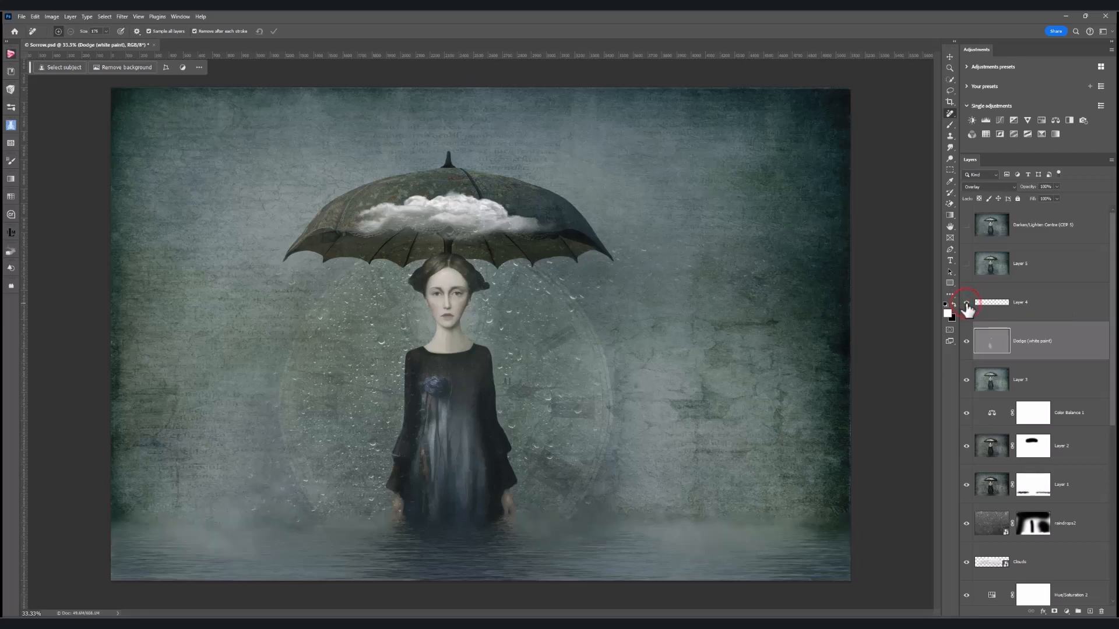
pyautogui.click(1021, 302)
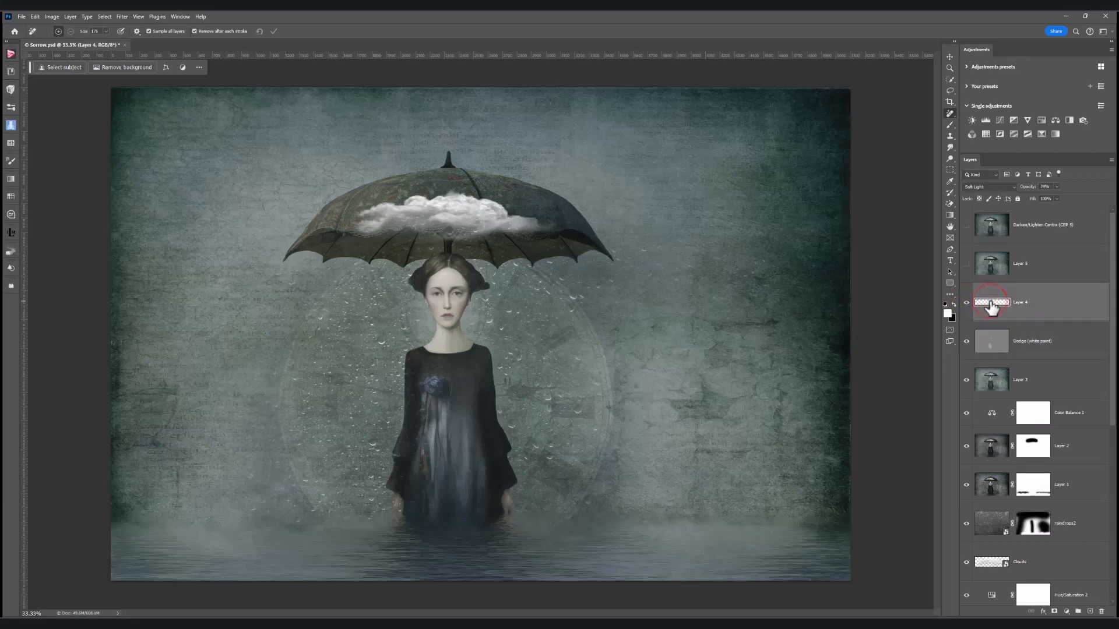
pyautogui.moveTo(992, 302)
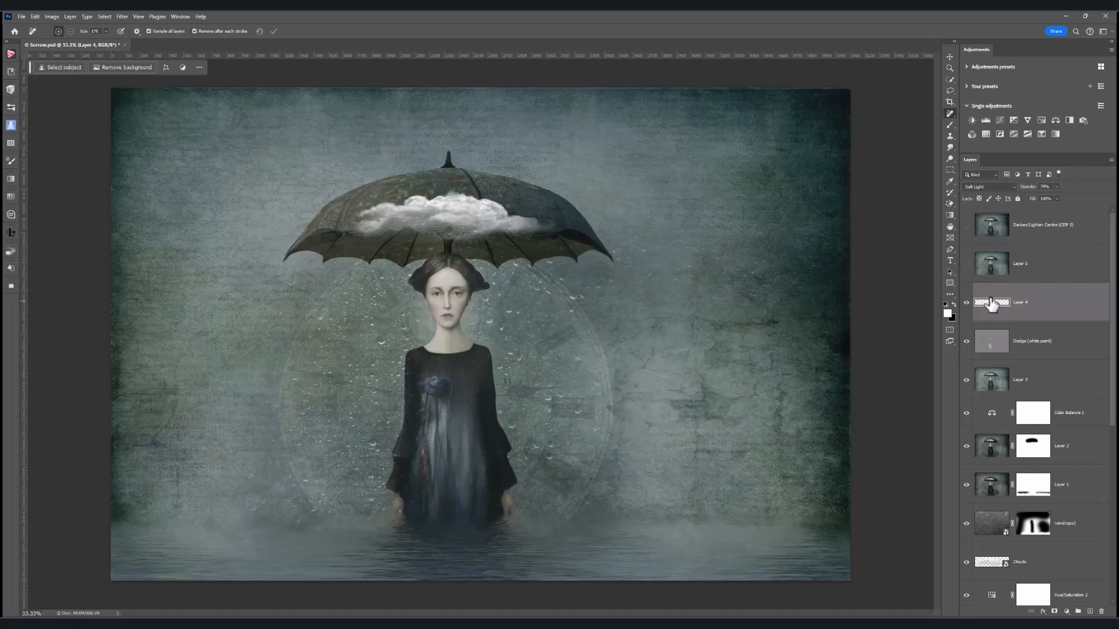
pyautogui.moveTo(999, 193)
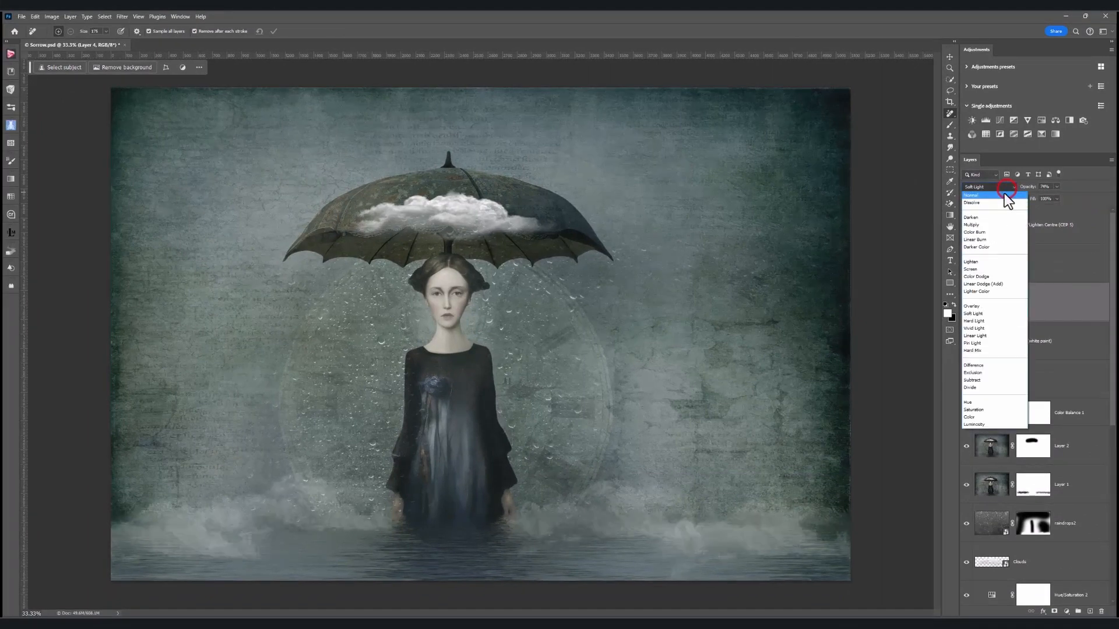
# Preview Layer 4's mist in Normal, then return it to Soft Light at 100% opacity
pyautogui.click(972, 194)
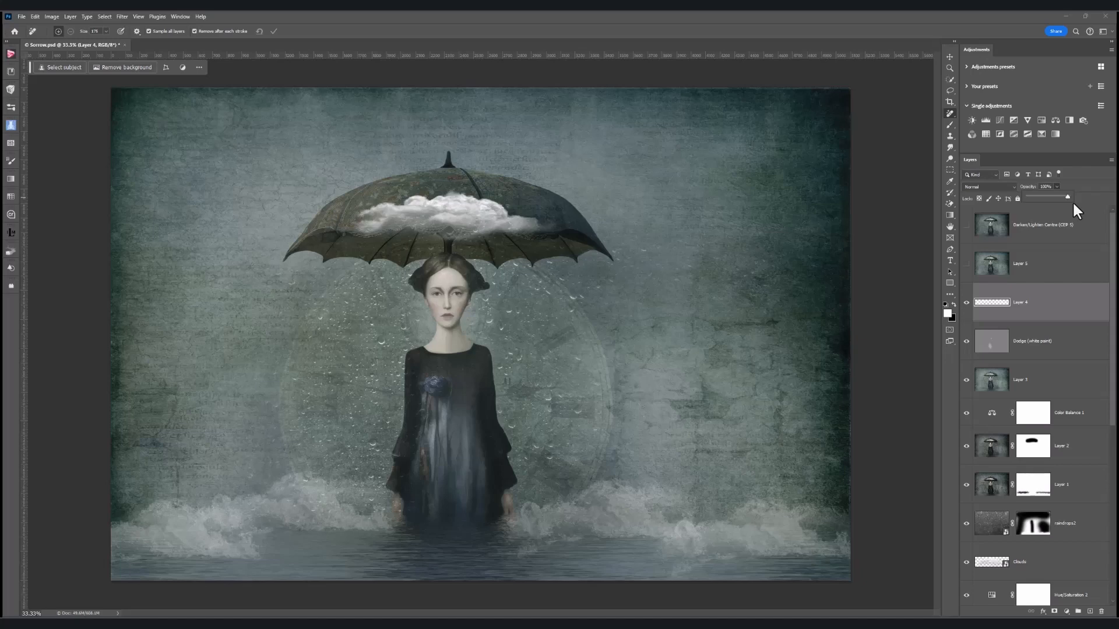
pyautogui.moveTo(1068, 201)
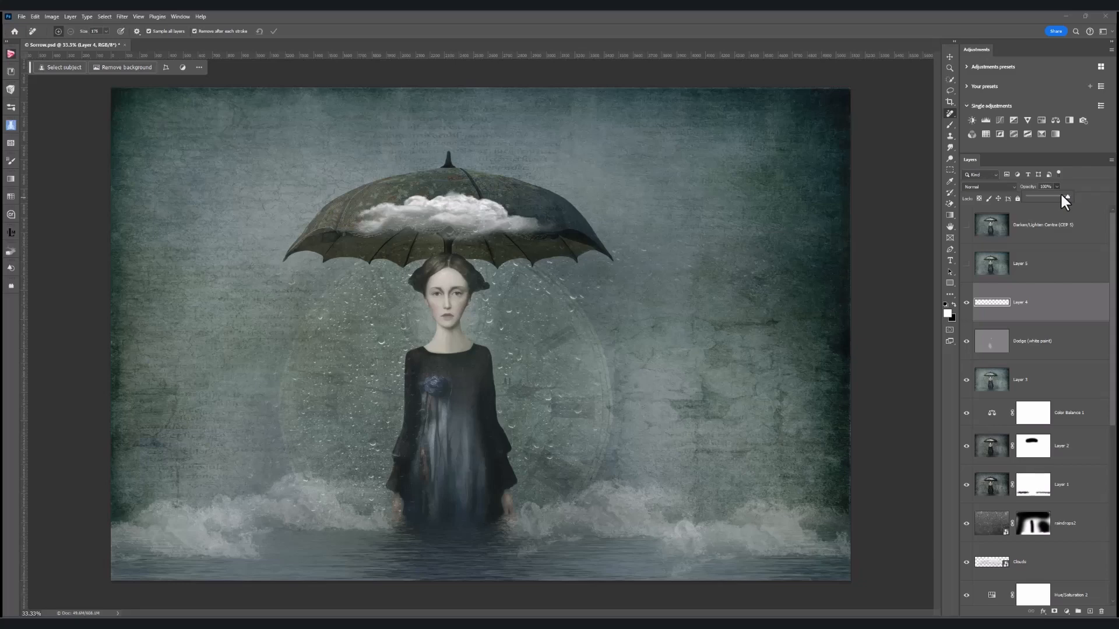
pyautogui.click(1046, 186)
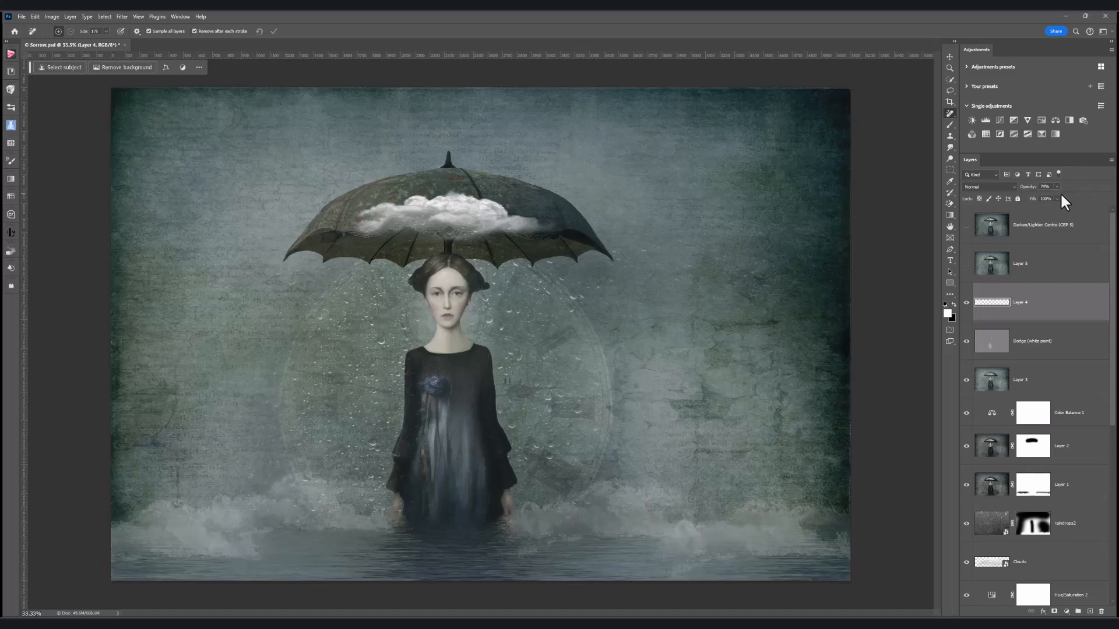
pyautogui.click(989, 187)
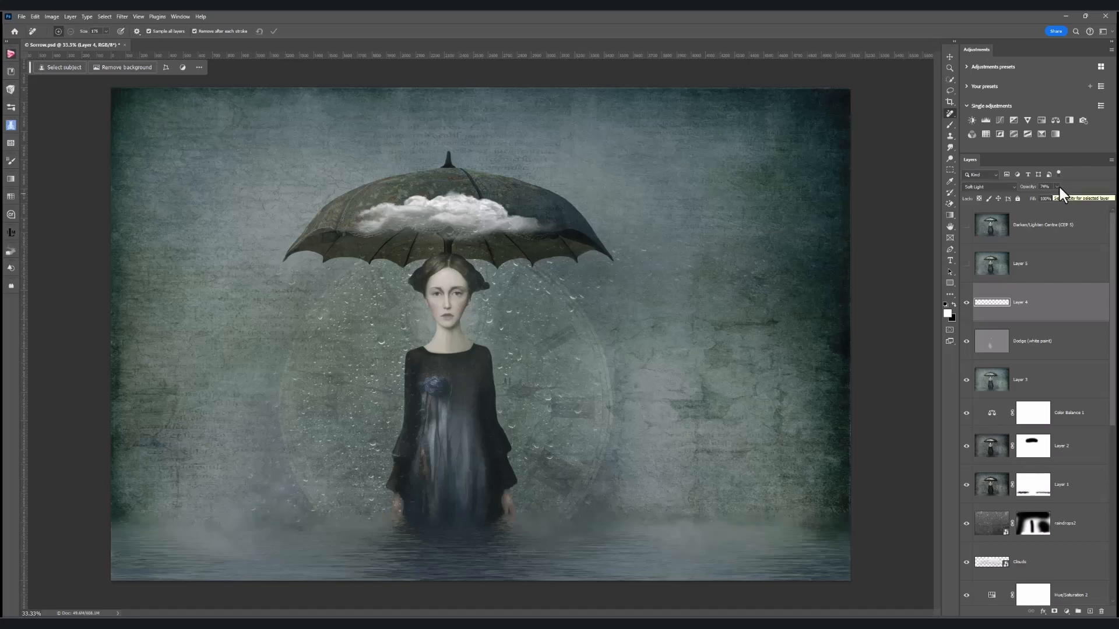
pyautogui.click(1059, 198)
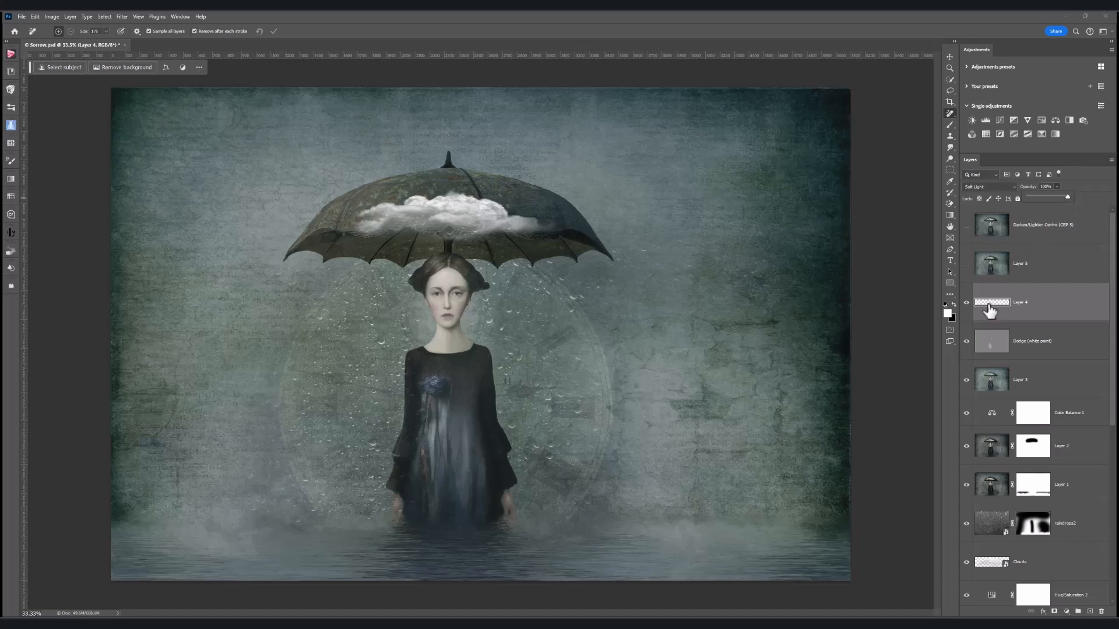
pyautogui.click(990, 302)
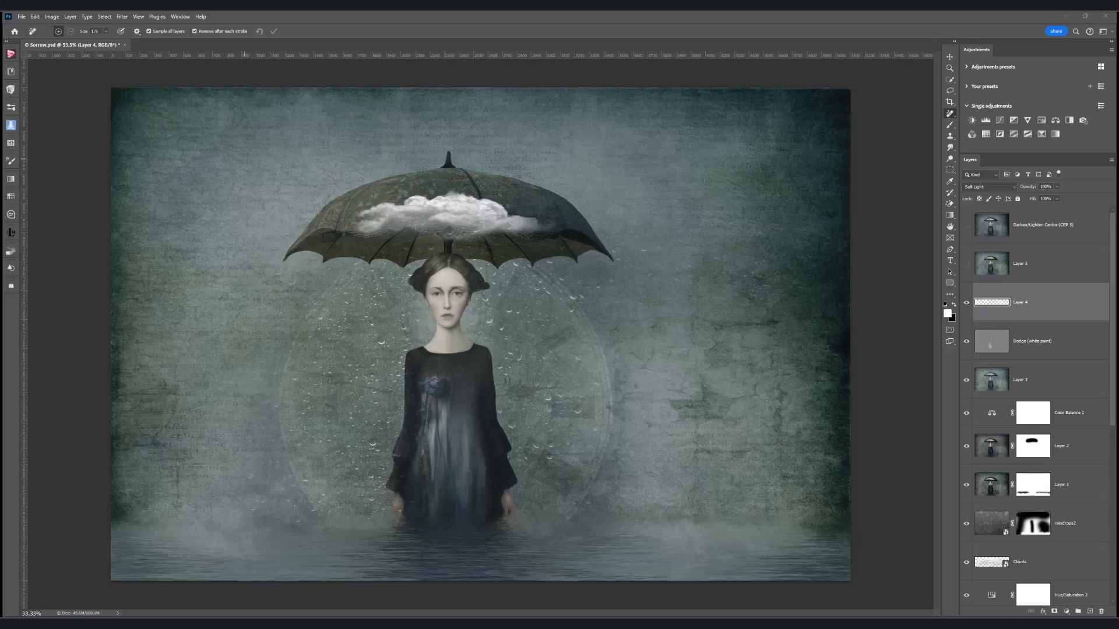
pyautogui.moveTo(1016, 313)
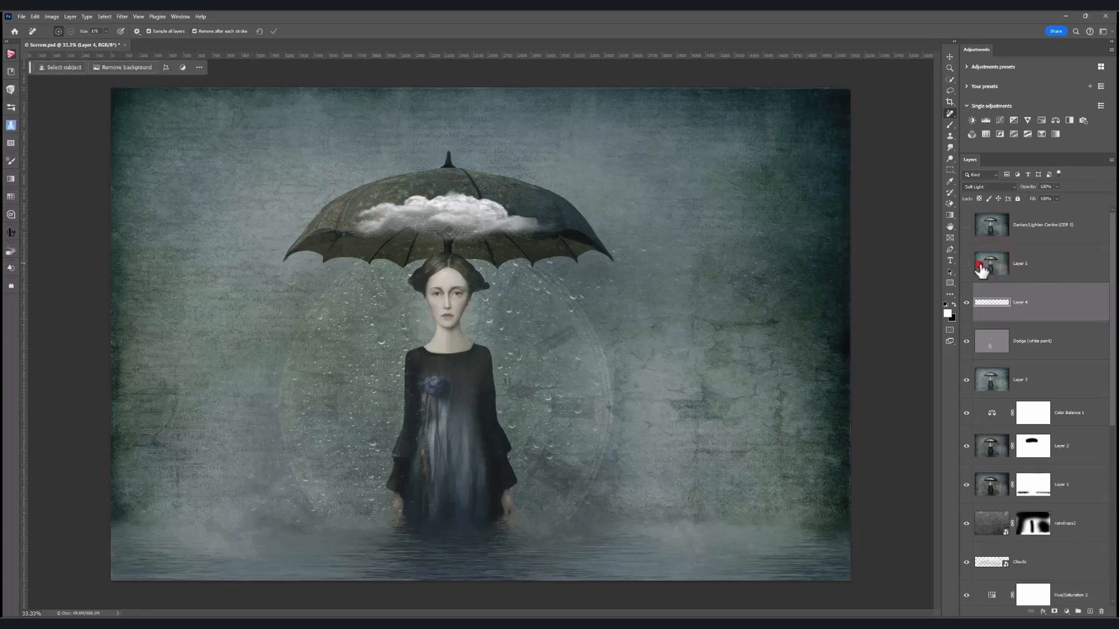
pyautogui.click(1021, 264)
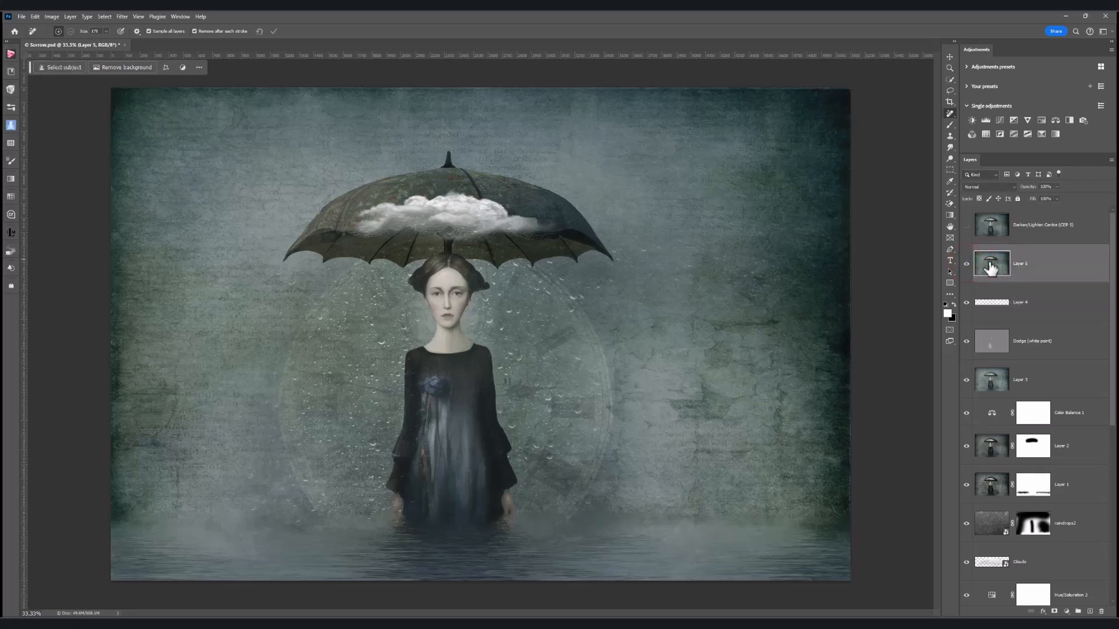
pyautogui.moveTo(998, 269)
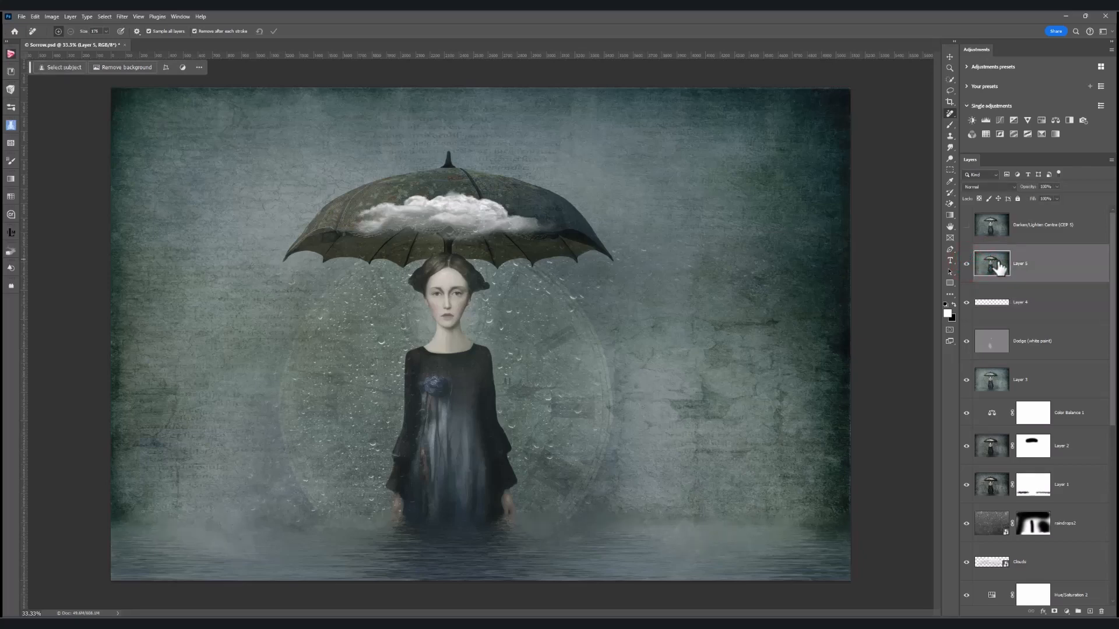
pyautogui.moveTo(992, 265)
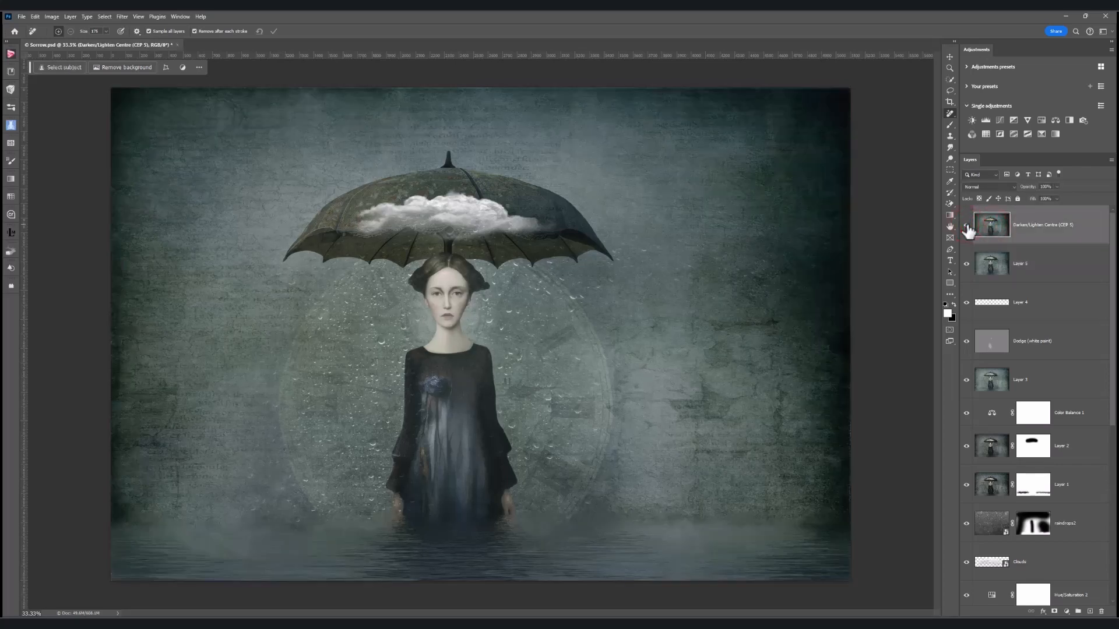
# Show the Darken/Lighten Centre (CEP 5) layer to vignette the composite's edges
pyautogui.click(968, 224)
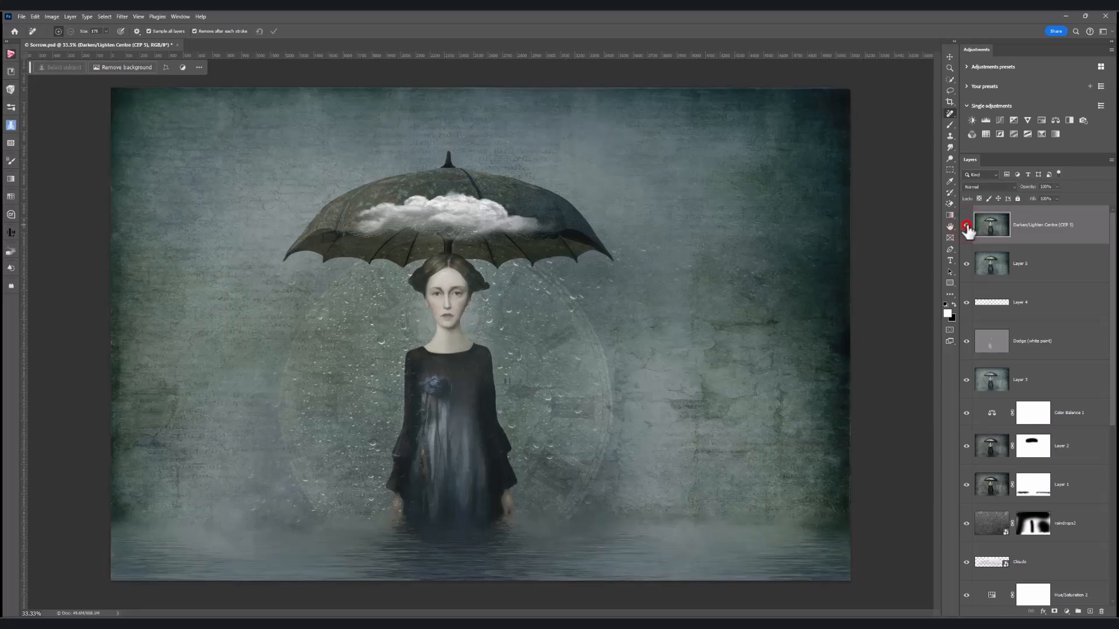
pyautogui.click(967, 224)
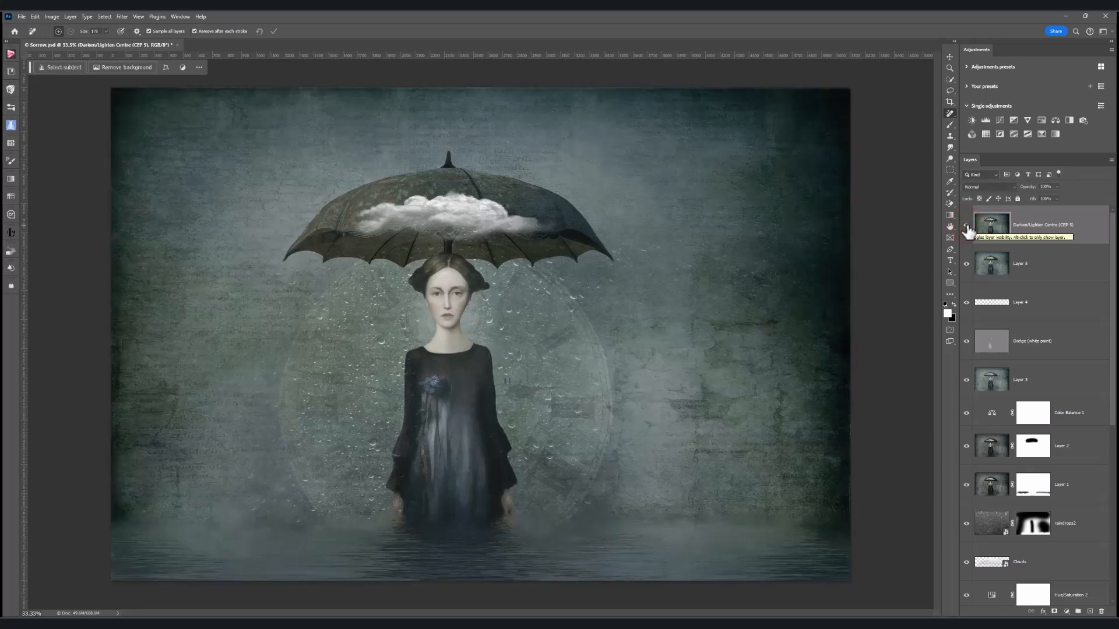